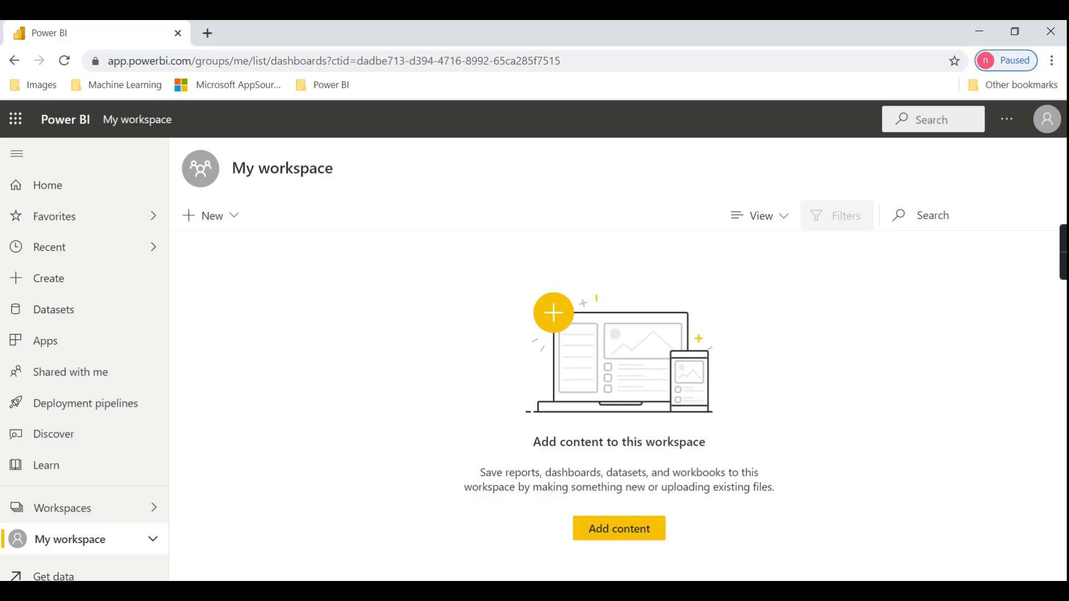
{"action": "mouse_move", "coordinate": [823, 463]}
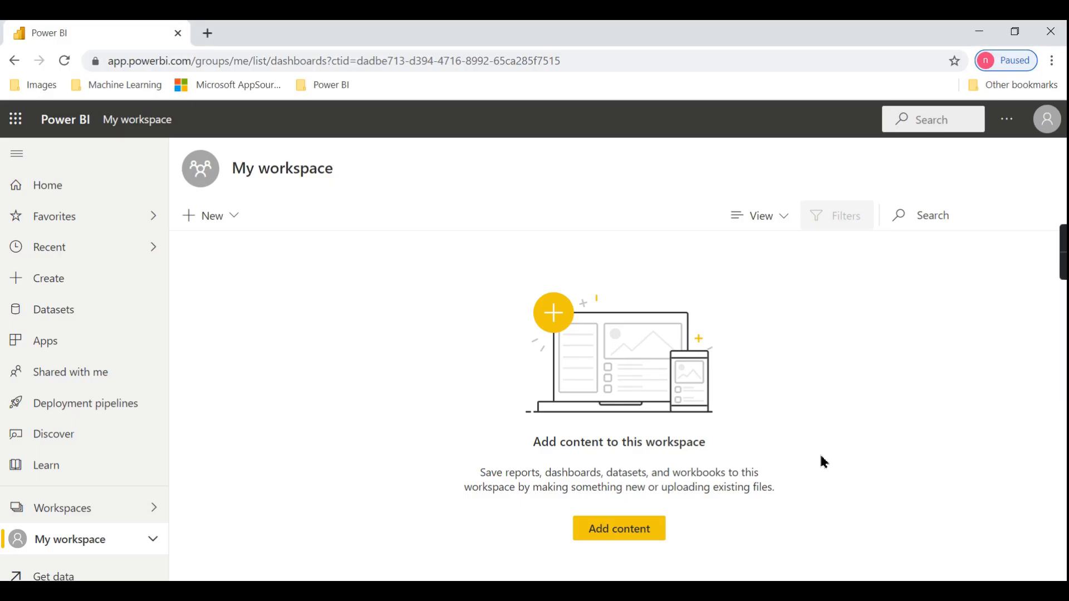
{"action": "mouse_move", "coordinate": [72, 532]}
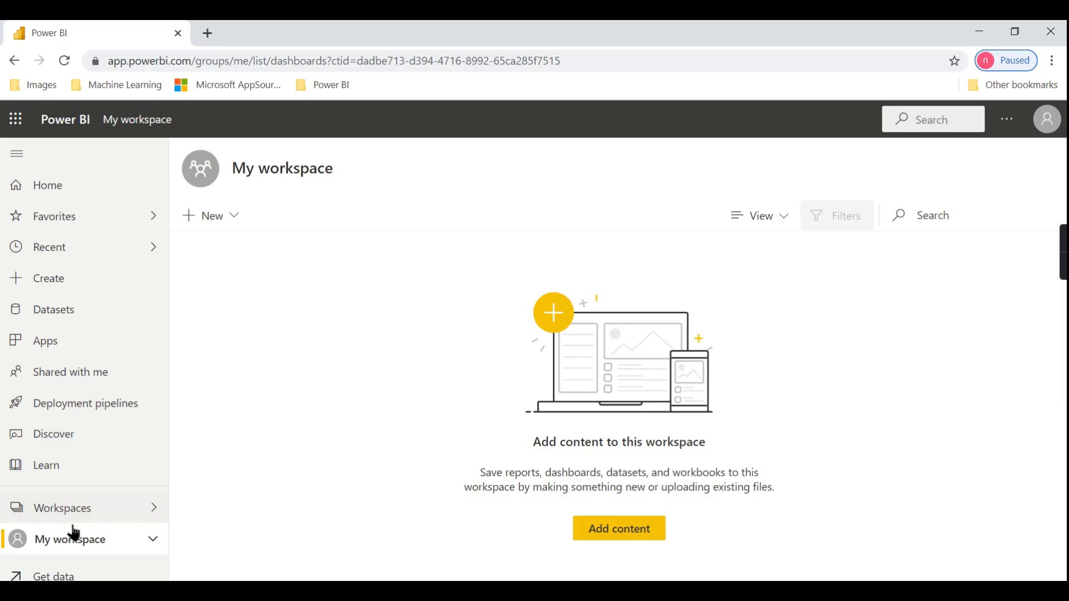
{"action": "mouse_move", "coordinate": [450, 578]}
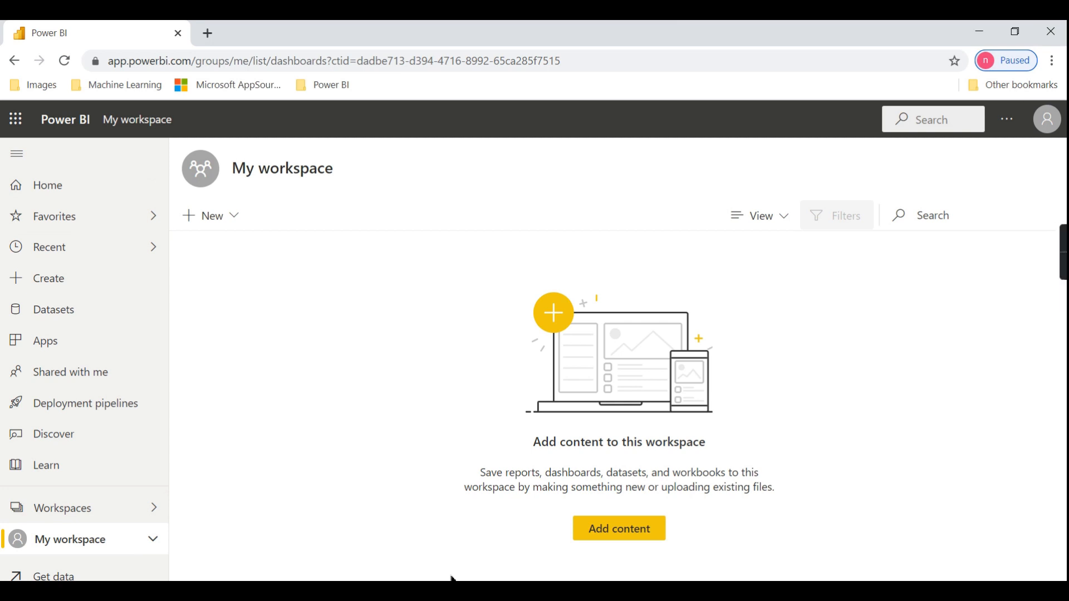
{"action": "mouse_move", "coordinate": [106, 553]}
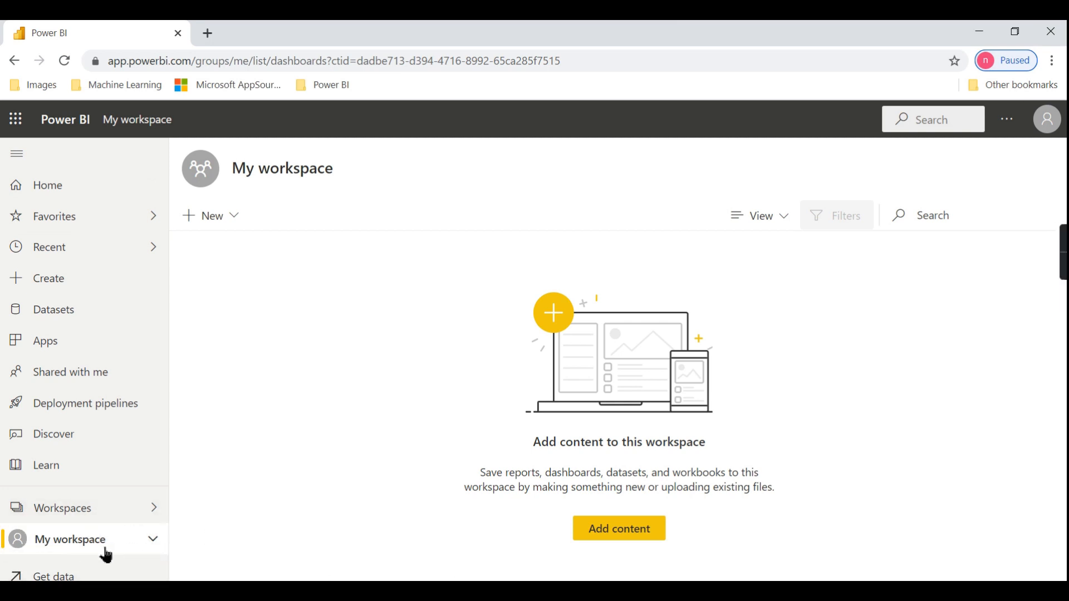
{"action": "mouse_move", "coordinate": [738, 516]}
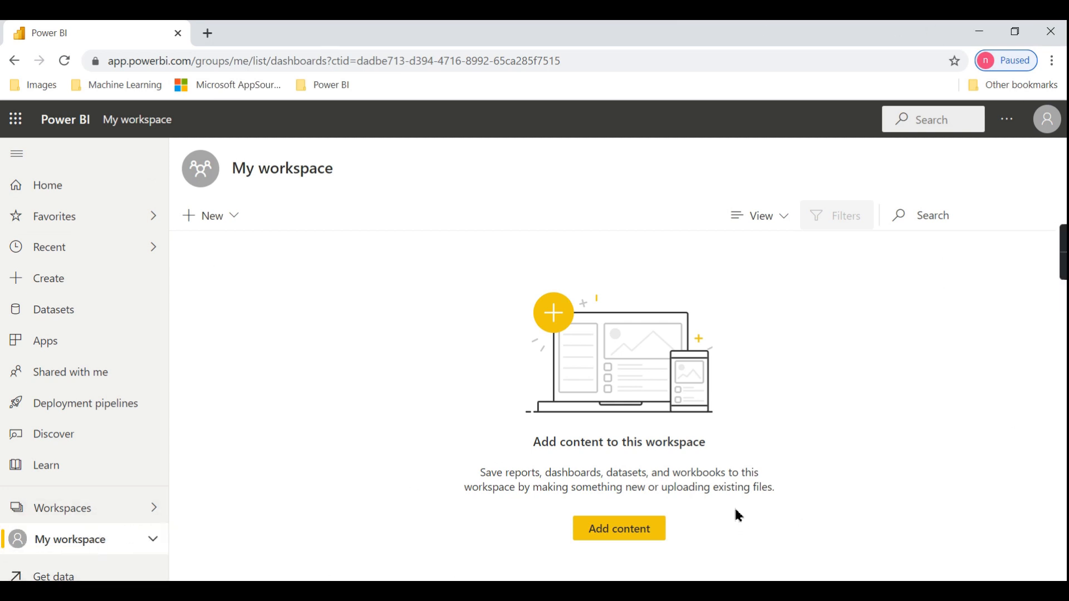
{"action": "mouse_move", "coordinate": [544, 255]}
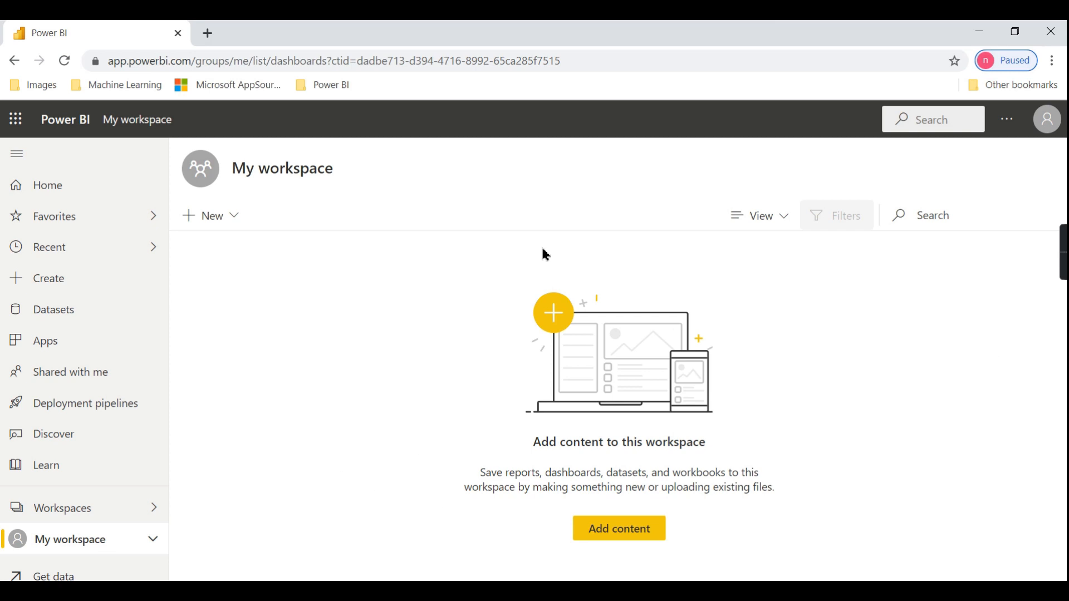
{"action": "mouse_move", "coordinate": [799, 449]}
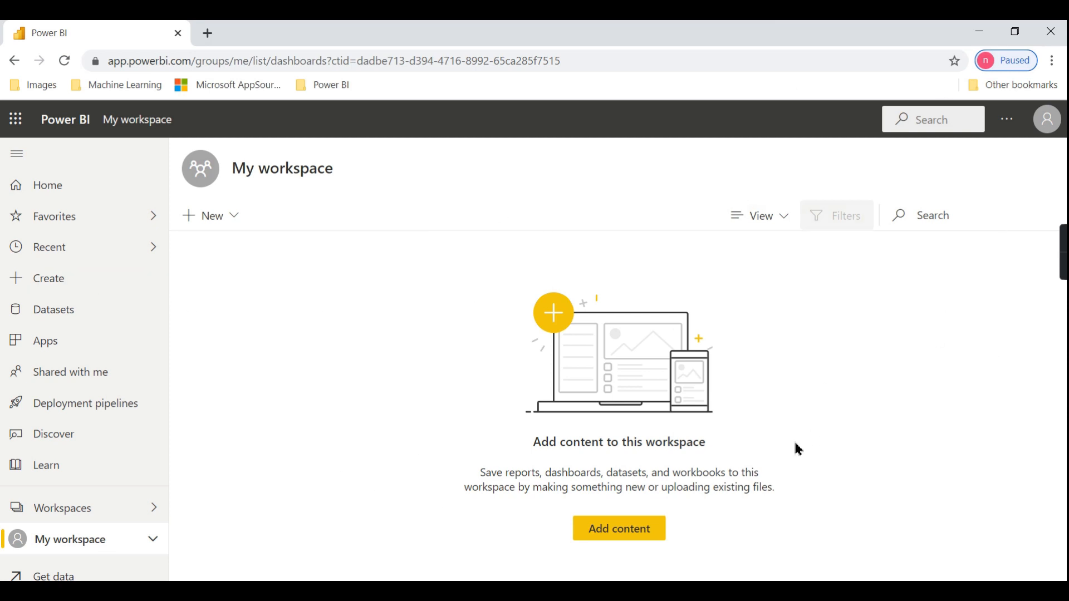
- Switch to the Executive Dashboard workspace, checking the + New menu before and after
{"action": "left_click", "coordinate": [210, 215]}
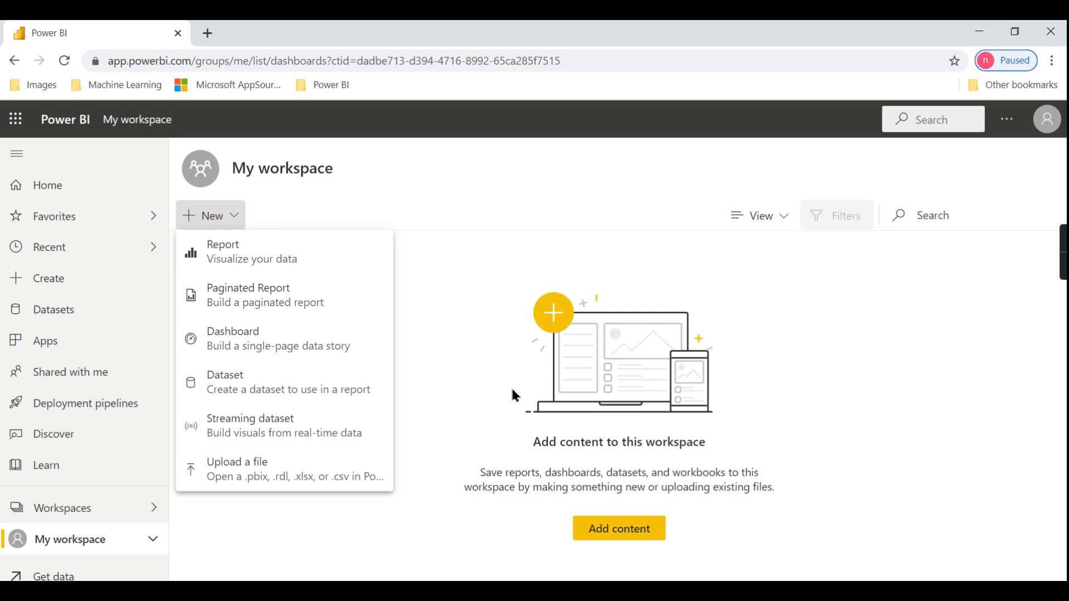
{"action": "mouse_move", "coordinate": [304, 280]}
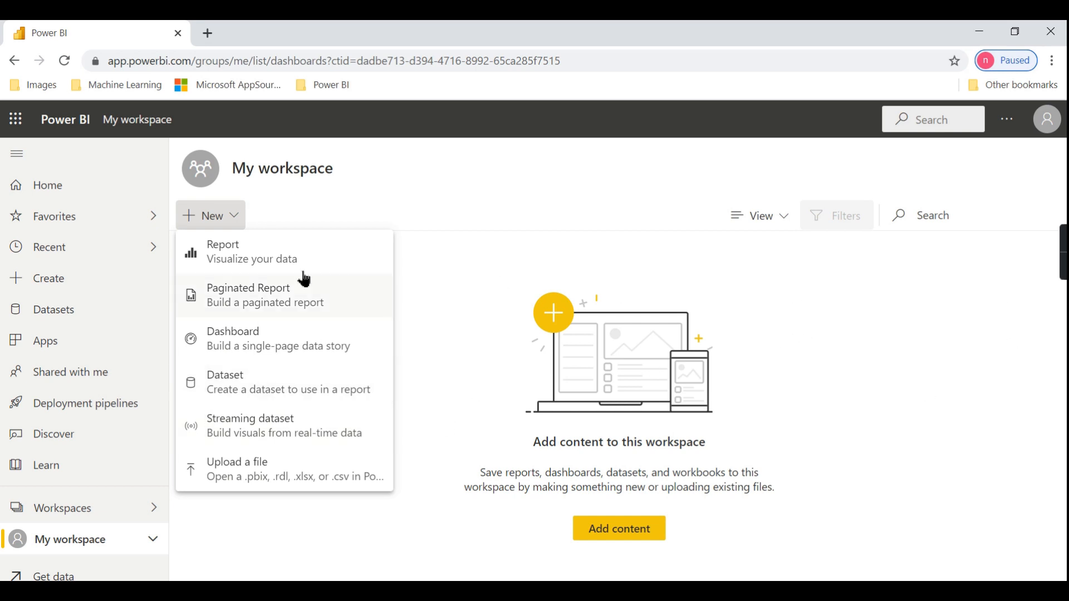
{"action": "mouse_move", "coordinate": [683, 171]}
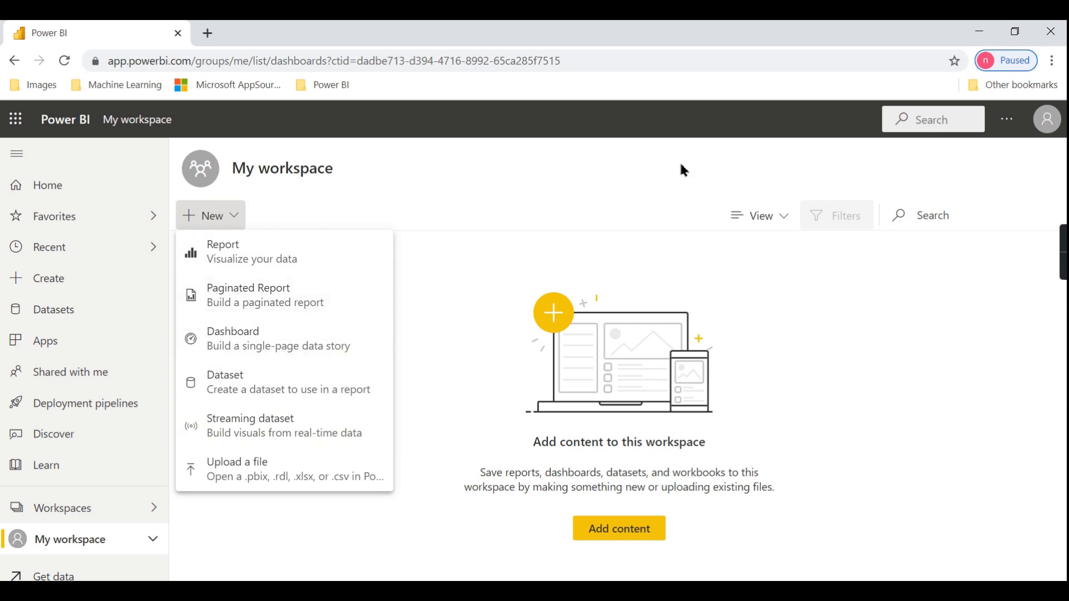
{"action": "mouse_move", "coordinate": [980, 168]}
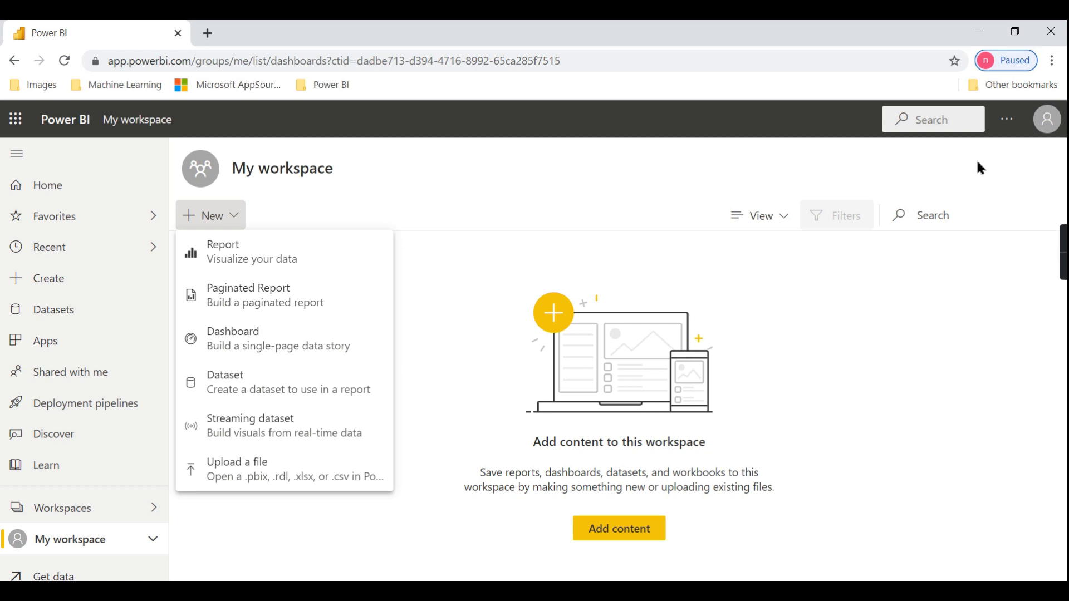
{"action": "left_click", "coordinate": [920, 394]}
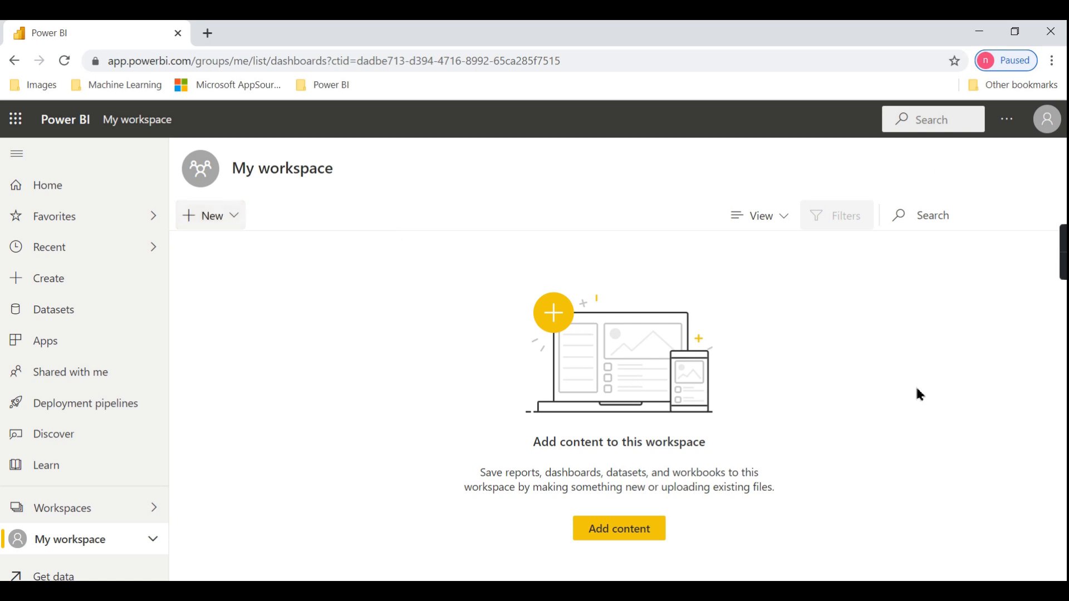
{"action": "left_click", "coordinate": [62, 508]}
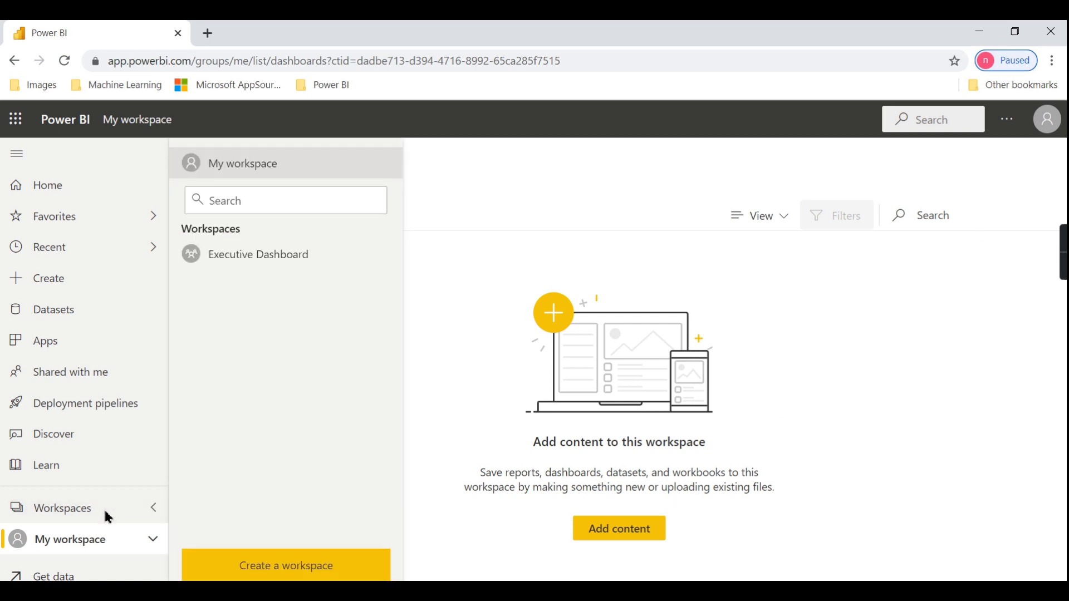
{"action": "left_click", "coordinate": [258, 254]}
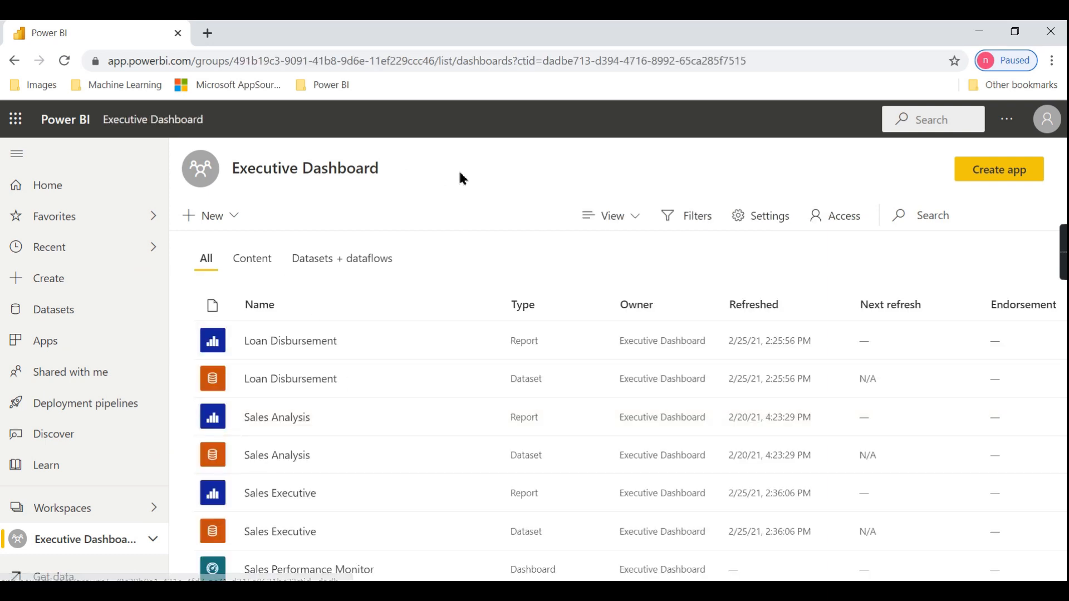
{"action": "mouse_move", "coordinate": [554, 198]}
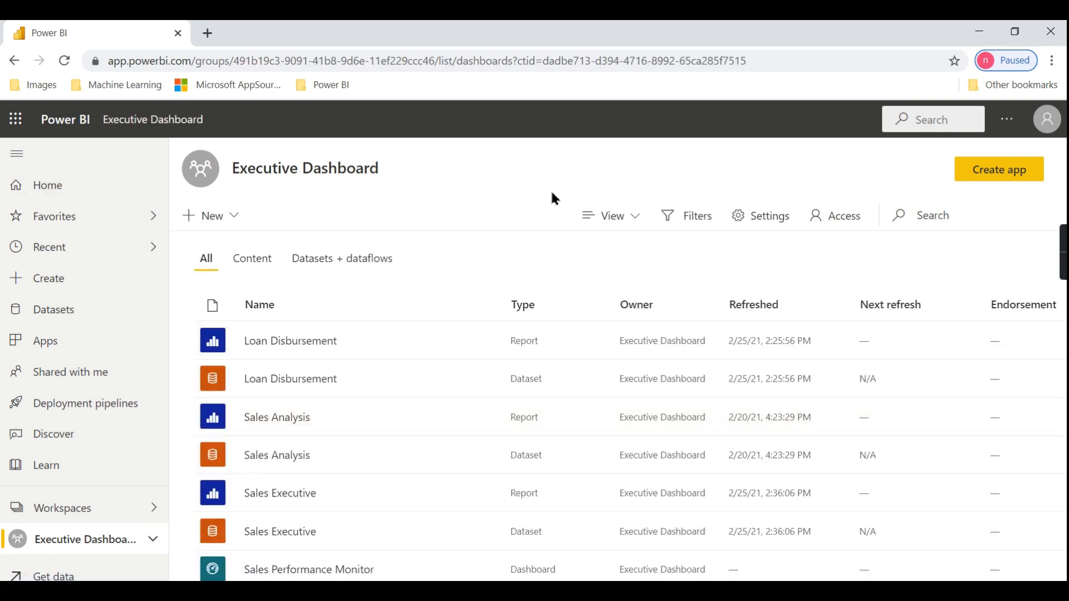
{"action": "left_click", "coordinate": [210, 215]}
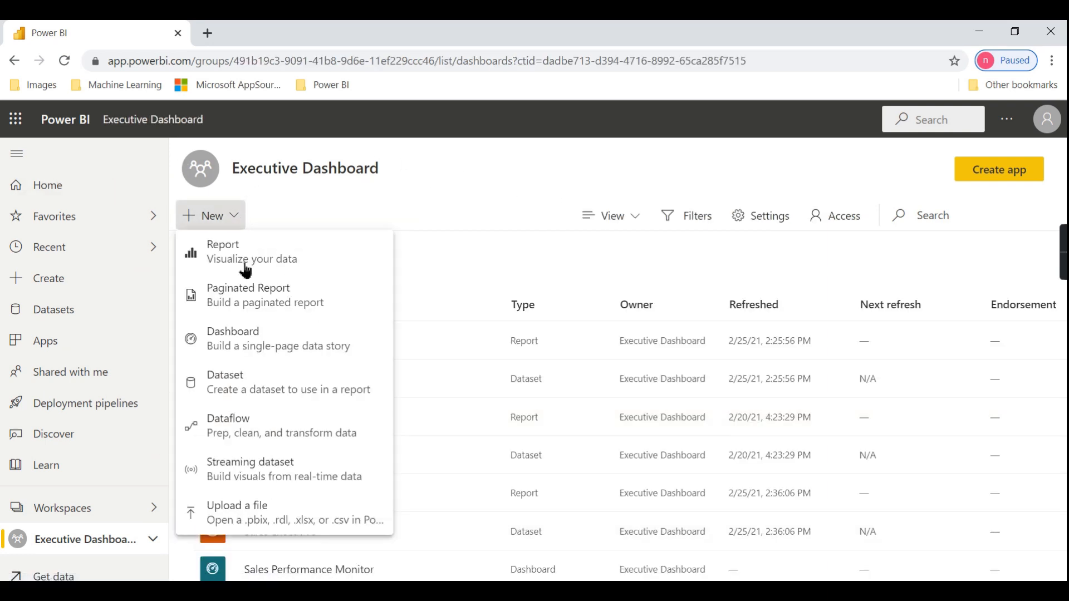
{"action": "left_click", "coordinate": [493, 164]}
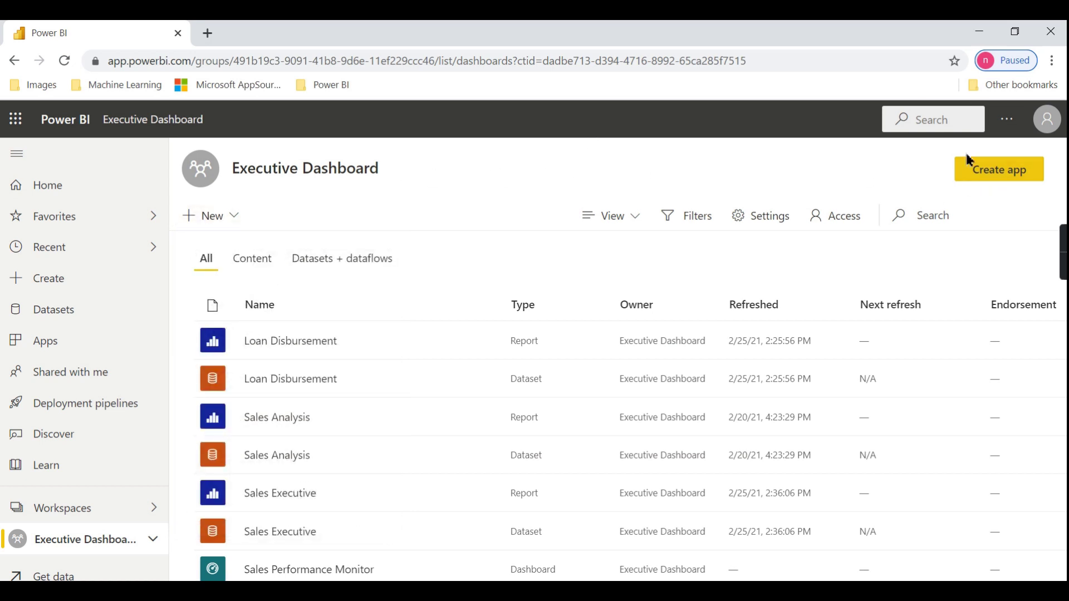
{"action": "mouse_move", "coordinate": [908, 183]}
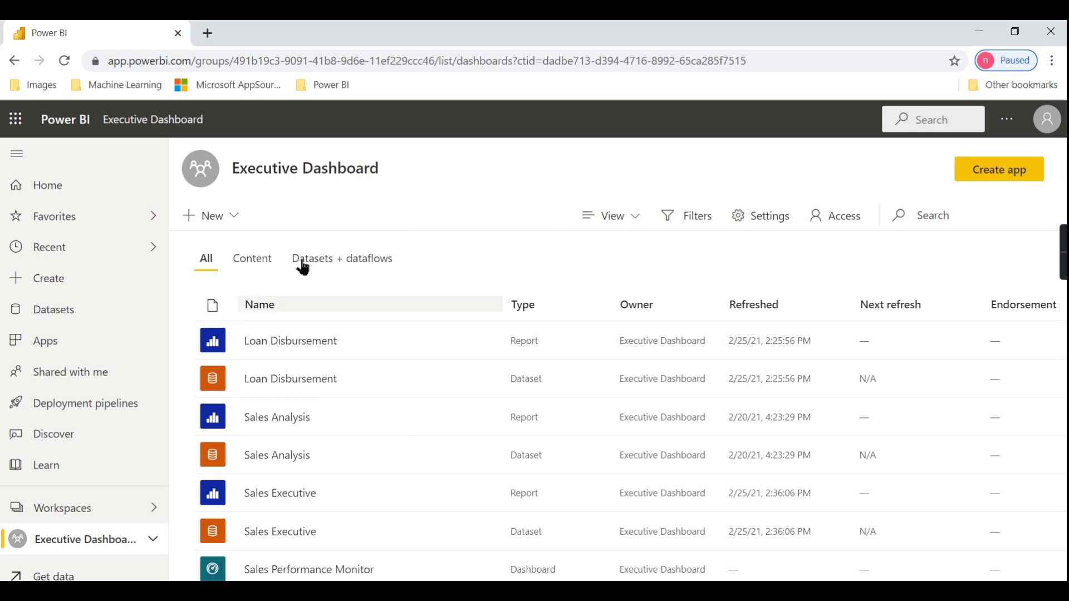
{"action": "mouse_move", "coordinate": [611, 216]}
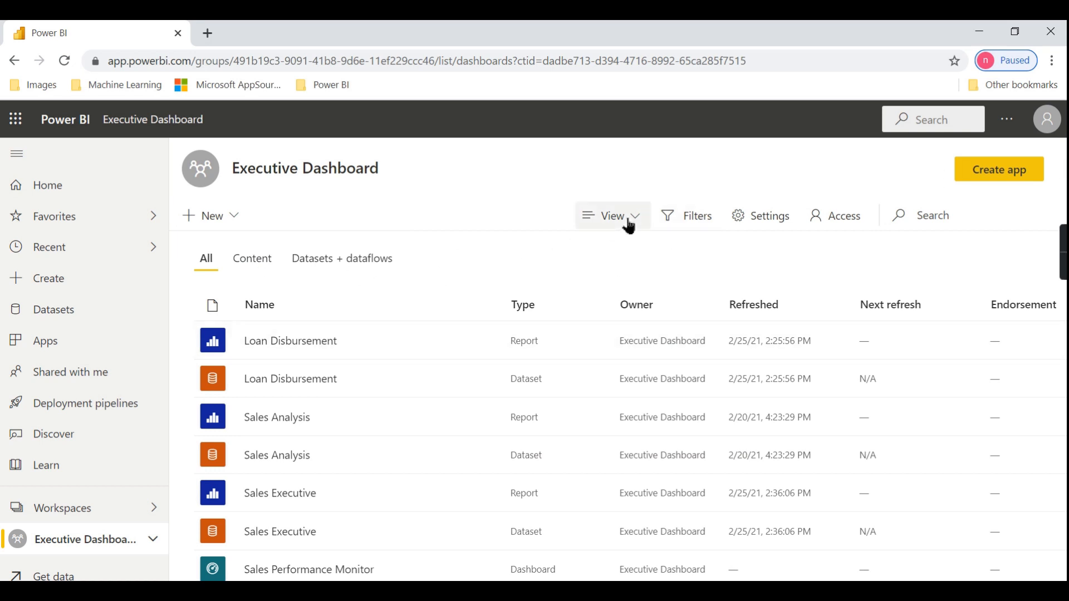
- Switch the workspace view to Lineage and scroll through the diagram
{"action": "left_click", "coordinate": [611, 215]}
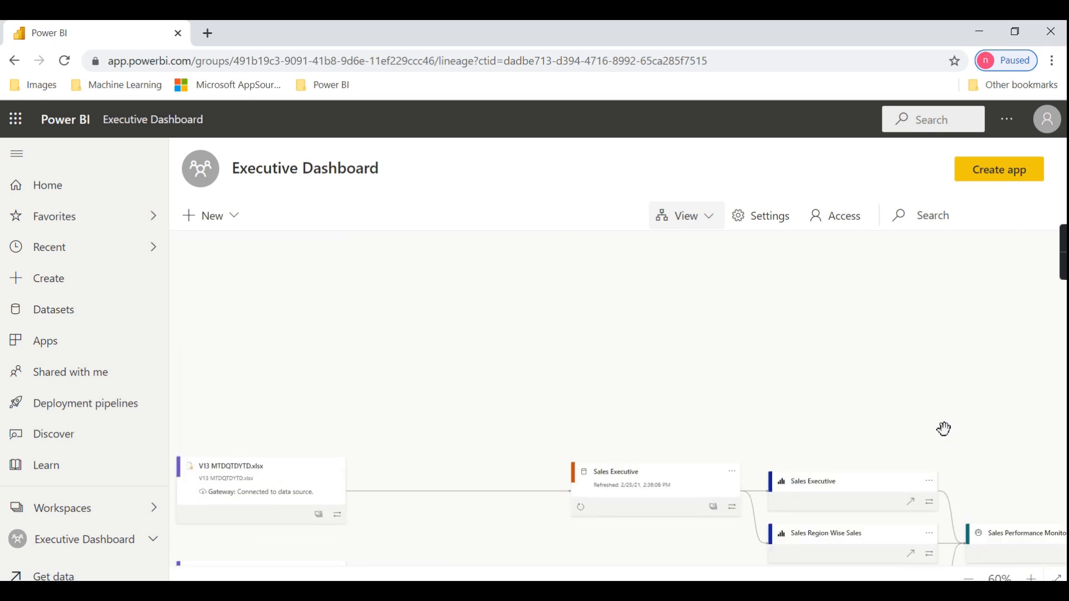
{"action": "scroll", "scroll_direction": "down", "scroll_amount": 3}
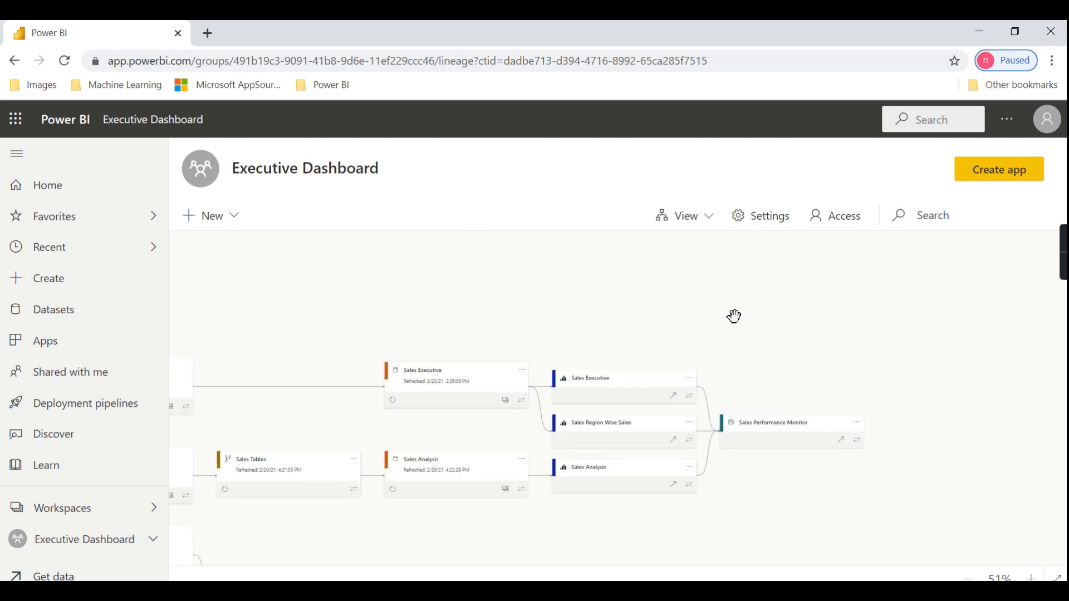
{"action": "scroll", "scroll_direction": "down", "scroll_amount": 3}
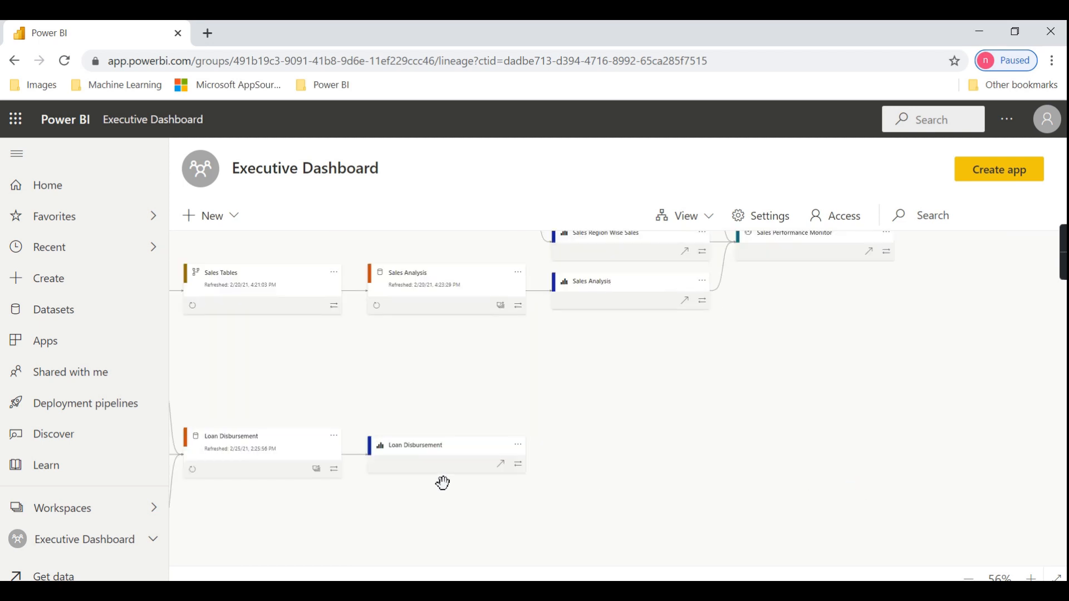
{"action": "mouse_move", "coordinate": [542, 479]}
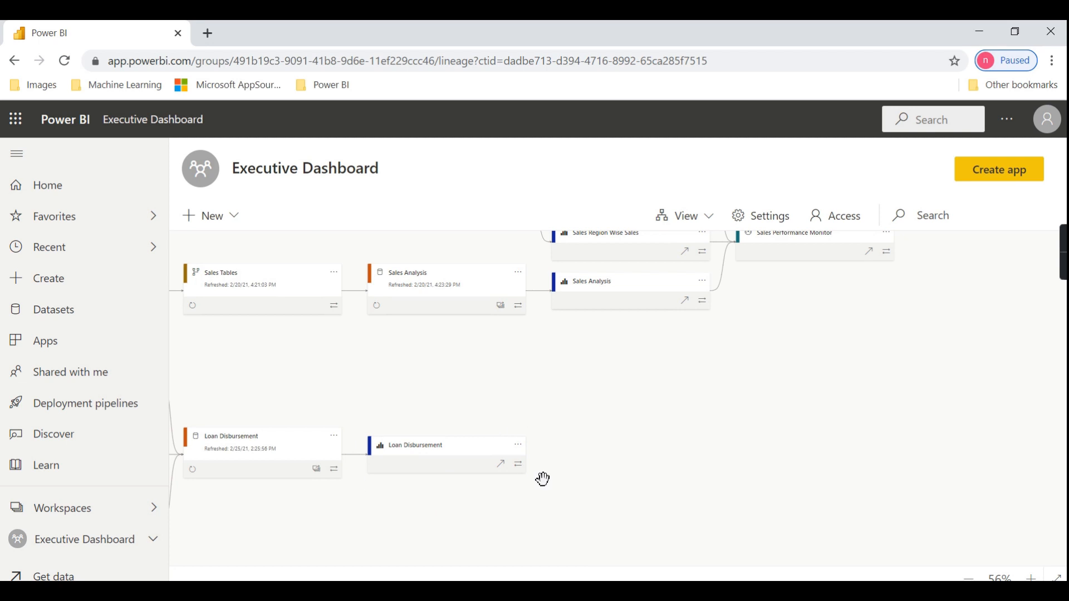
{"action": "mouse_move", "coordinate": [707, 461]}
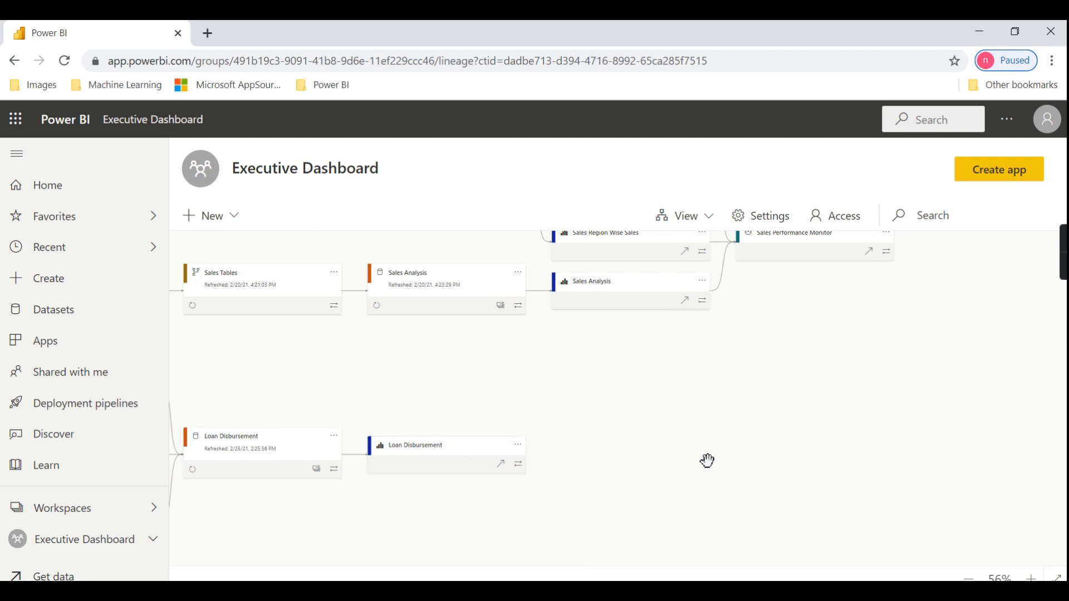
{"action": "mouse_move", "coordinate": [721, 469]}
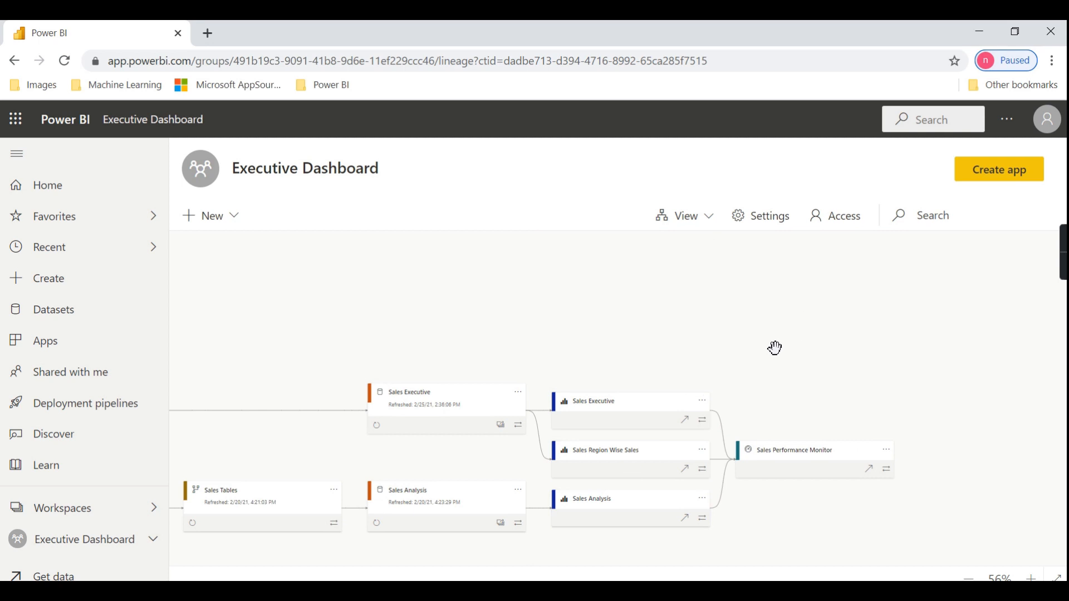
{"action": "mouse_move", "coordinate": [620, 497]}
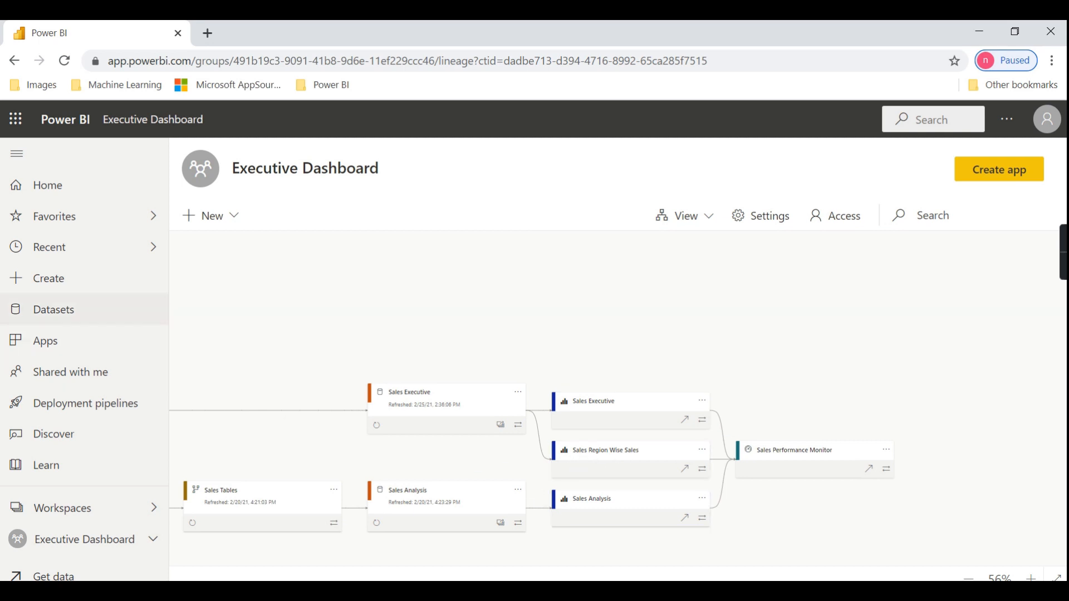
{"action": "mouse_move", "coordinate": [46, 185]}
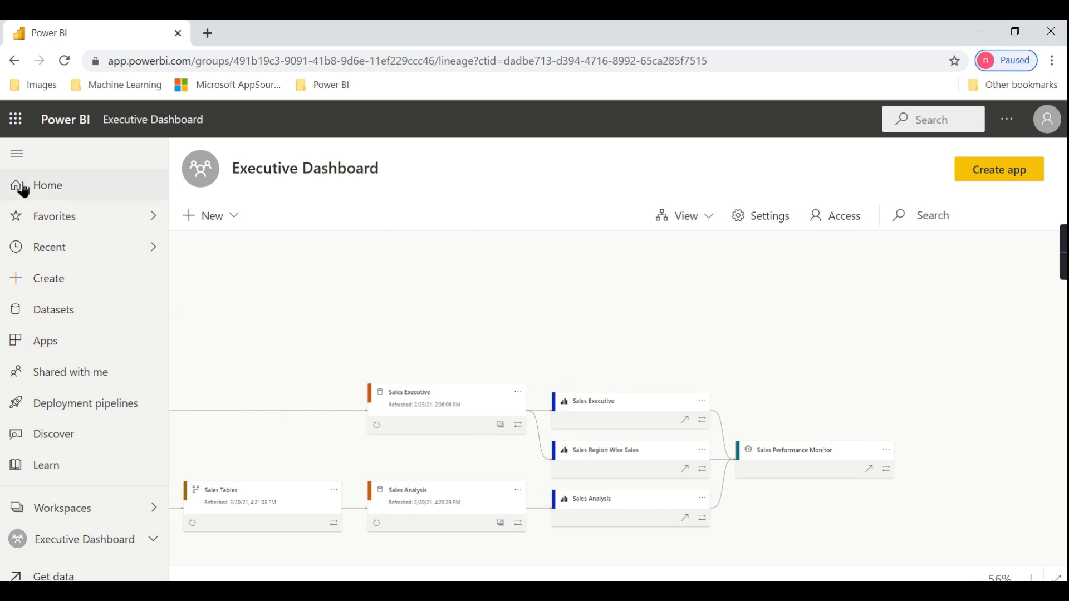
- Return home, reopen Executive Dashboard and set its view back to List
{"action": "left_click", "coordinate": [47, 185]}
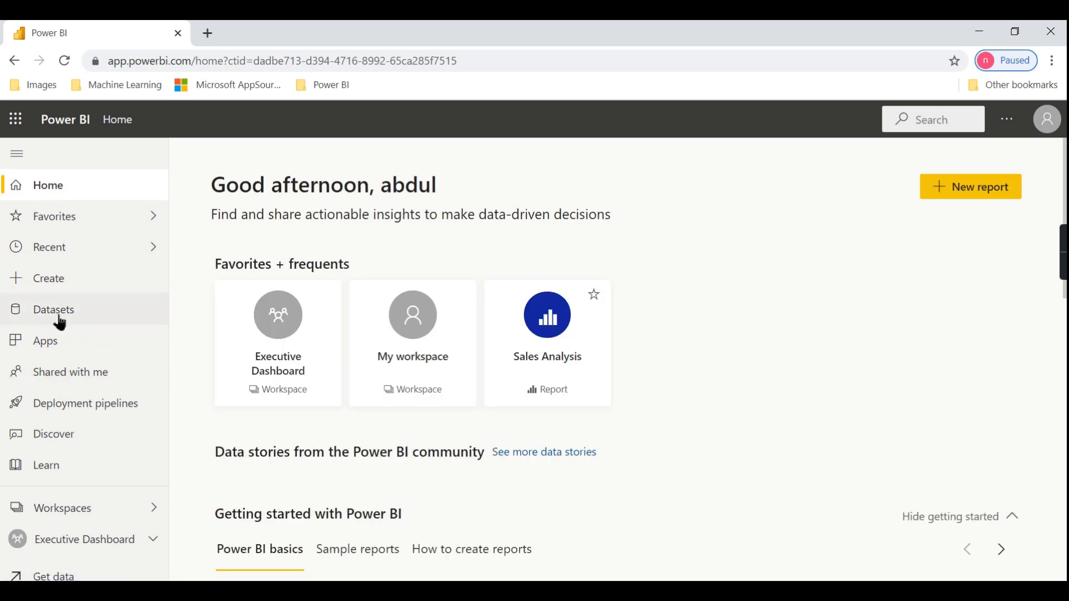
{"action": "mouse_move", "coordinate": [77, 539]}
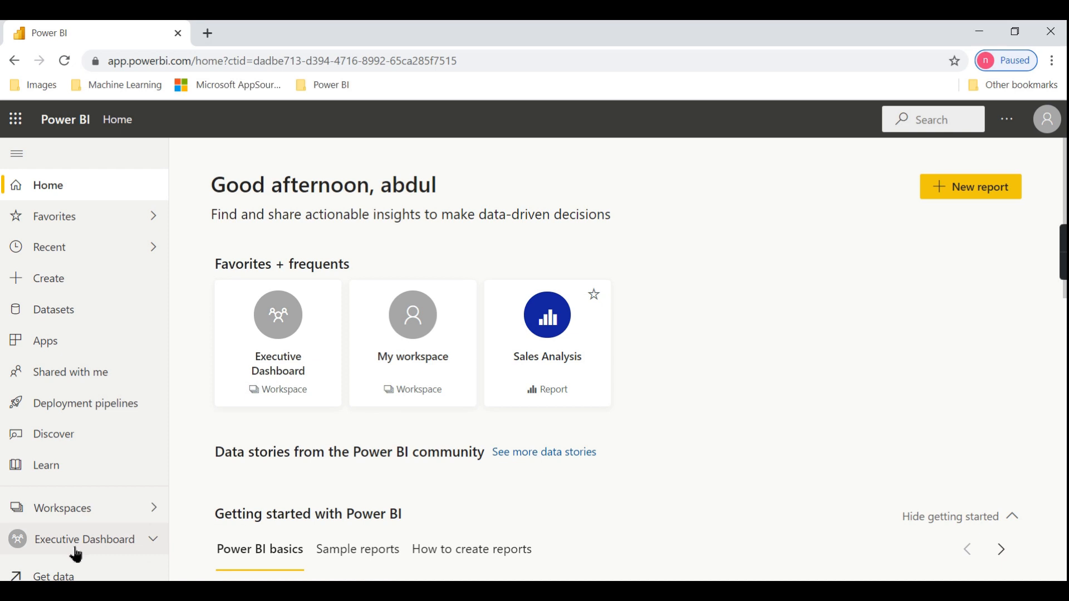
{"action": "left_click", "coordinate": [84, 539]}
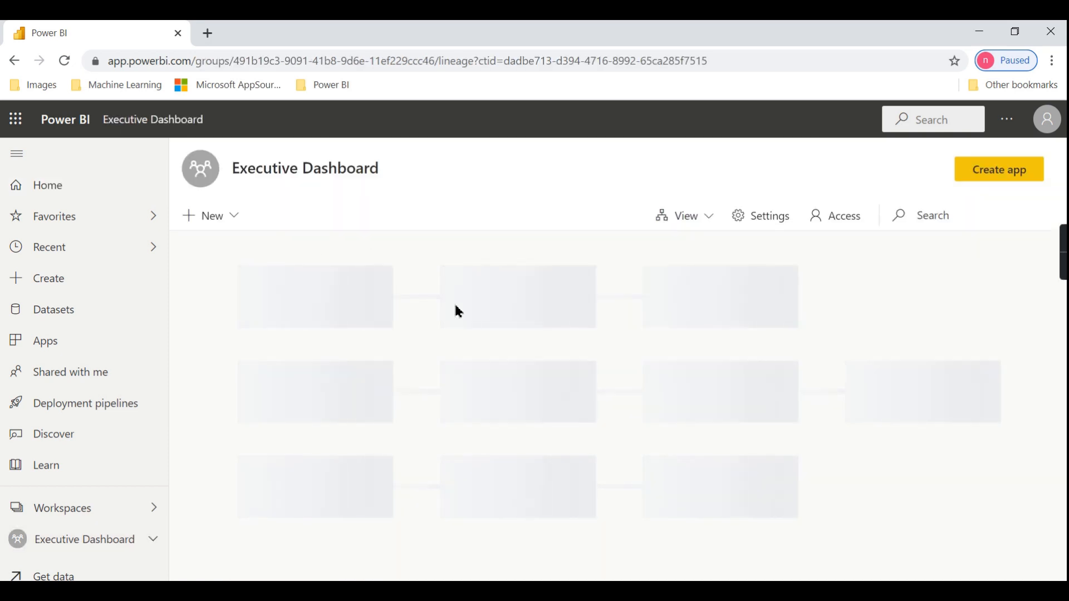
{"action": "left_click", "coordinate": [686, 215]}
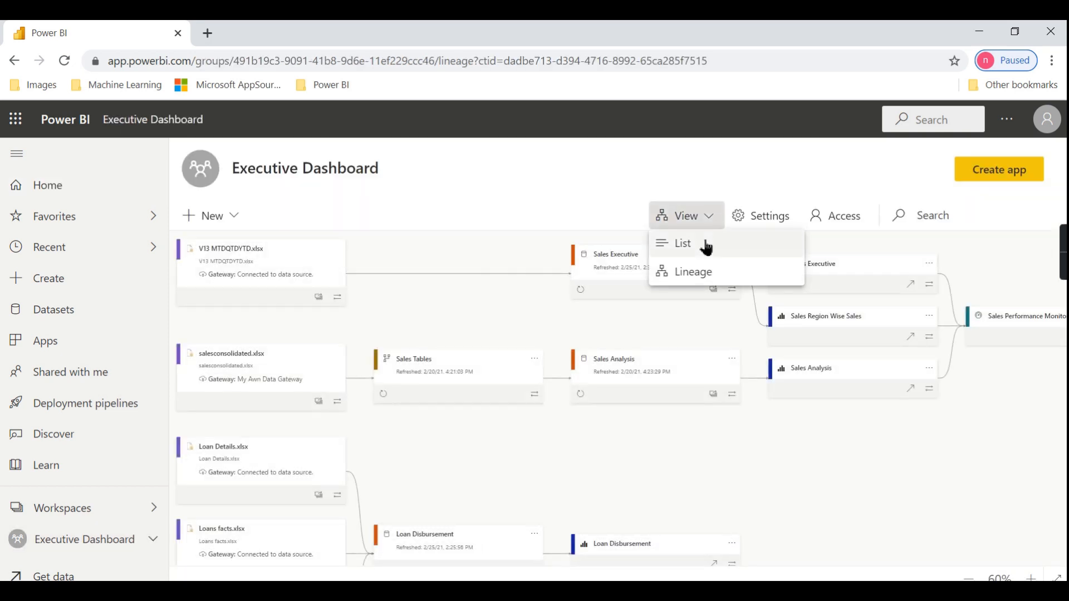
{"action": "left_click", "coordinate": [683, 243]}
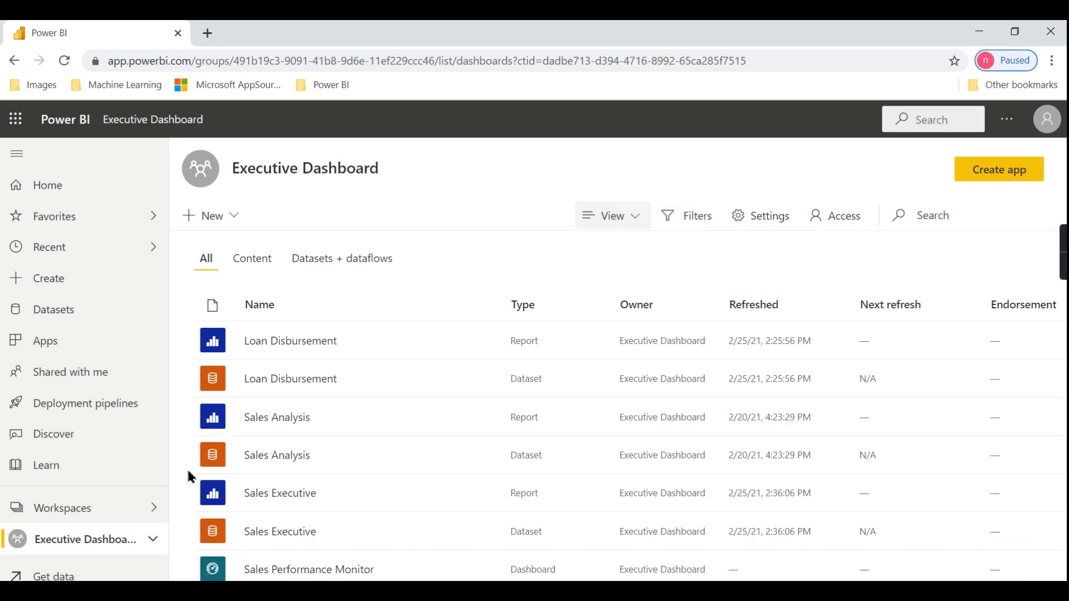
{"action": "left_click", "coordinate": [290, 341]}
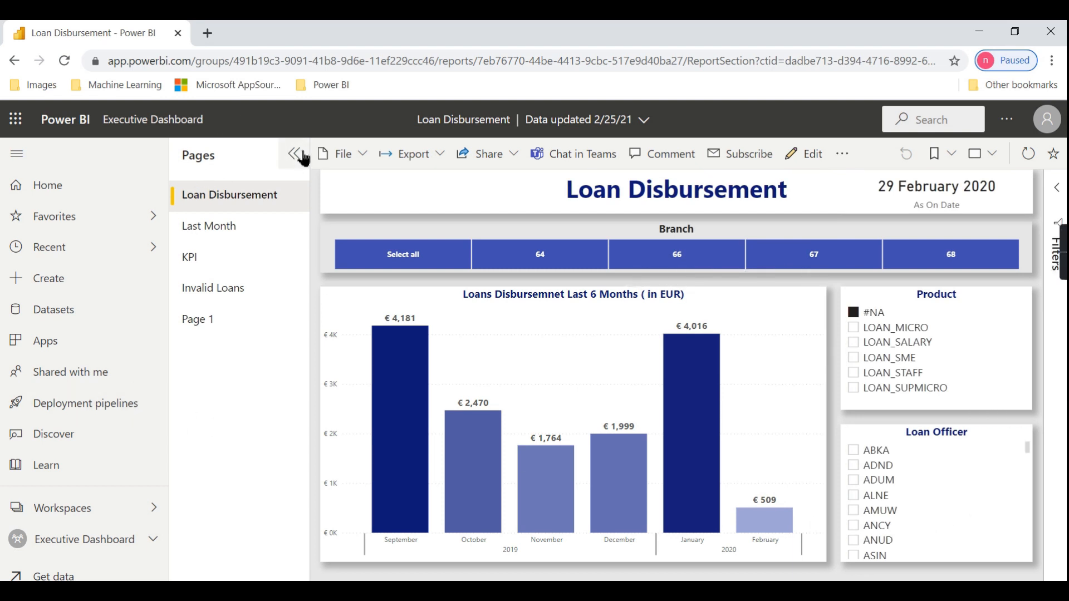
{"action": "left_click", "coordinate": [295, 154]}
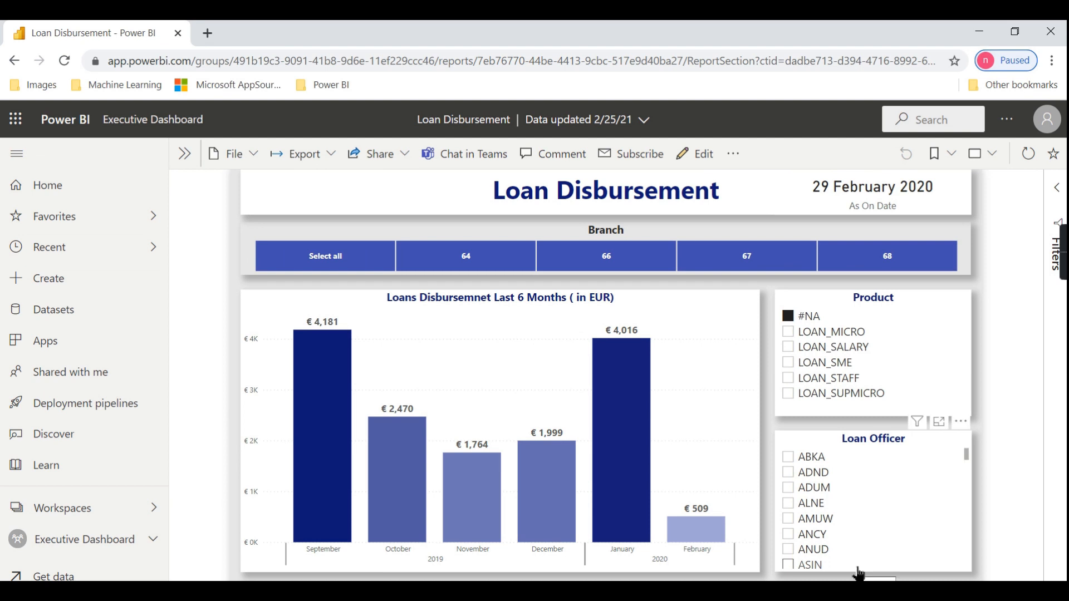
{"action": "mouse_move", "coordinate": [184, 267]}
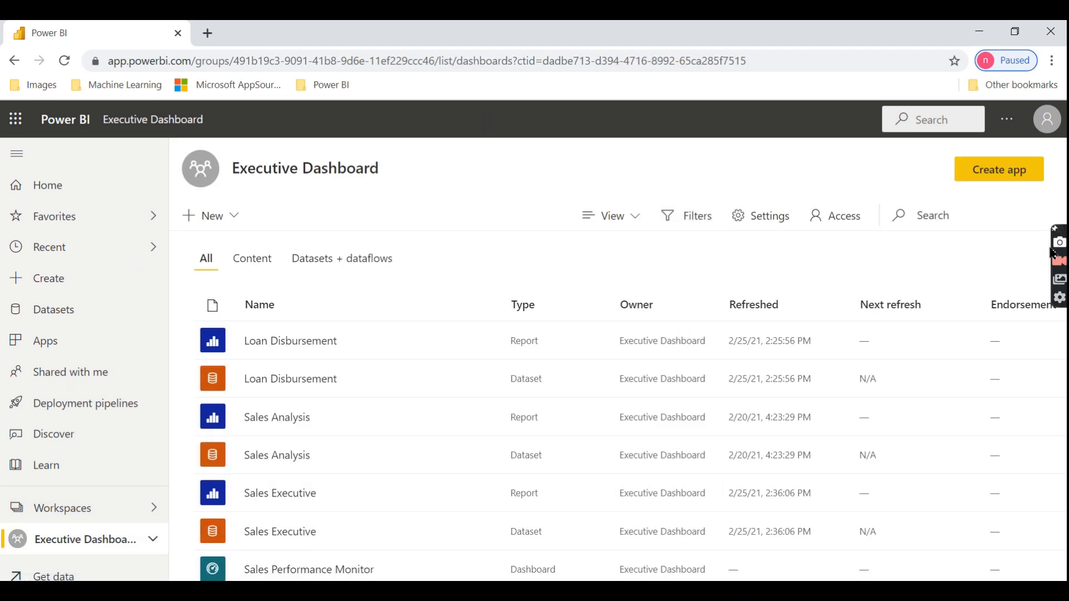
{"action": "mouse_move", "coordinate": [1024, 221]}
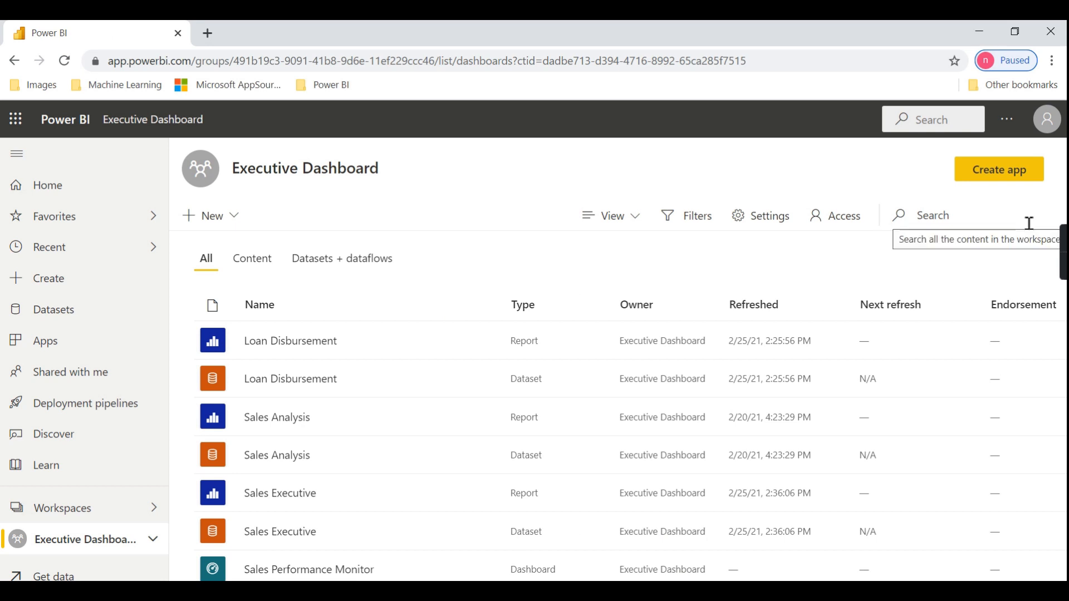
{"action": "mouse_move", "coordinate": [998, 169]}
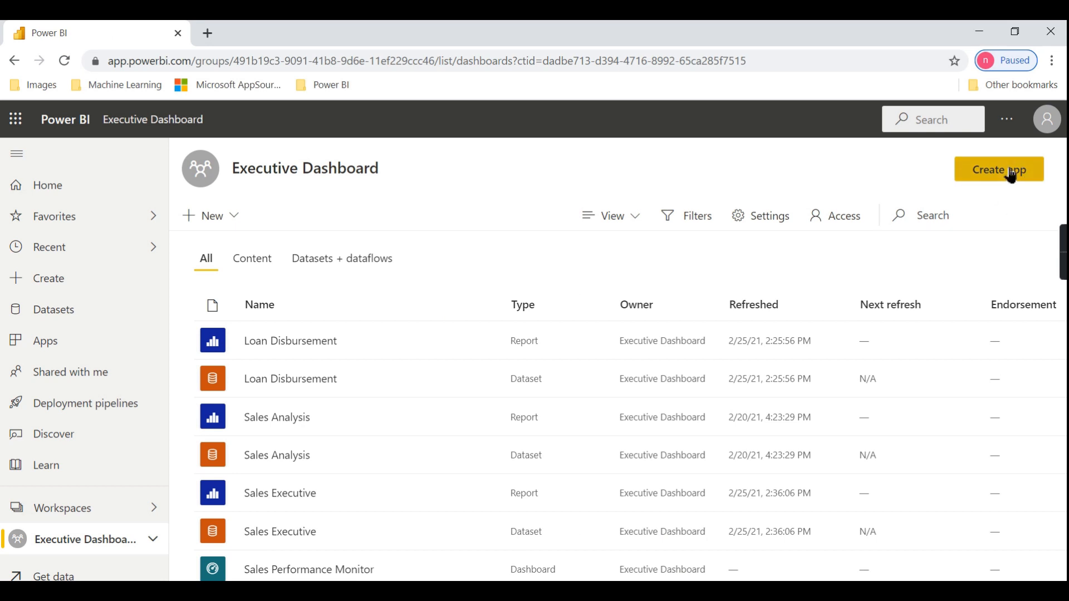
- Create an app and enter name 'AWN Sales Performance' and description 'To Monitor in Sales'
{"action": "left_click", "coordinate": [998, 169]}
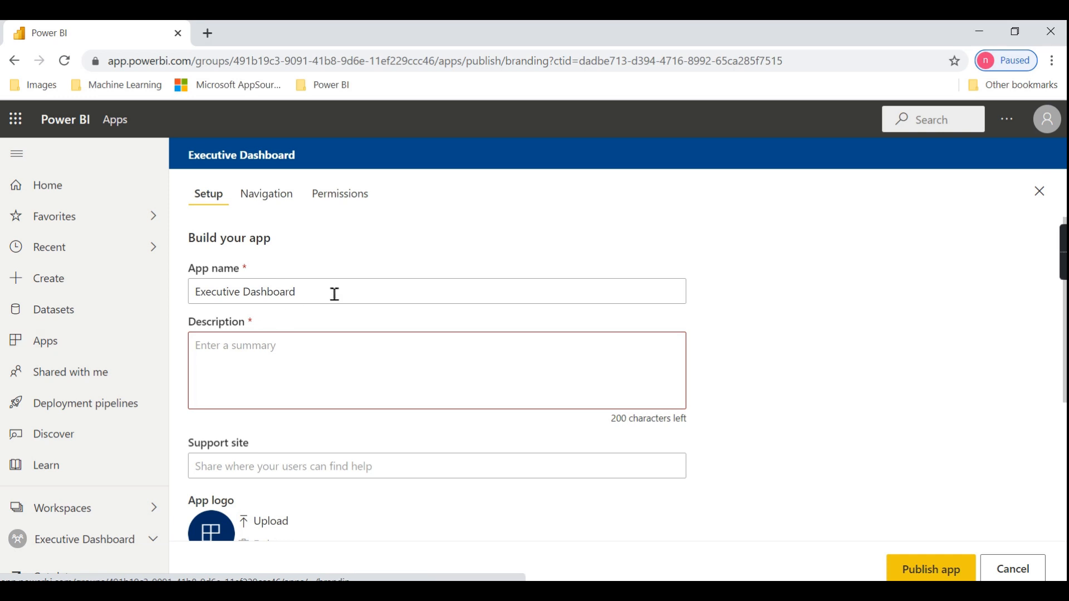
{"action": "type", "text": "Sal"}
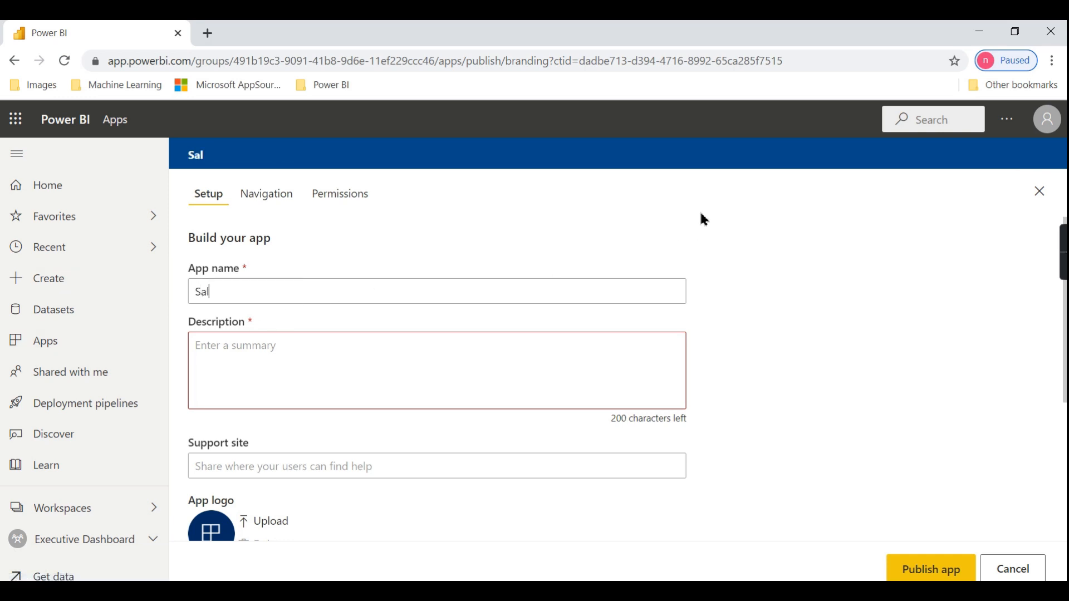
{"action": "type", "text": "es Performa"}
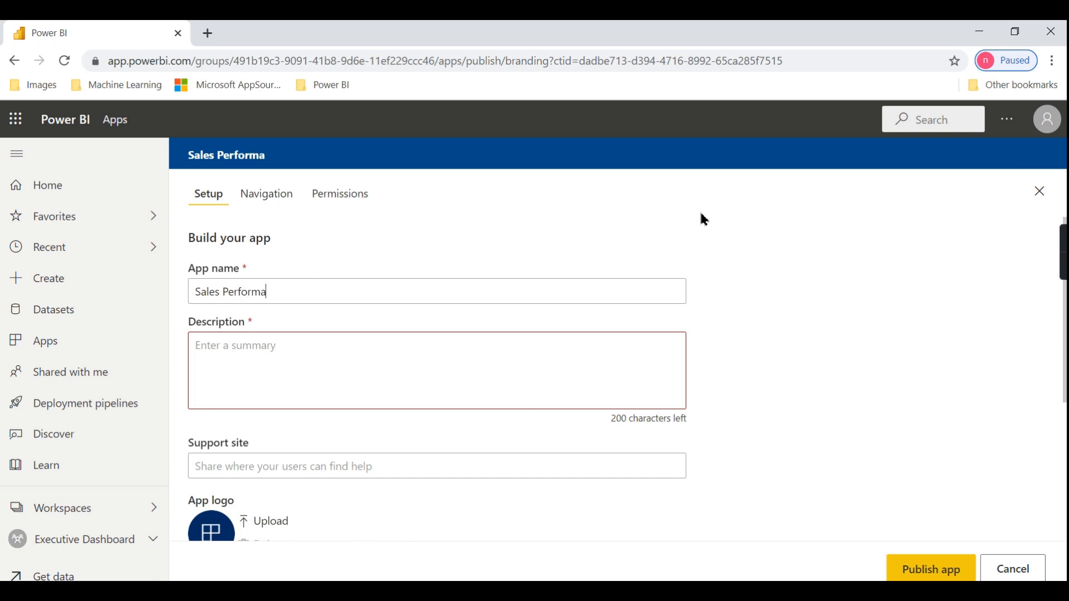
{"action": "type", "text": "cne"}
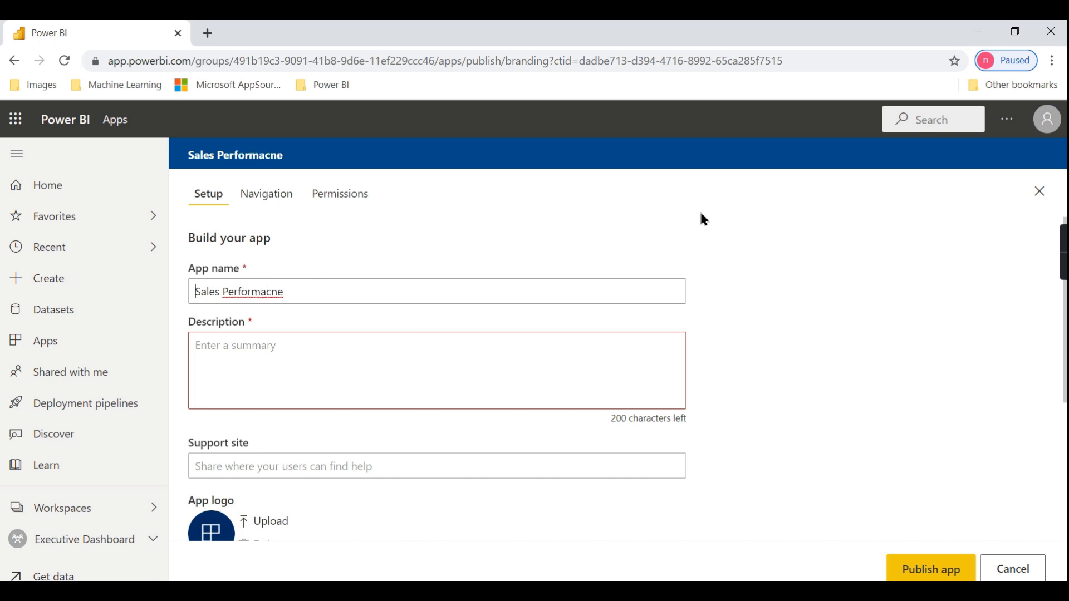
{"action": "type", "text": "AWN"}
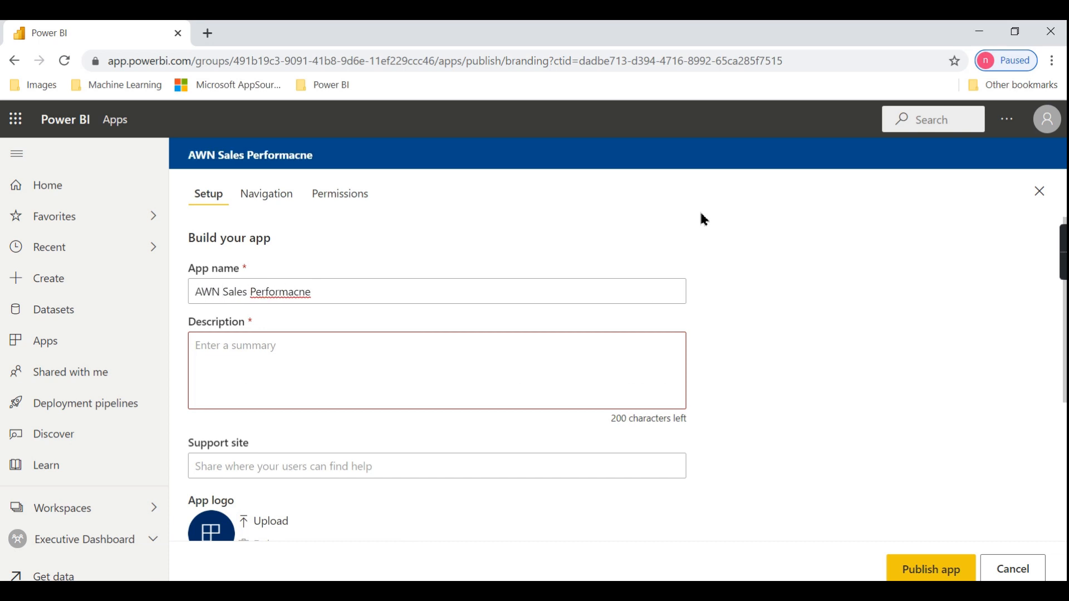
{"action": "type", "text": "Performance"}
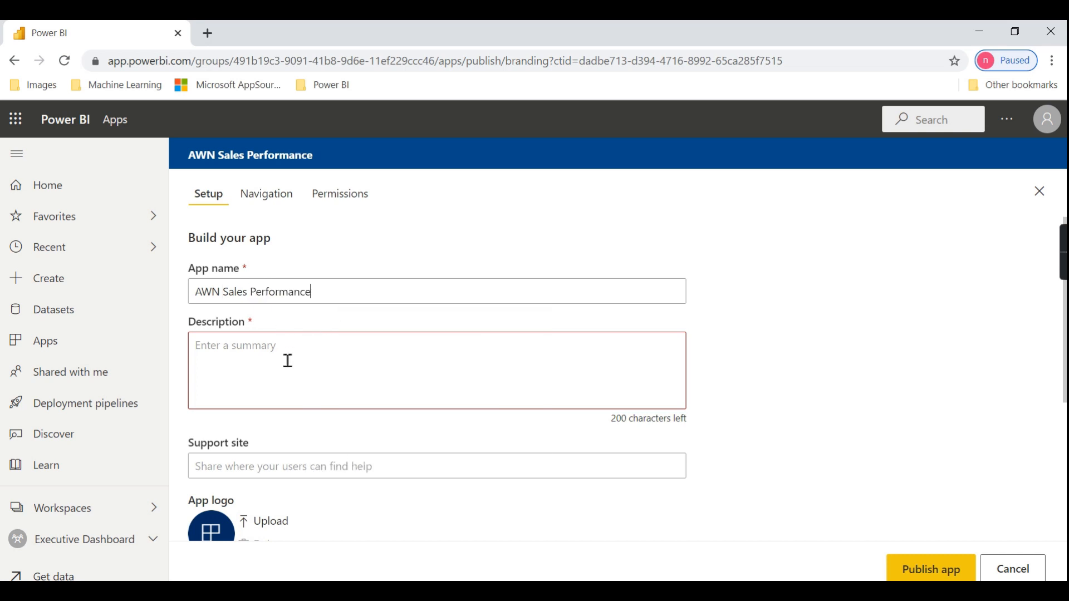
{"action": "mouse_move", "coordinate": [402, 341]}
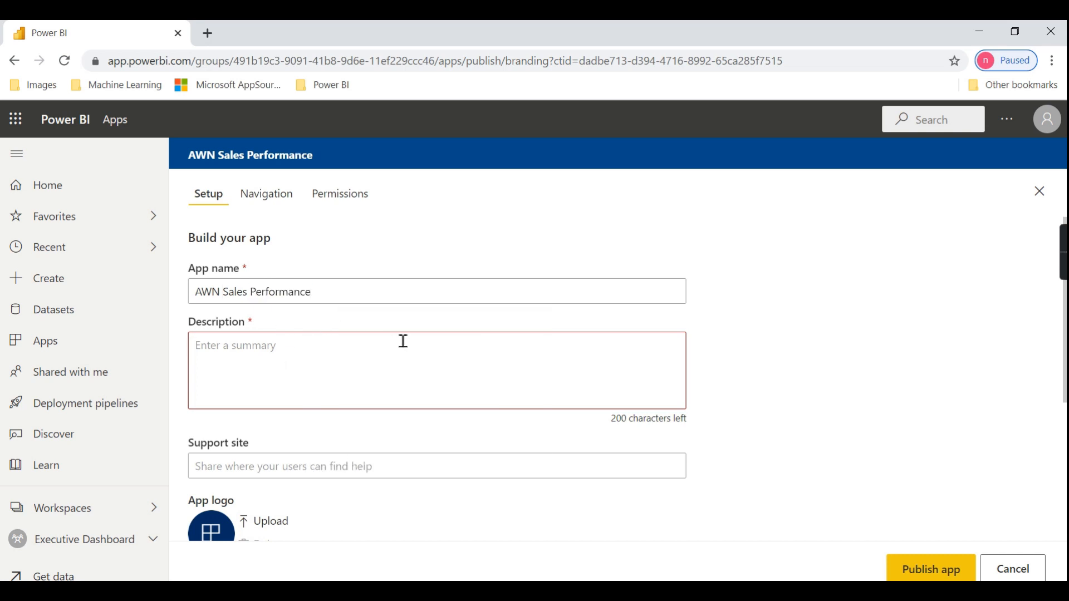
{"action": "type", "text": "To"}
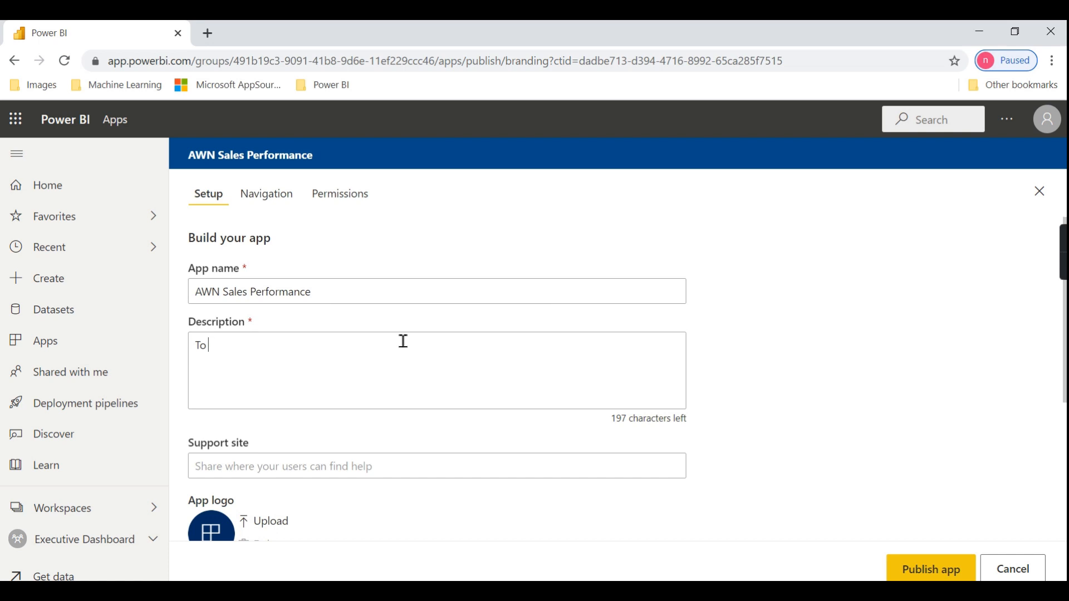
{"action": "type", "text": "Monotr"}
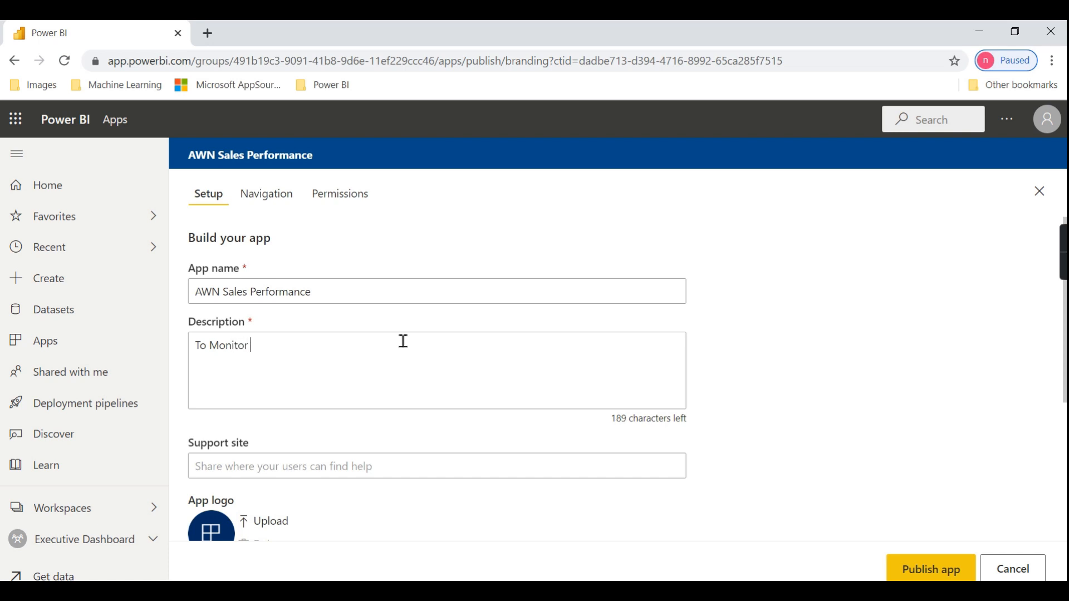
{"action": "type", "text": "in Sales"}
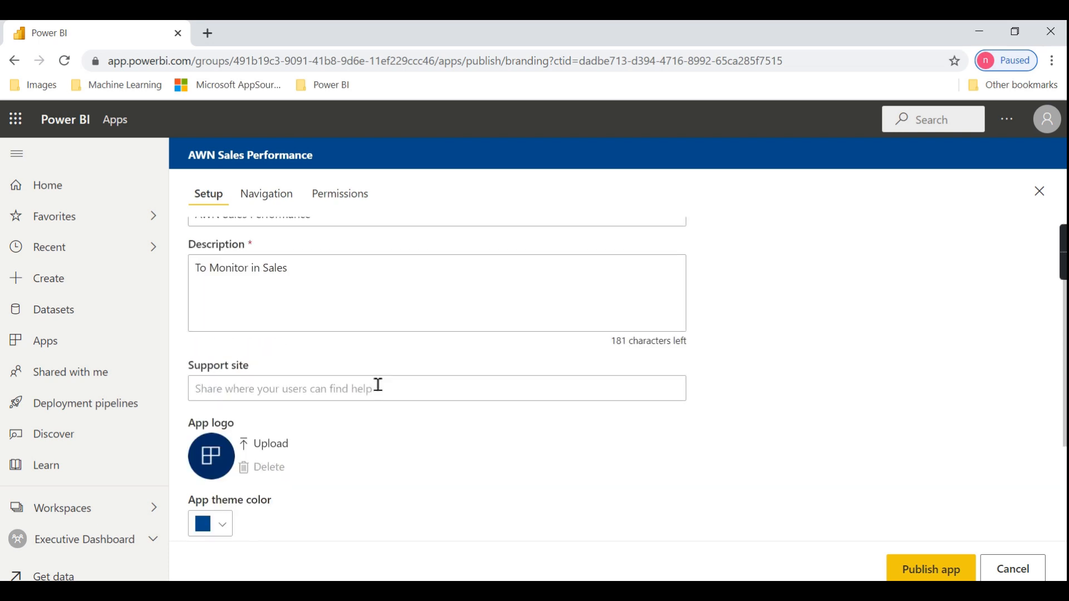
{"action": "mouse_move", "coordinate": [408, 380]}
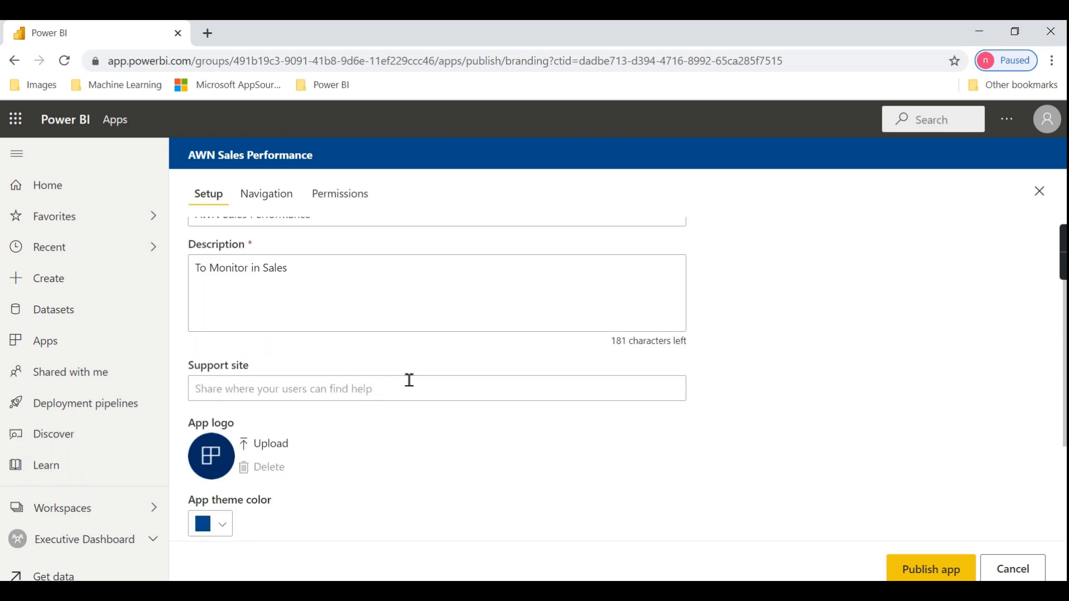
{"action": "mouse_move", "coordinate": [210, 456]}
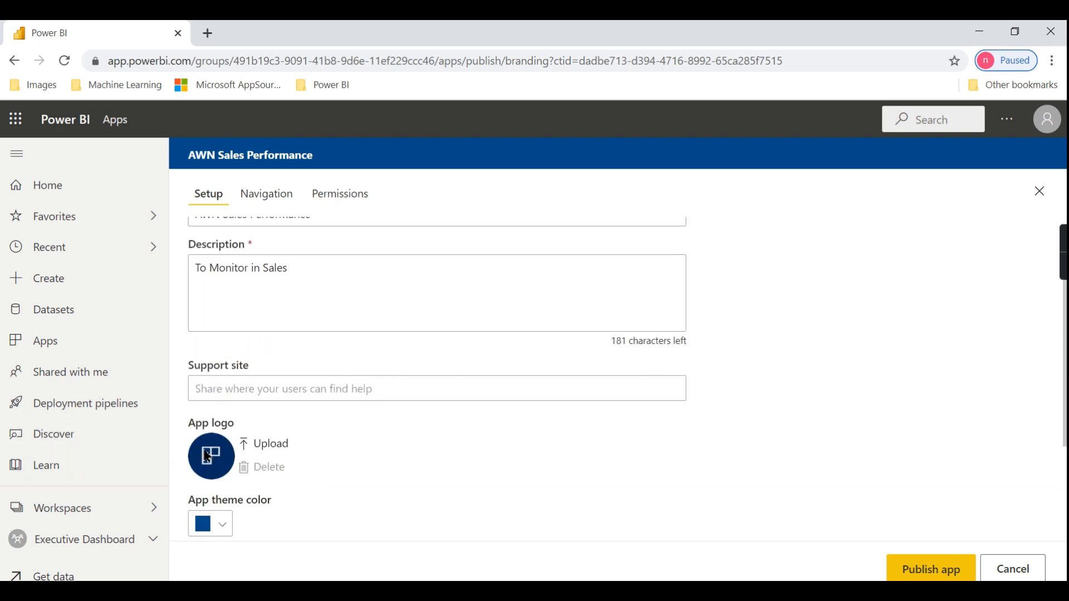
- Set the app theme colour to gold and keep the app publisher as contact
{"action": "left_click", "coordinate": [210, 523]}
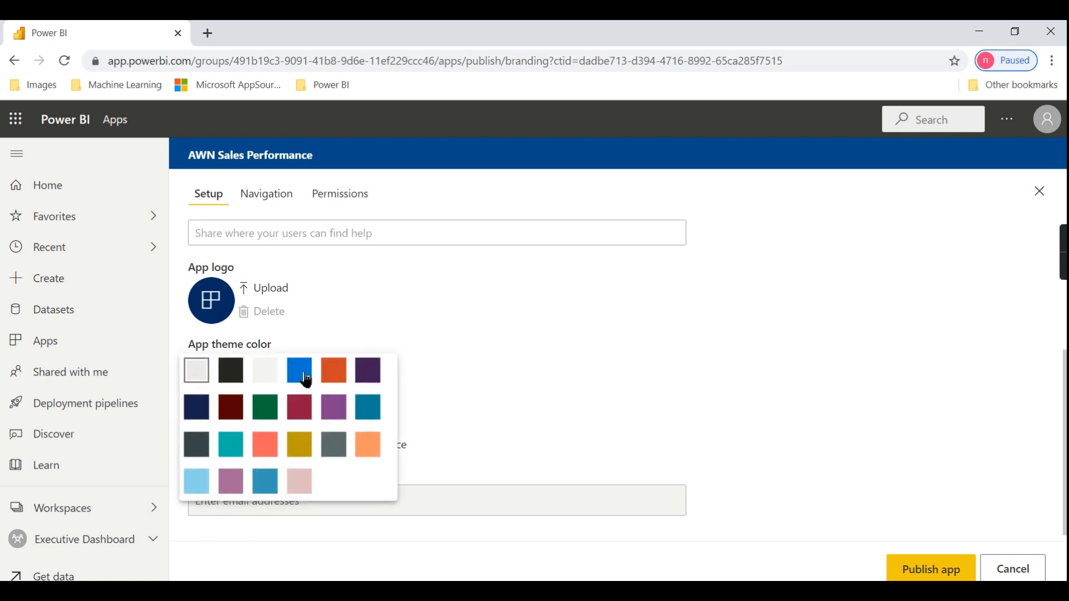
{"action": "left_click", "coordinate": [298, 444]}
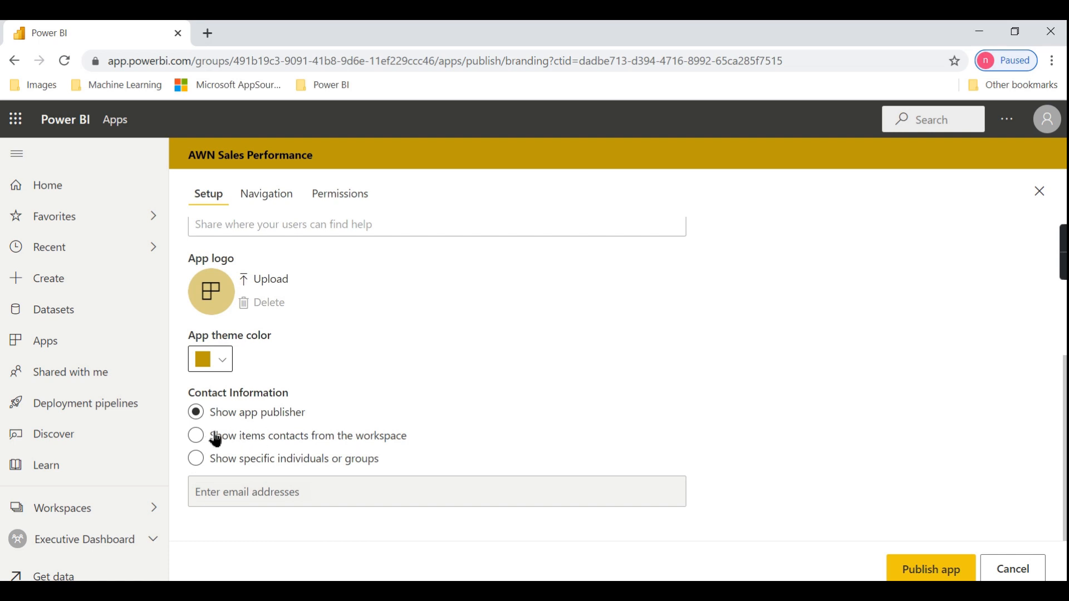
{"action": "left_click", "coordinate": [196, 435]}
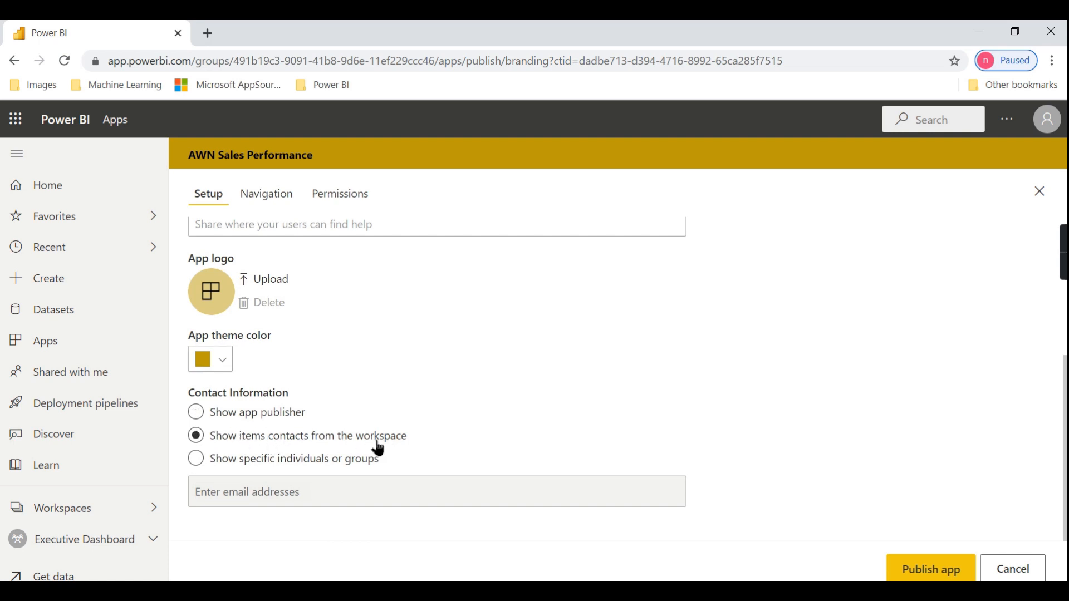
{"action": "mouse_move", "coordinate": [230, 416]}
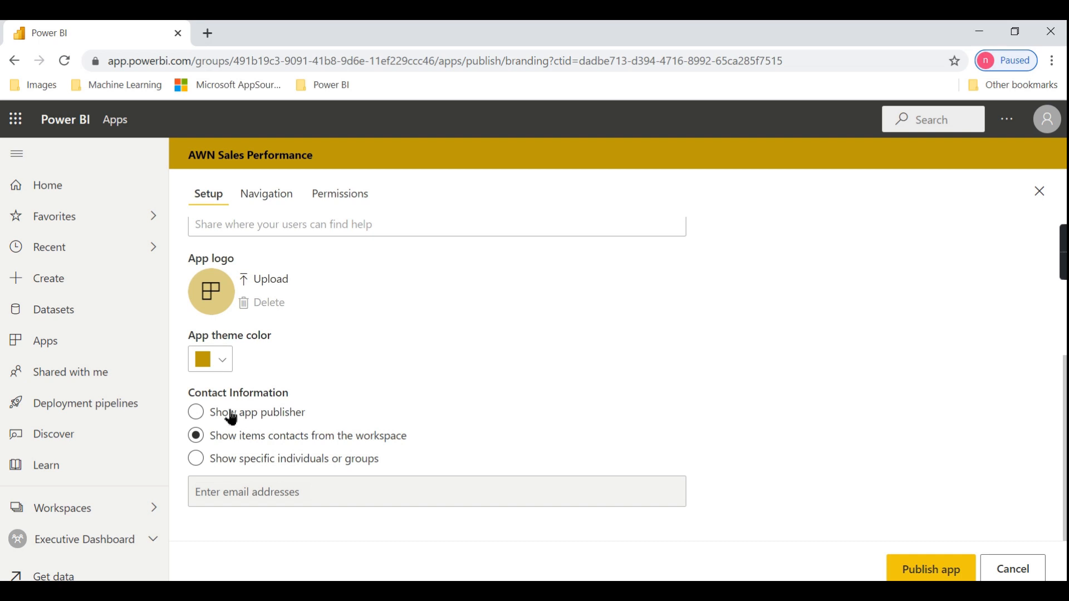
{"action": "left_click", "coordinate": [195, 412]}
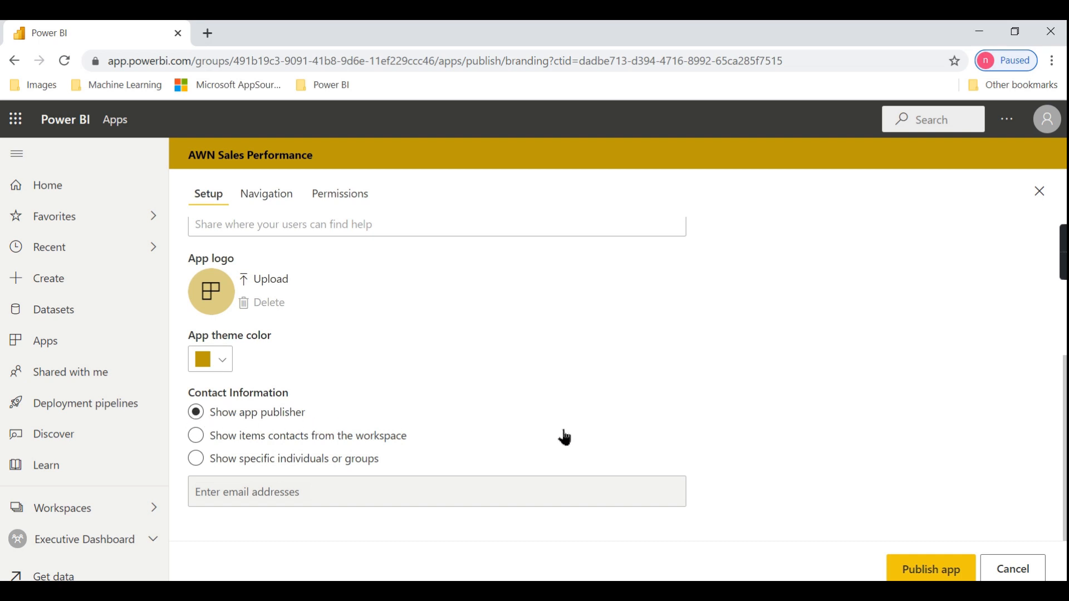
- In the app navigation, hide the Loan Disbursement and Sales Executive reports
{"action": "left_click", "coordinate": [265, 194]}
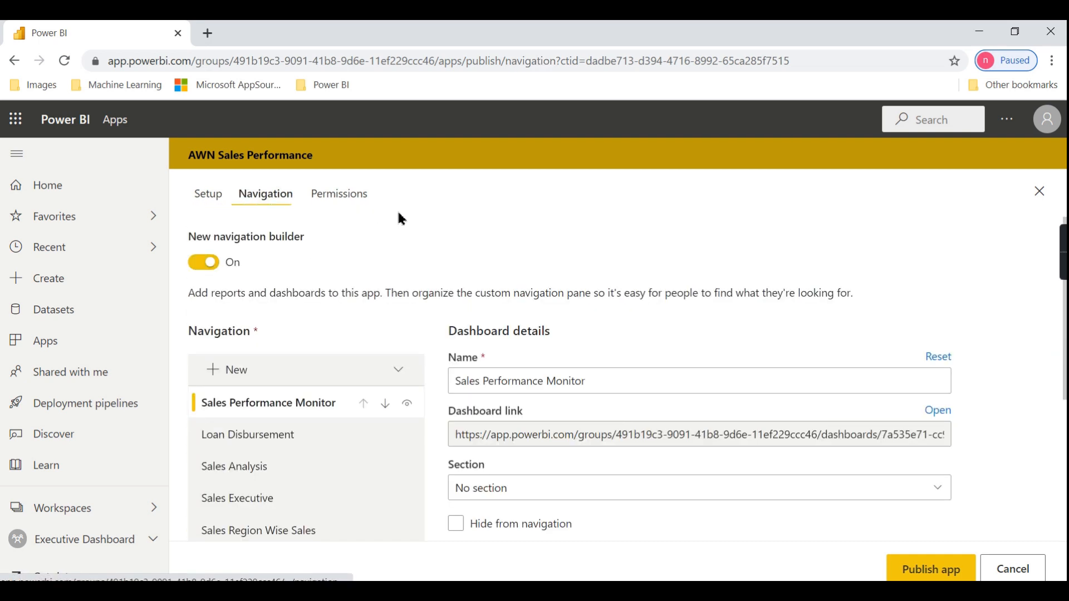
{"action": "mouse_move", "coordinate": [390, 274]}
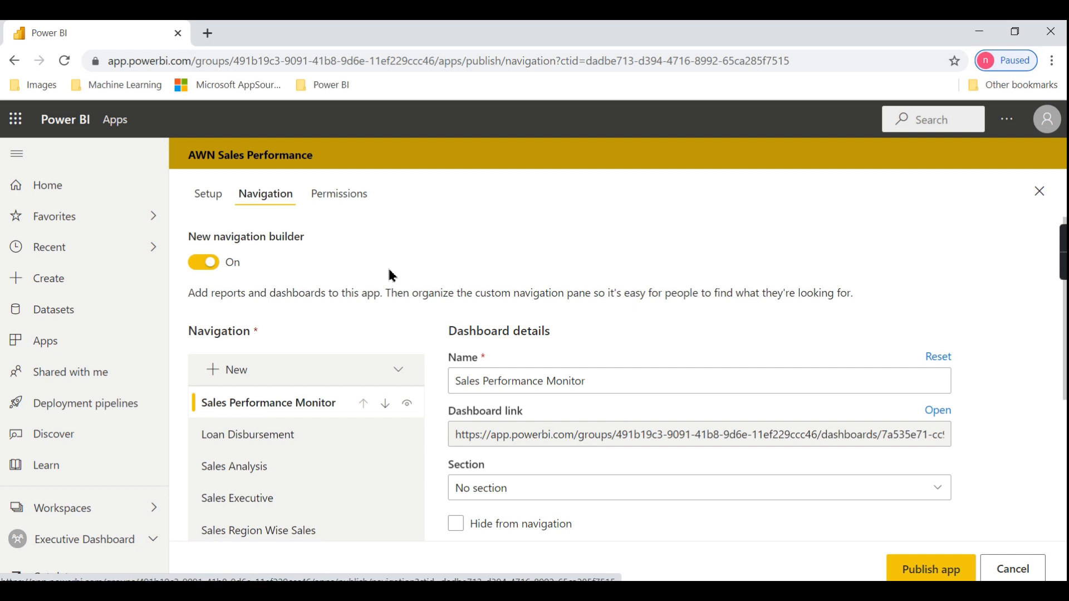
{"action": "scroll", "scroll_direction": "down", "scroll_amount": 3}
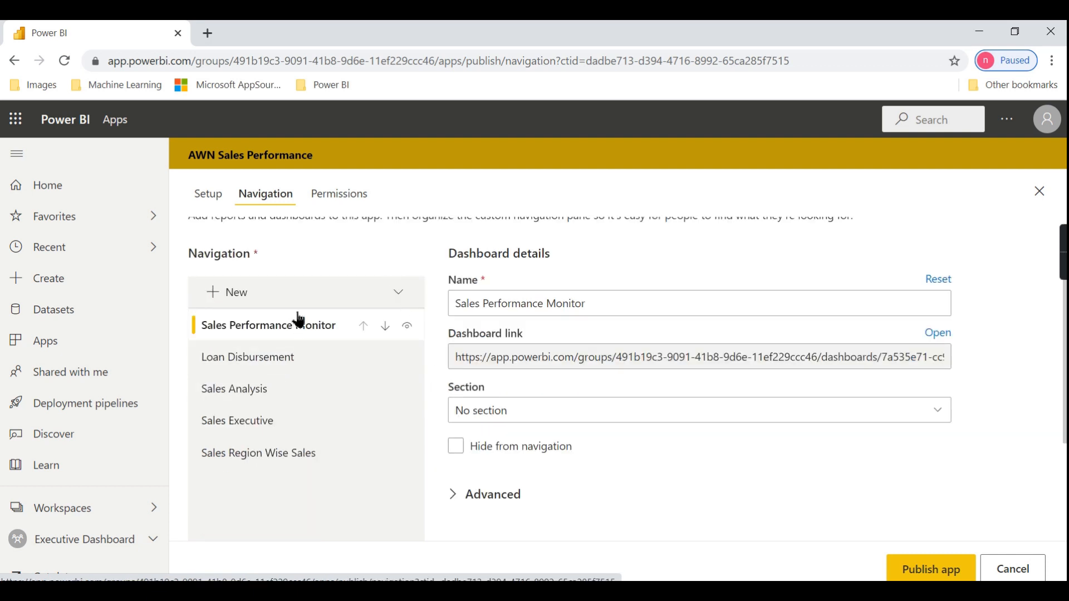
{"action": "mouse_move", "coordinate": [250, 347]}
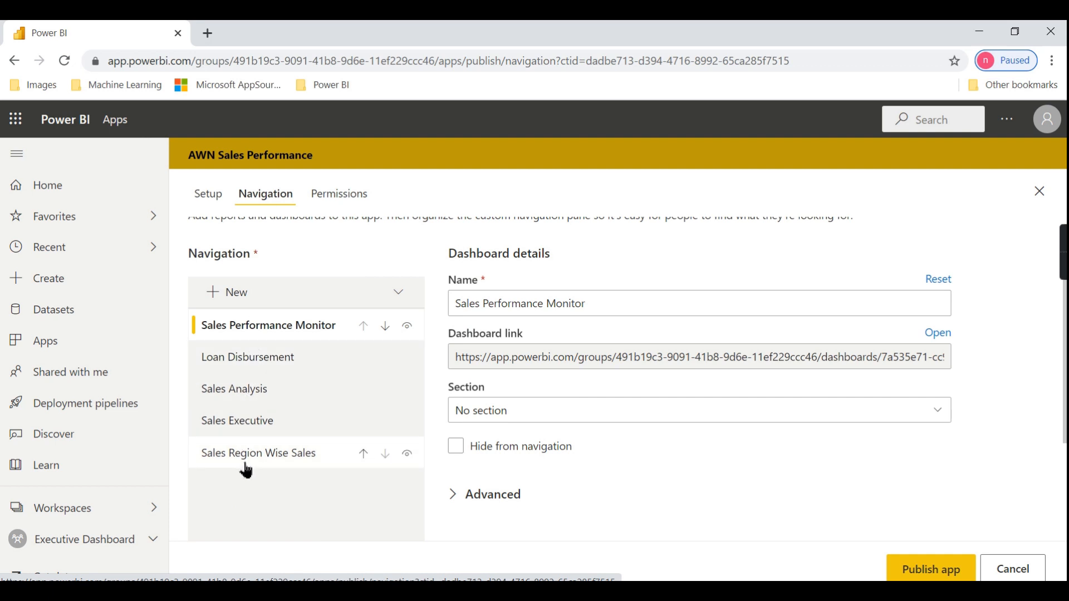
{"action": "mouse_move", "coordinate": [268, 325]}
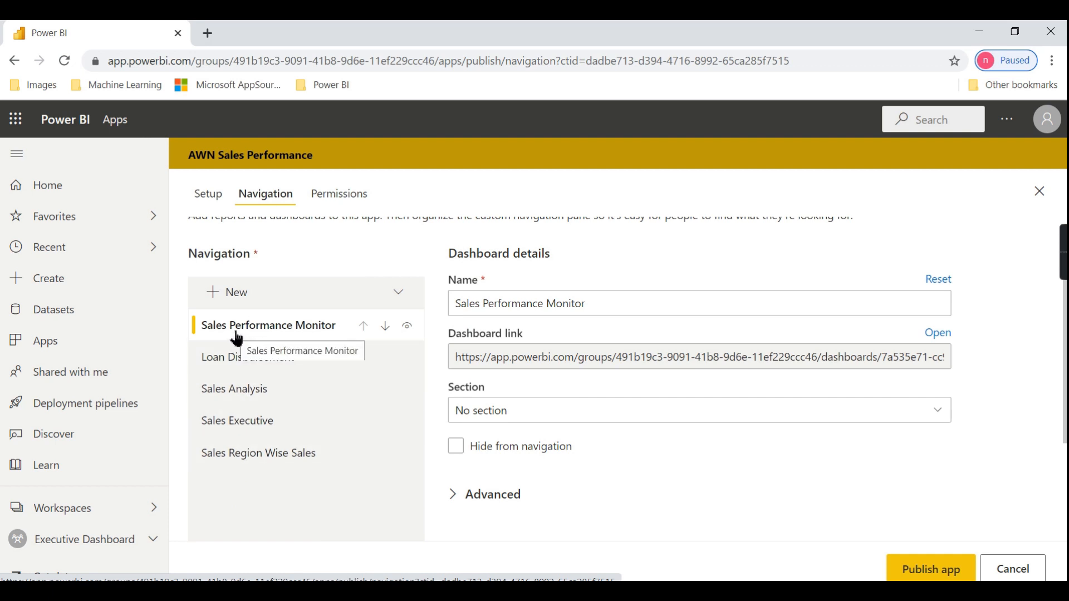
{"action": "scroll", "scroll_direction": "up", "scroll_amount": 3}
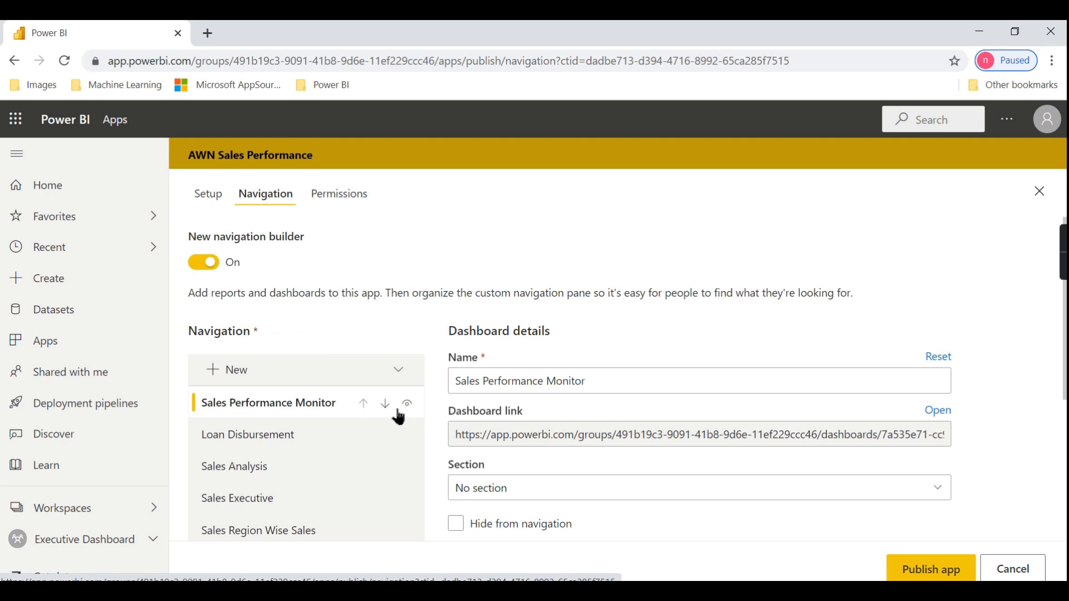
{"action": "mouse_move", "coordinate": [267, 434]}
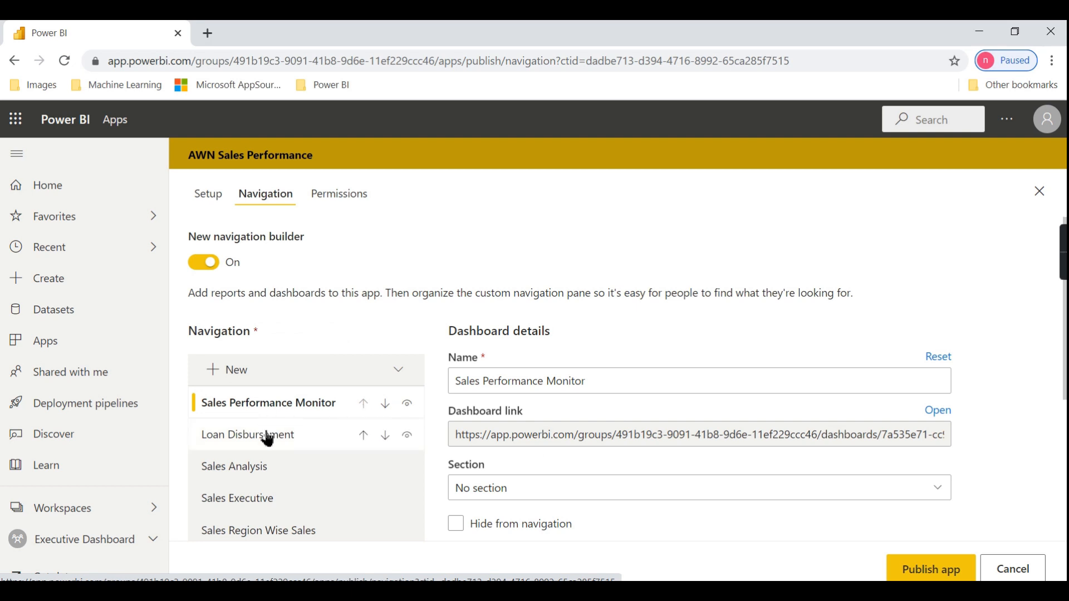
{"action": "mouse_move", "coordinate": [428, 445]}
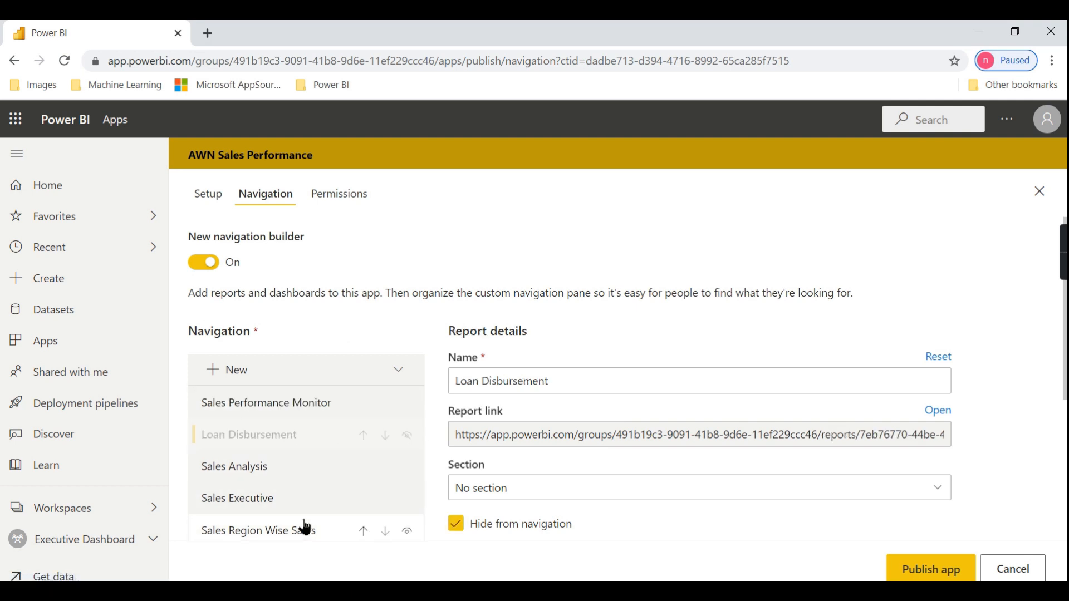
{"action": "scroll", "scroll_direction": "down", "scroll_amount": 3}
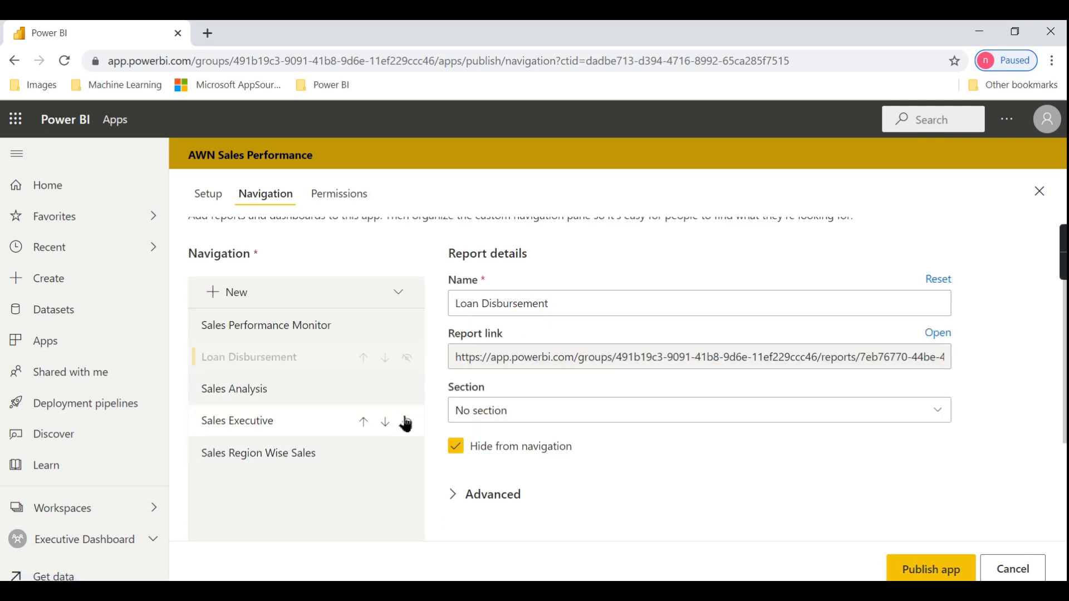
{"action": "left_click", "coordinate": [237, 421]}
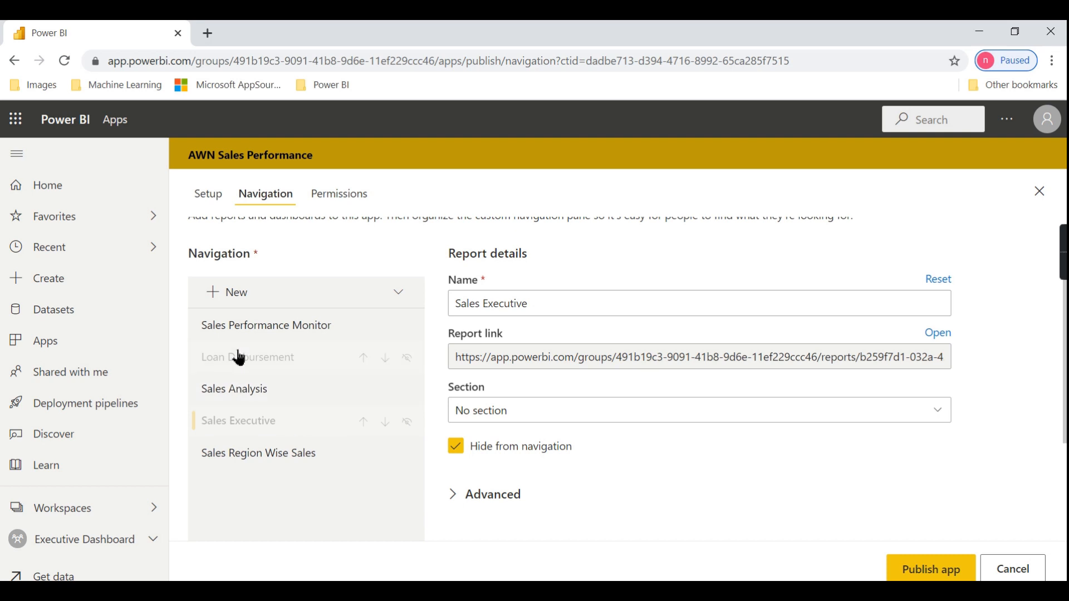
{"action": "mouse_move", "coordinate": [273, 346]}
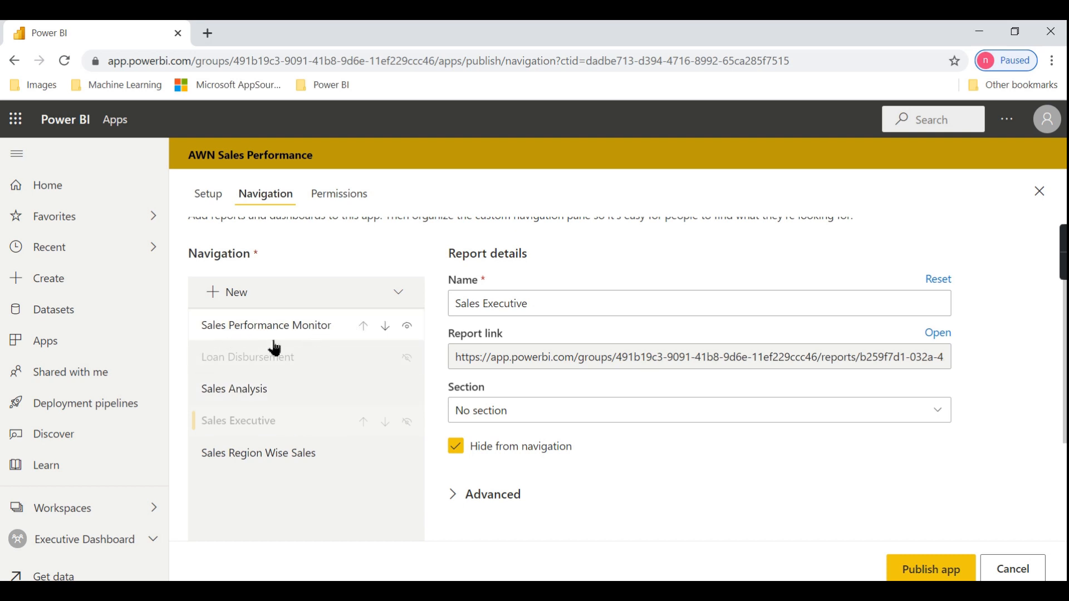
{"action": "mouse_move", "coordinate": [523, 475]}
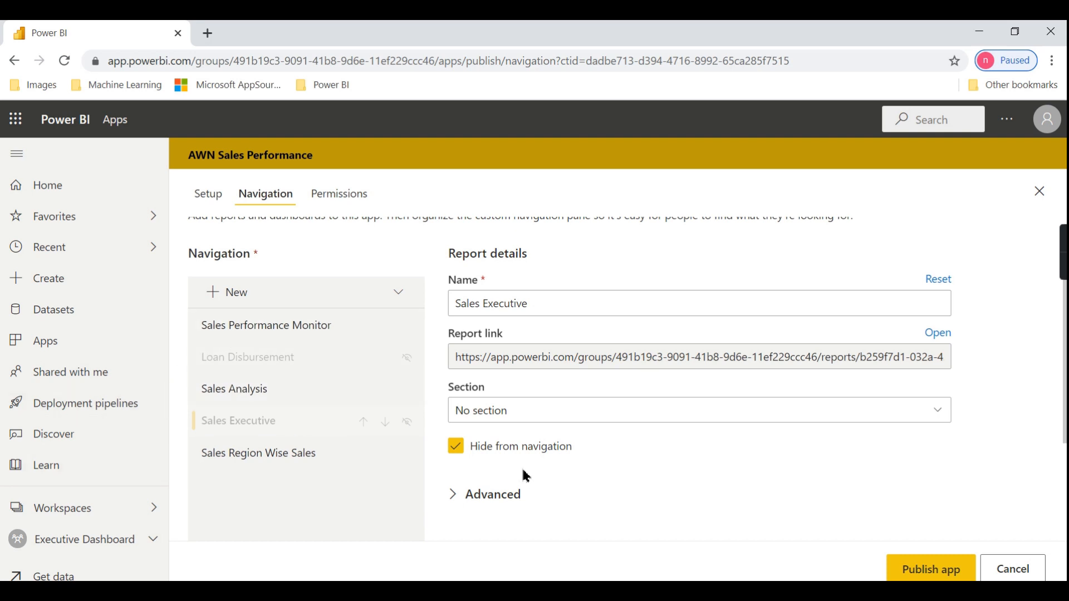
{"action": "mouse_move", "coordinate": [292, 507]}
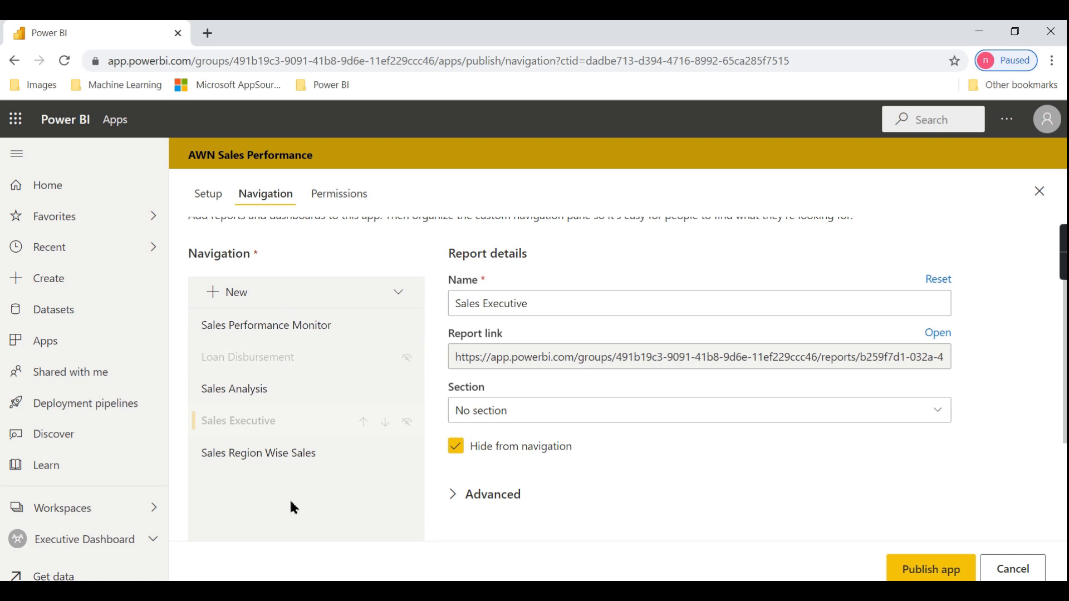
{"action": "mouse_move", "coordinate": [783, 378]}
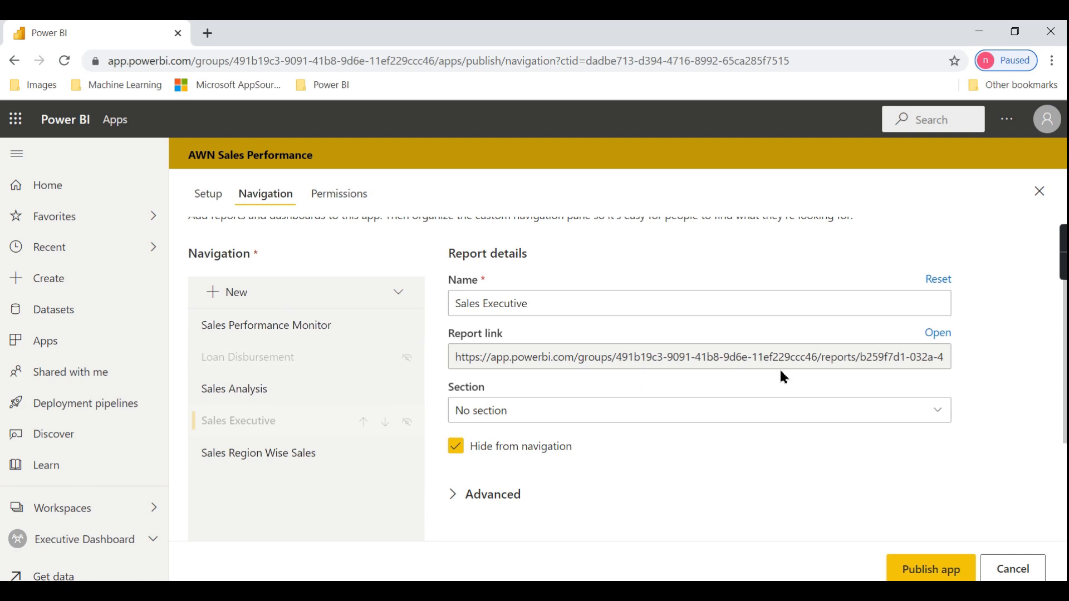
{"action": "mouse_move", "coordinate": [286, 325]}
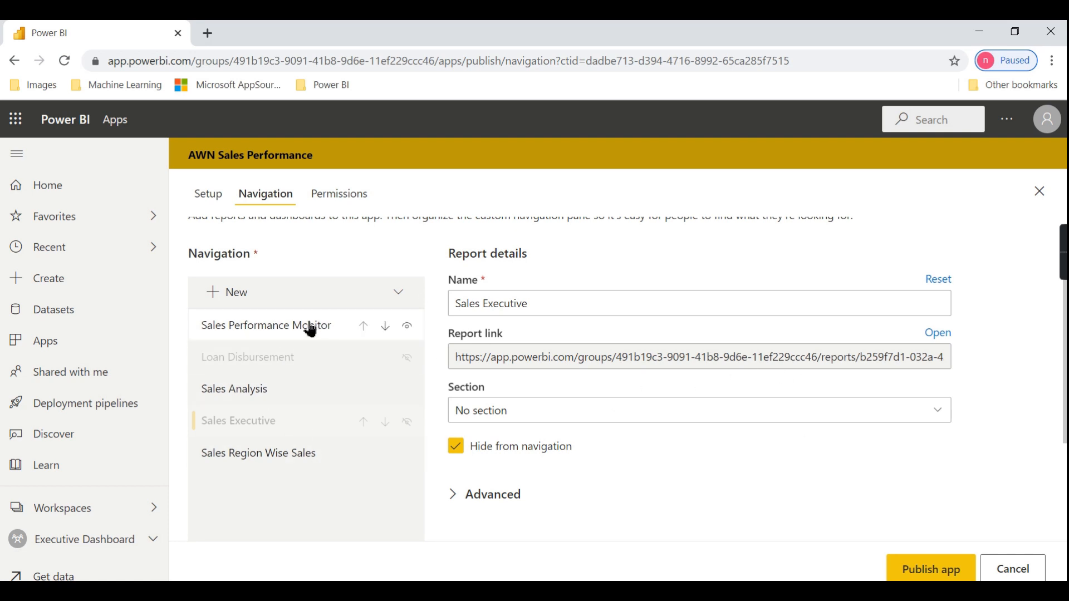
- Review details of Sales Performance Monitor, Sales Analysis and Sales Region Wise Sales
{"action": "left_click", "coordinate": [268, 325]}
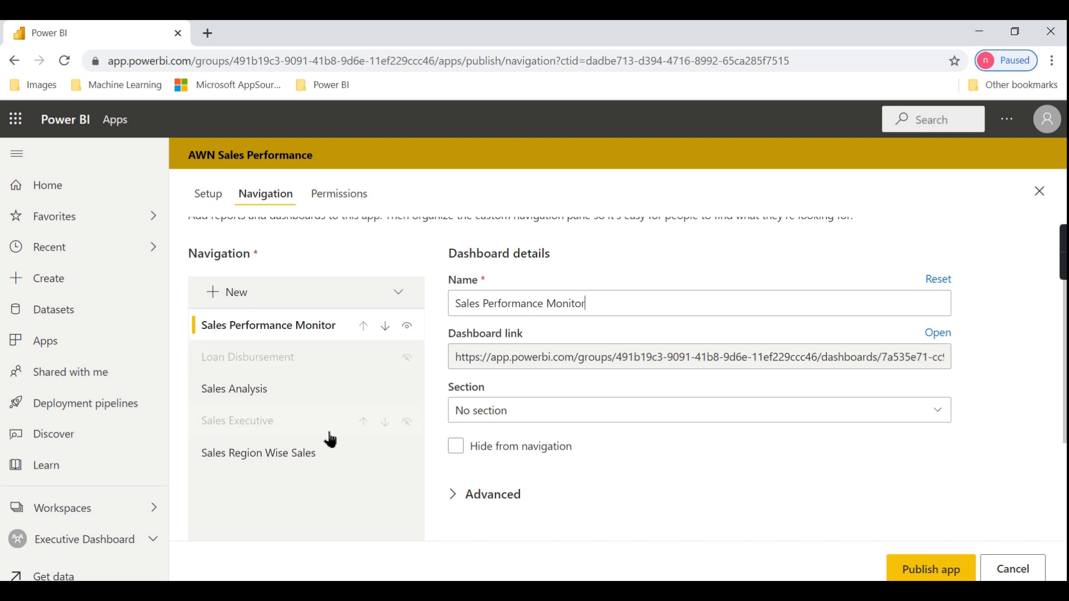
{"action": "left_click", "coordinate": [234, 388]}
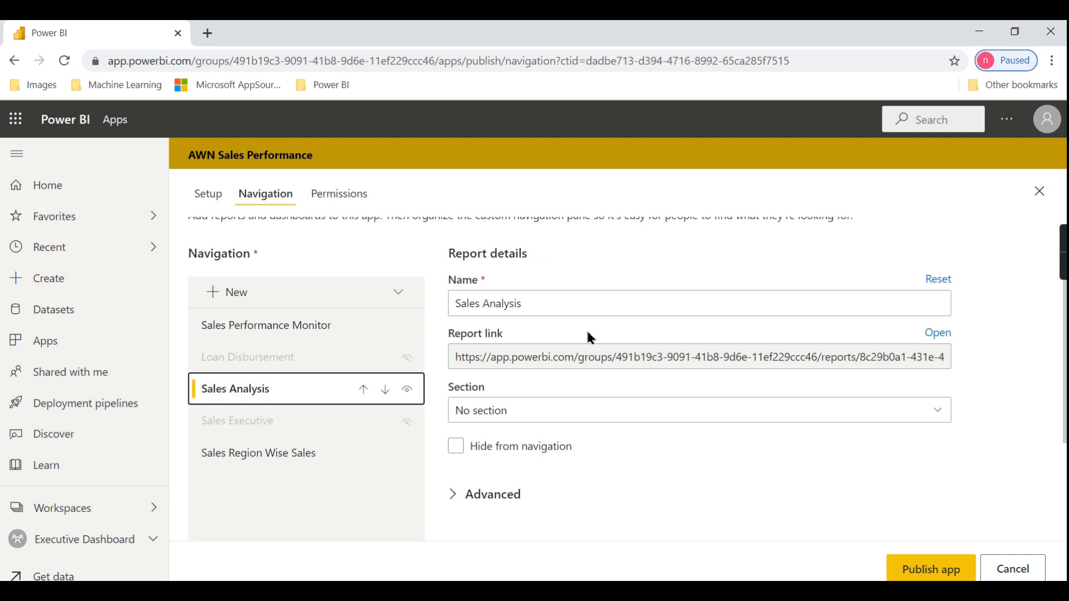
{"action": "left_click", "coordinate": [258, 453]}
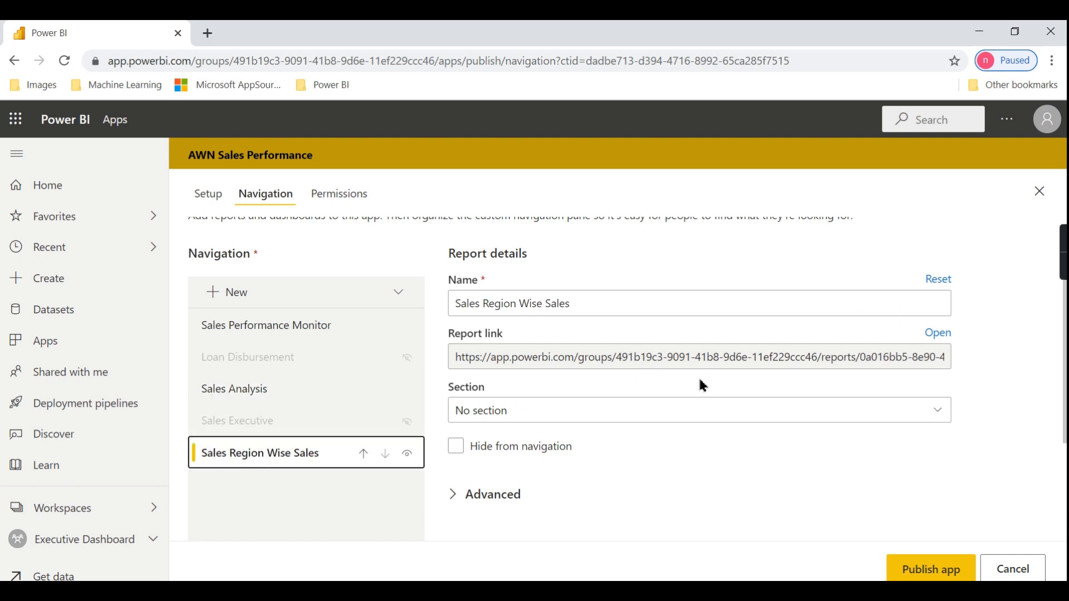
{"action": "scroll", "scroll_direction": "up", "scroll_amount": 3}
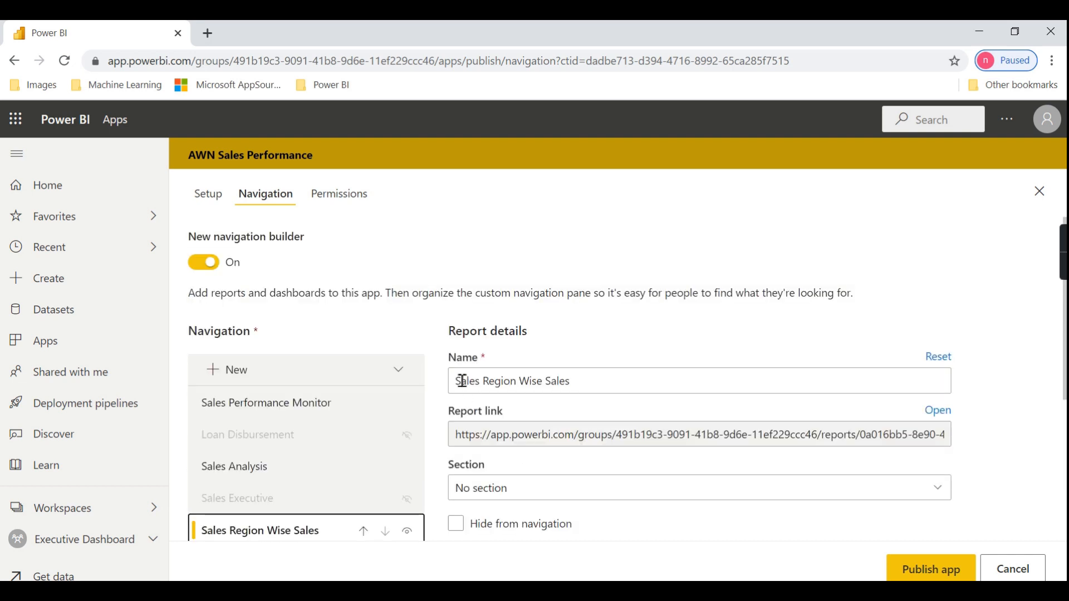
{"action": "mouse_move", "coordinate": [339, 194]}
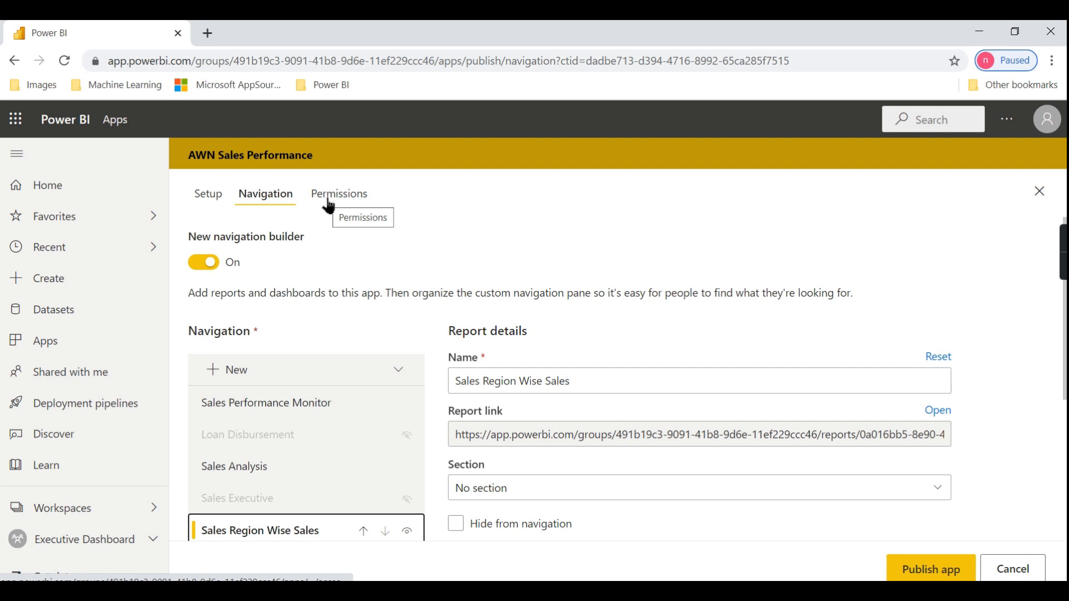
{"action": "mouse_move", "coordinate": [389, 444]}
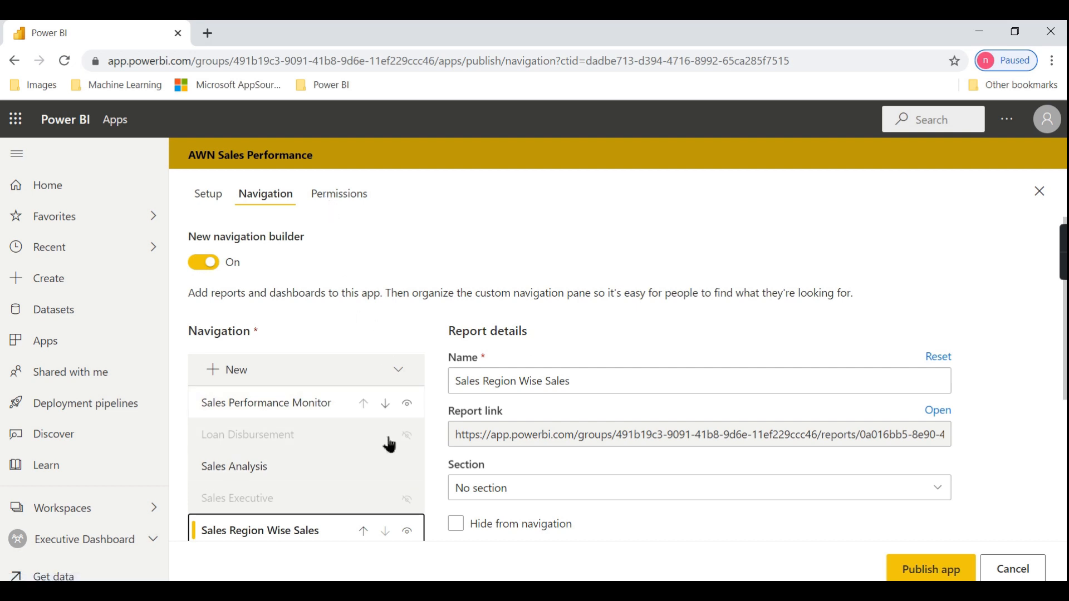
{"action": "scroll", "scroll_direction": "down", "scroll_amount": 3}
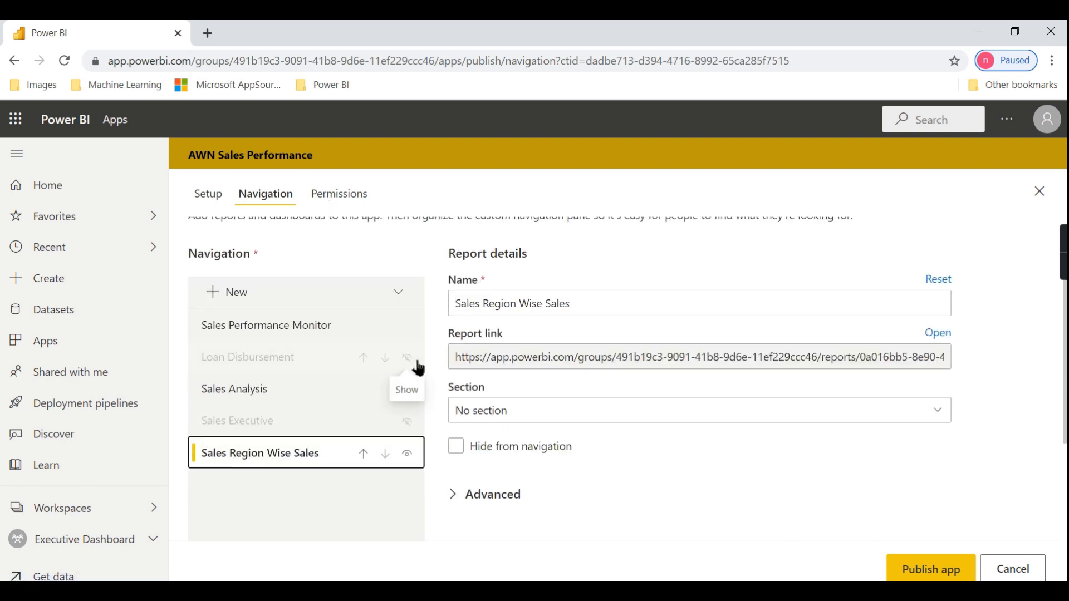
{"action": "mouse_move", "coordinate": [672, 519]}
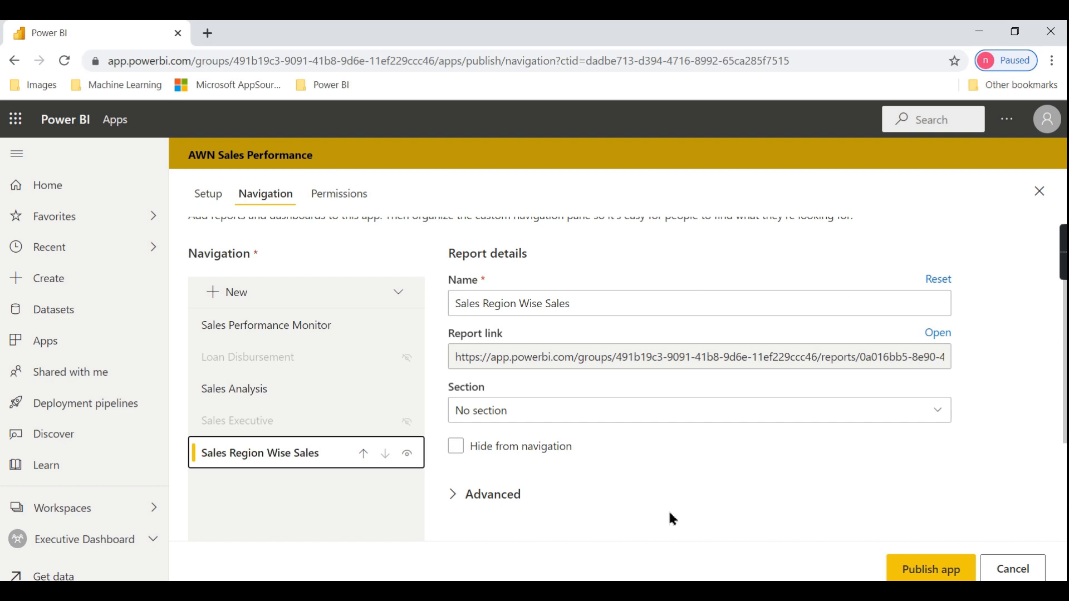
- Limit app permissions to two added individuals and turn off Build permission
{"action": "left_click", "coordinate": [339, 193]}
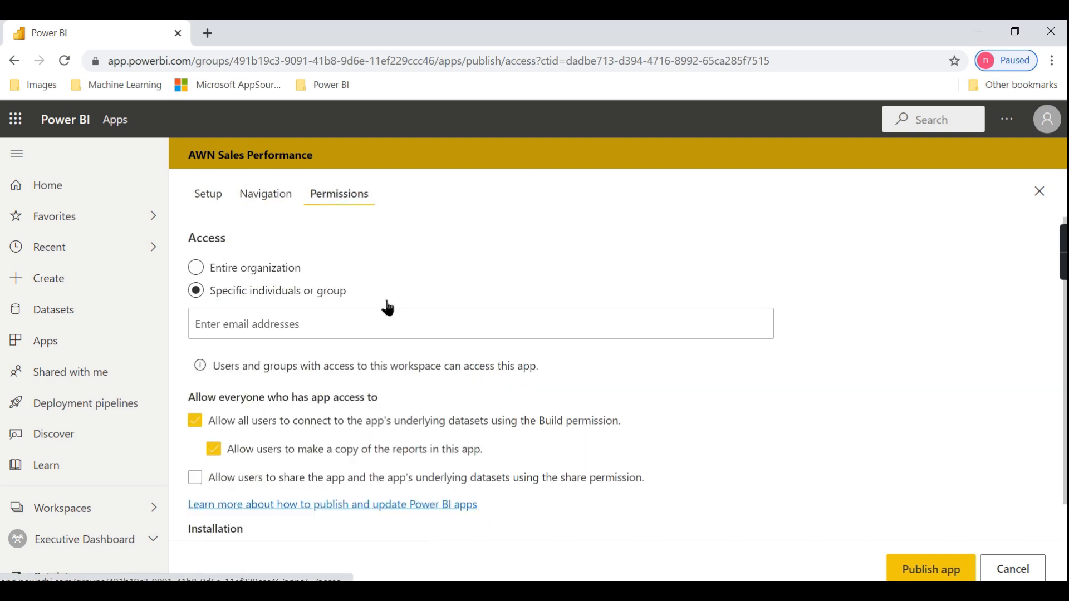
{"action": "left_click", "coordinate": [195, 267]}
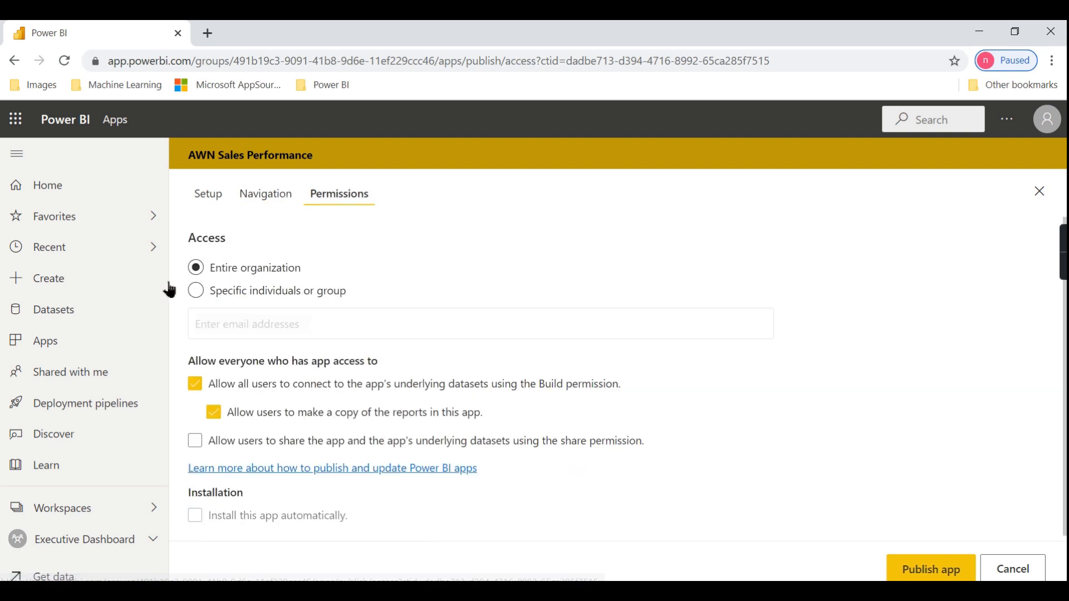
{"action": "mouse_move", "coordinate": [239, 300]}
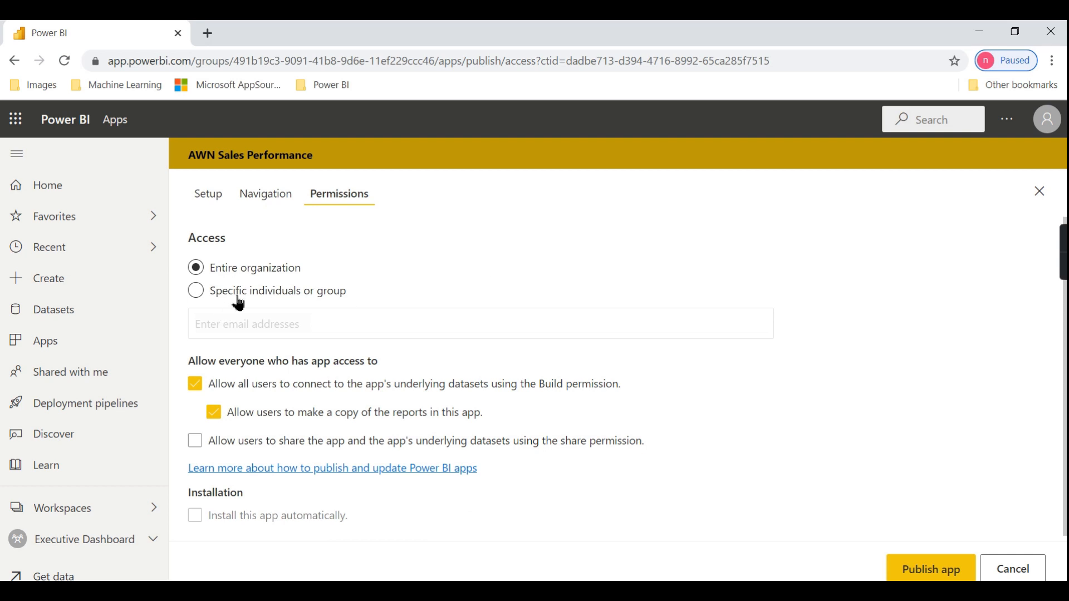
{"action": "left_click", "coordinate": [195, 289]}
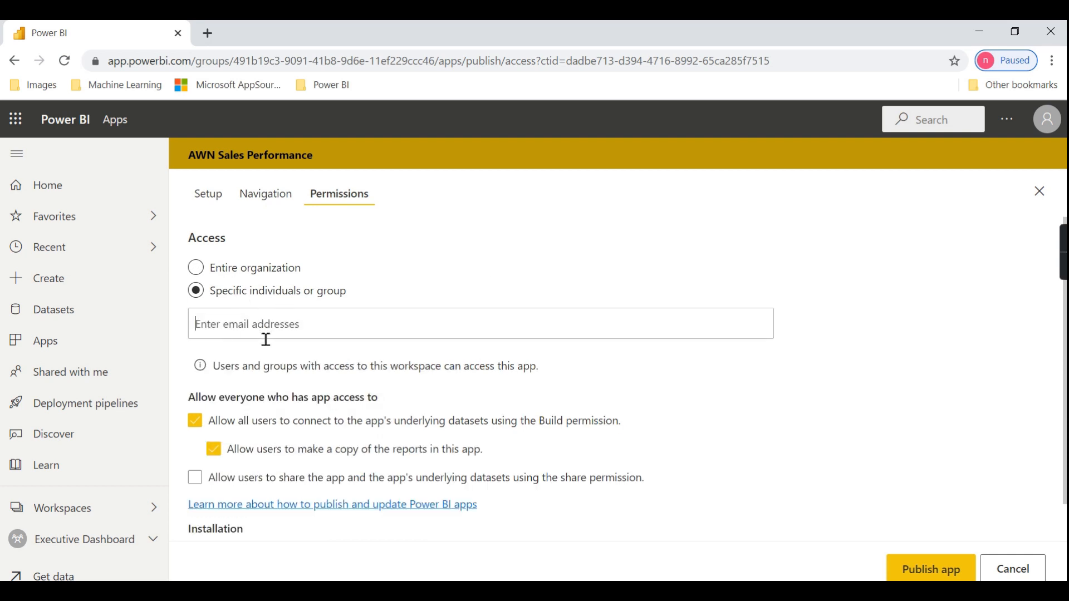
{"action": "type", "text": "laks"}
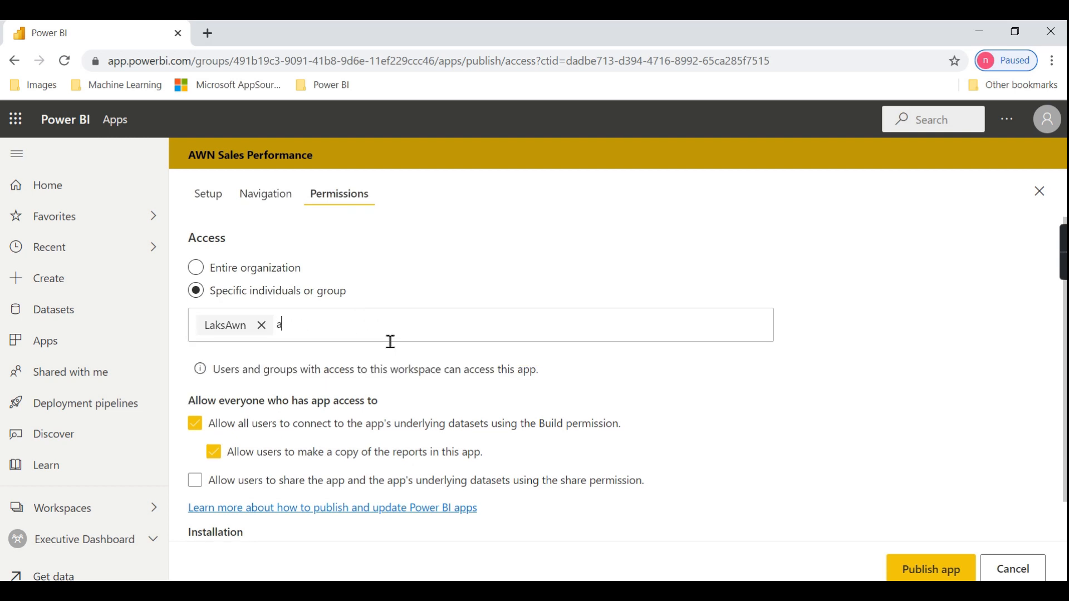
{"action": "type", "text": "wn"}
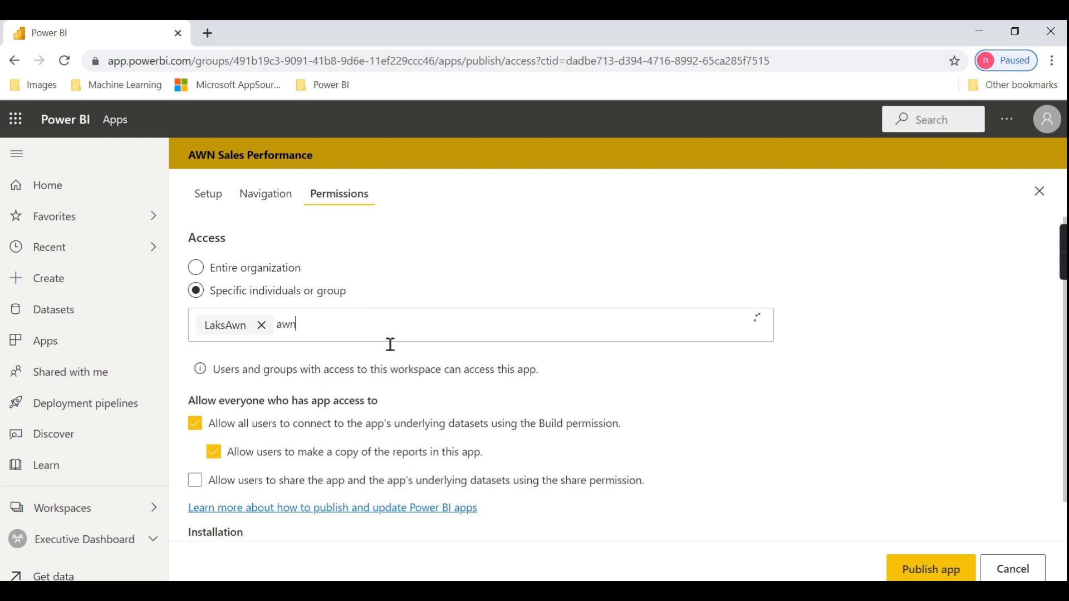
{"action": "key", "text": "Backspace"}
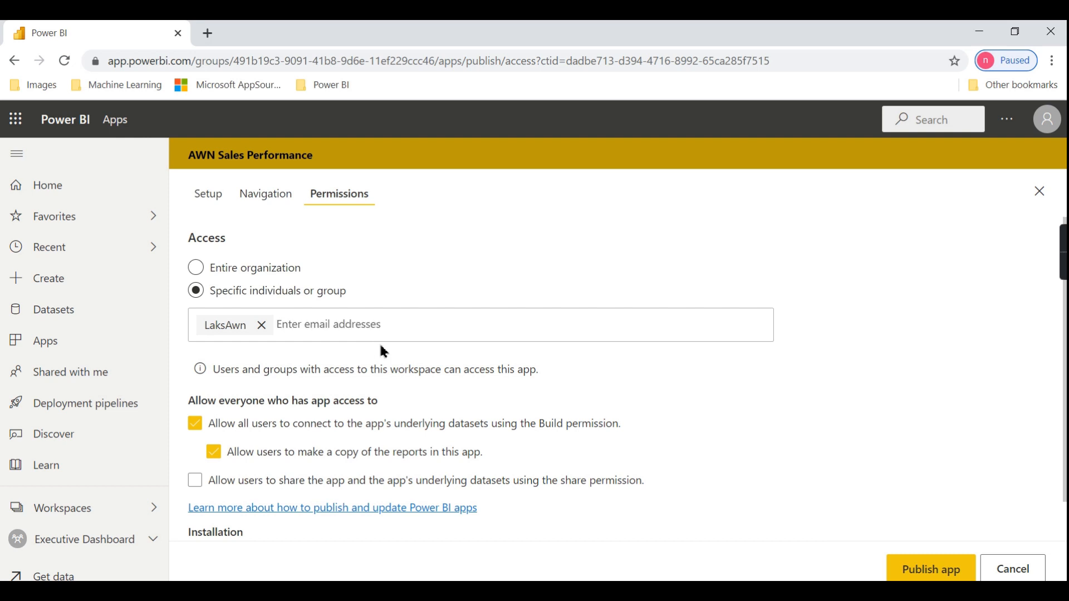
{"action": "type", "text": "nags"}
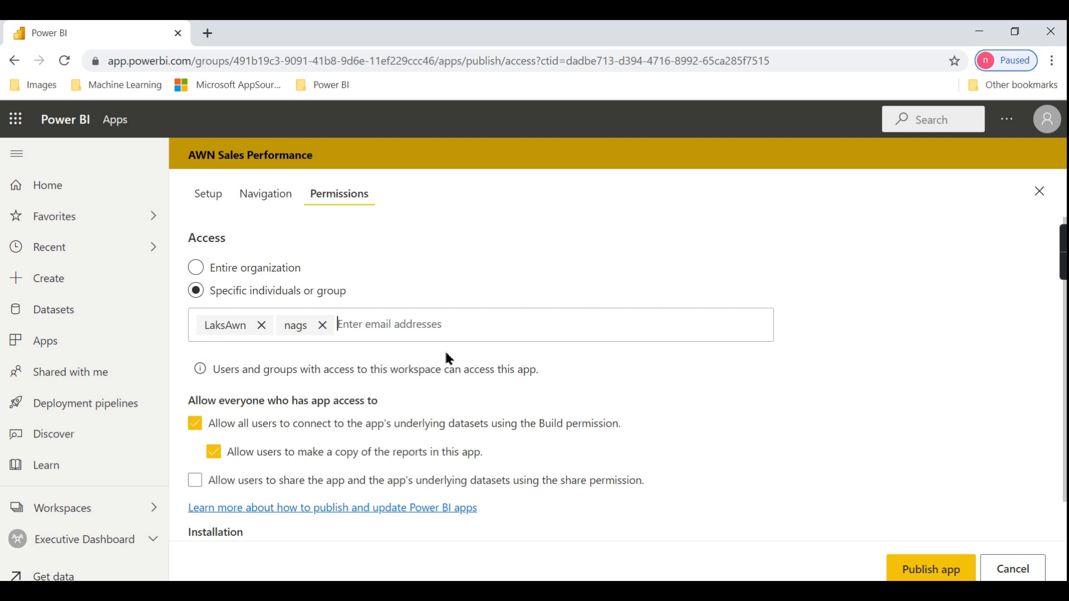
{"action": "mouse_move", "coordinate": [589, 363]}
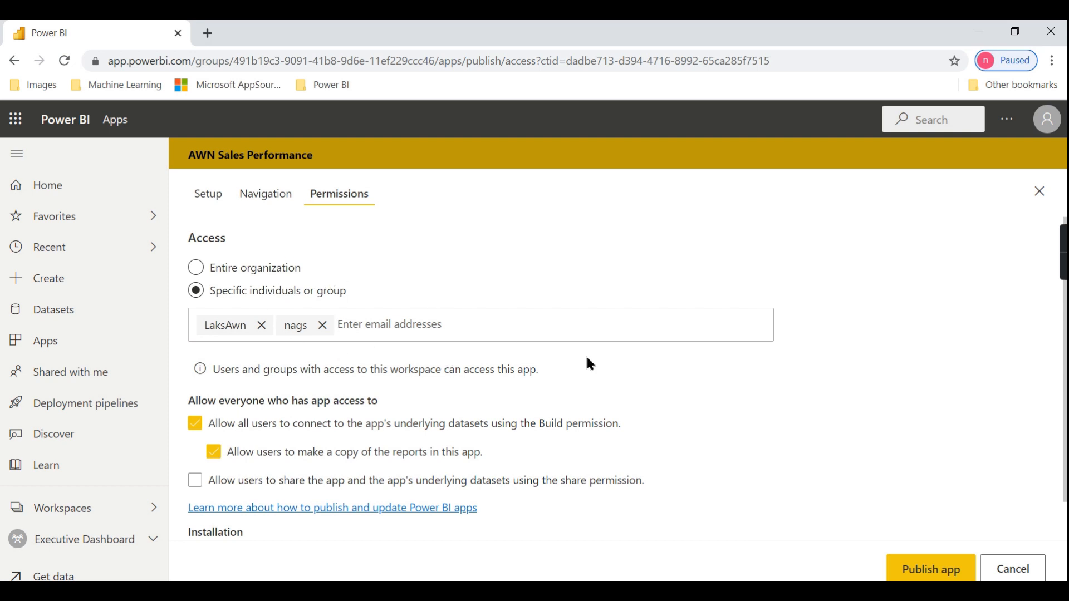
{"action": "mouse_move", "coordinate": [621, 305]}
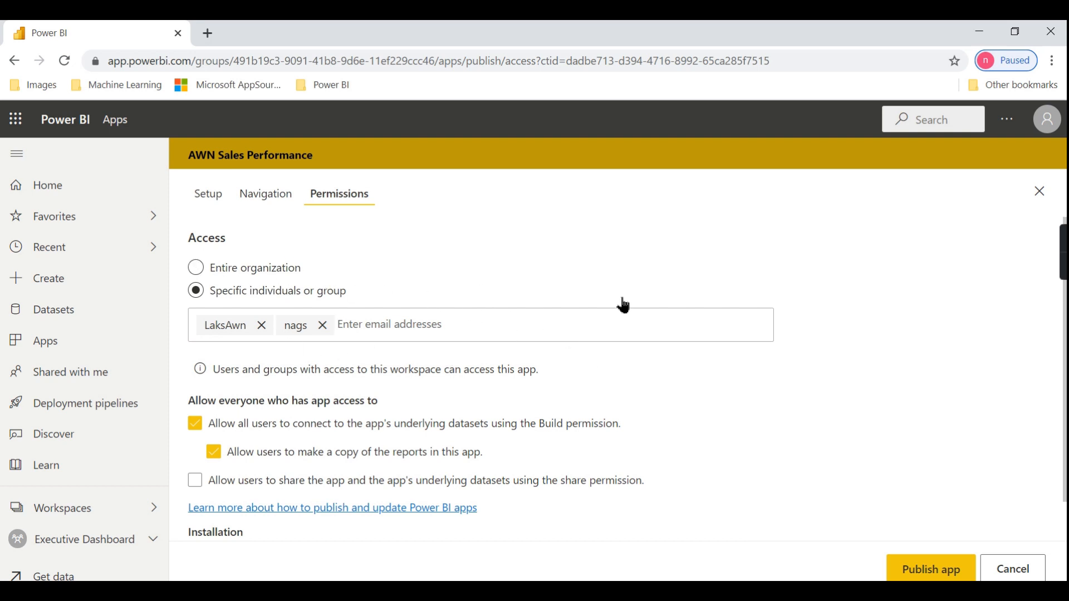
{"action": "mouse_move", "coordinate": [476, 379]}
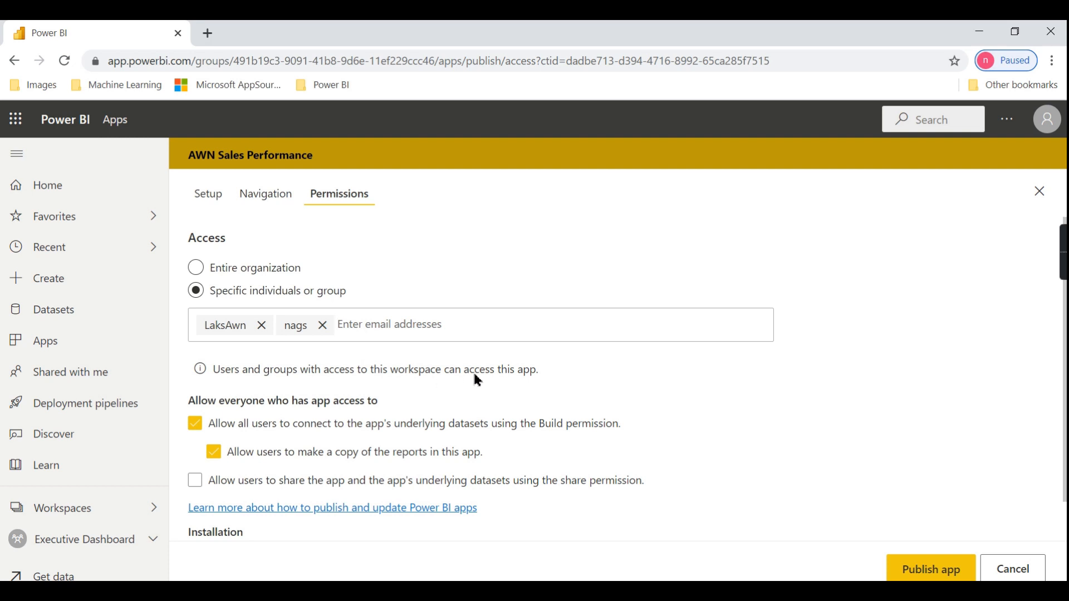
{"action": "mouse_move", "coordinate": [373, 385]}
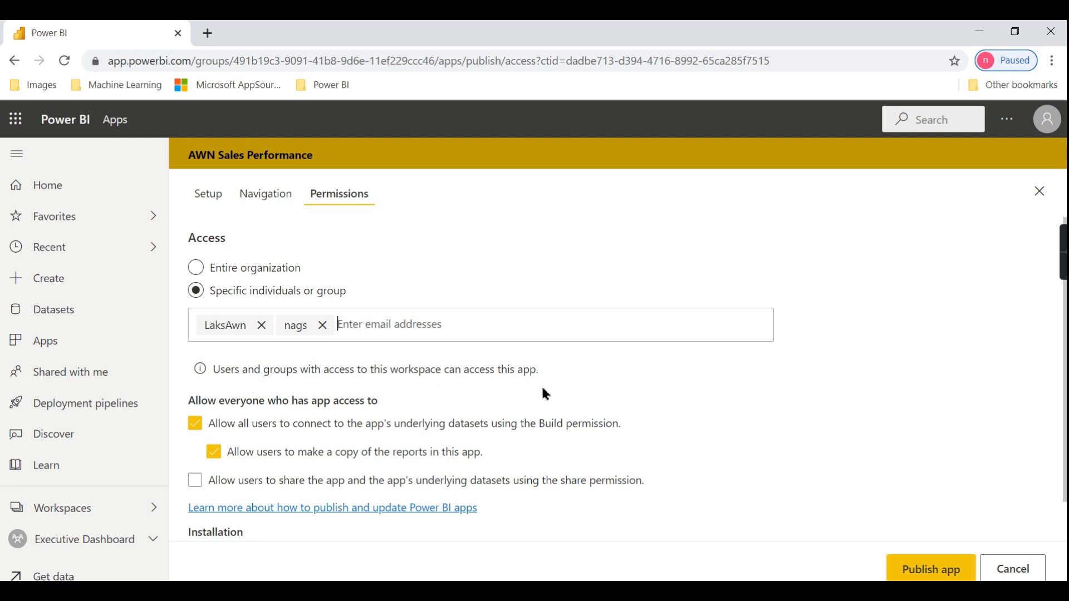
{"action": "mouse_move", "coordinate": [331, 370]}
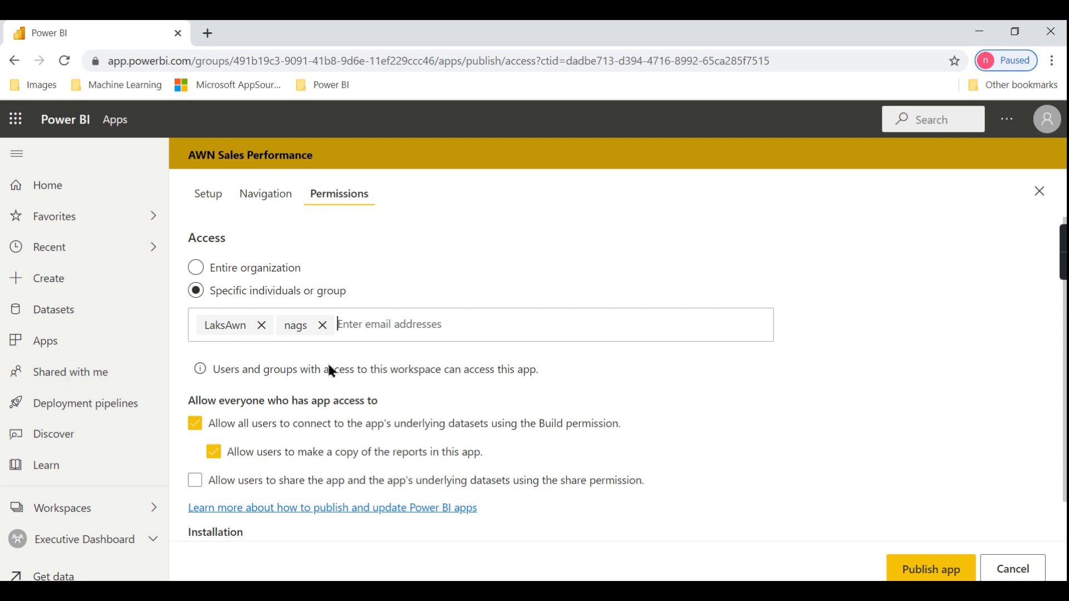
{"action": "mouse_move", "coordinate": [208, 375]}
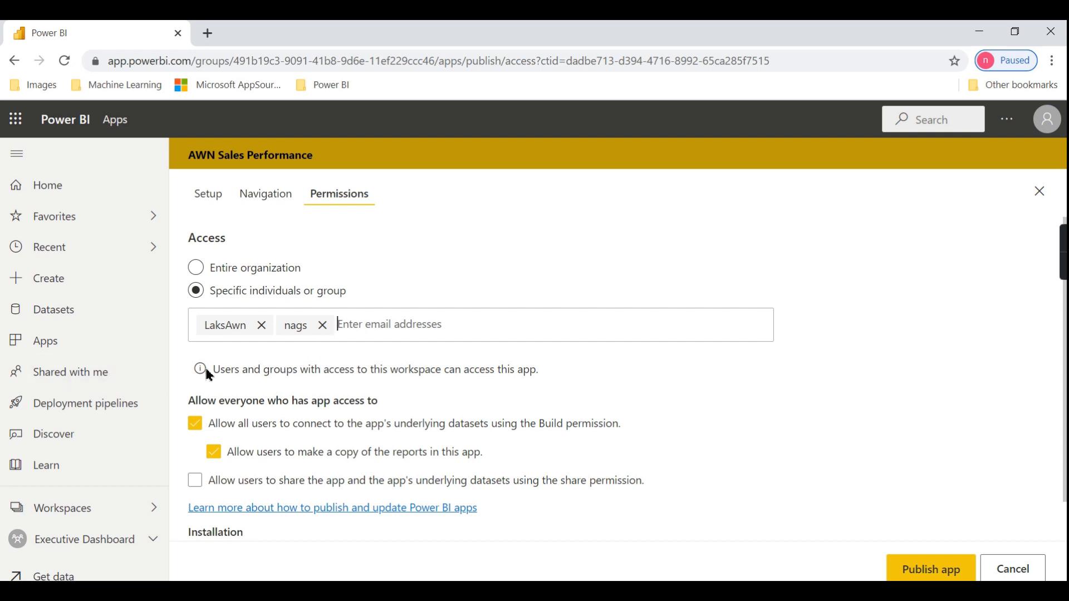
{"action": "mouse_move", "coordinate": [109, 445]}
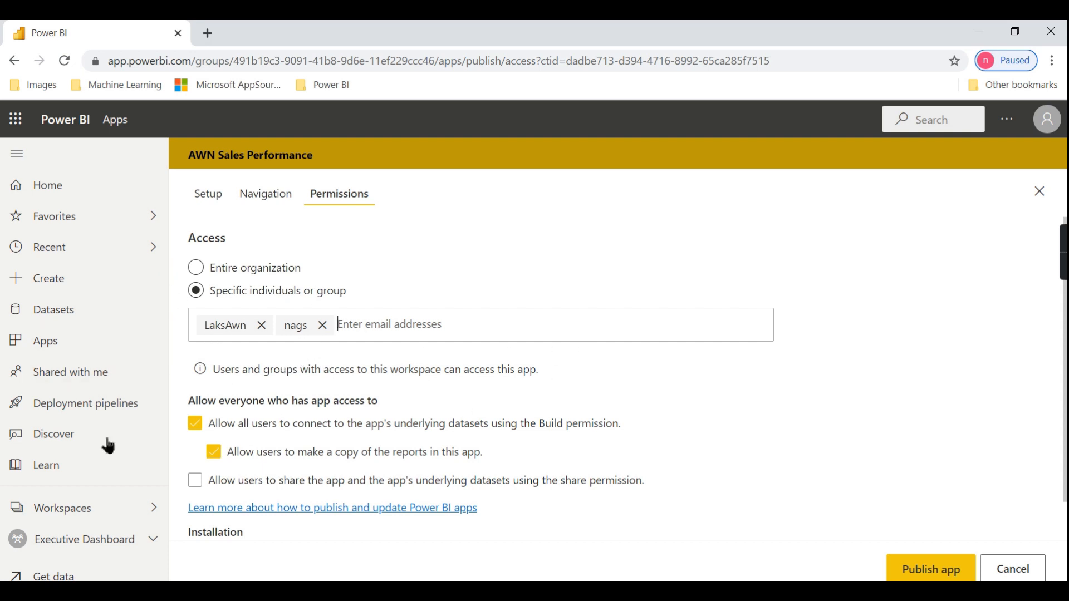
{"action": "mouse_move", "coordinate": [883, 352]}
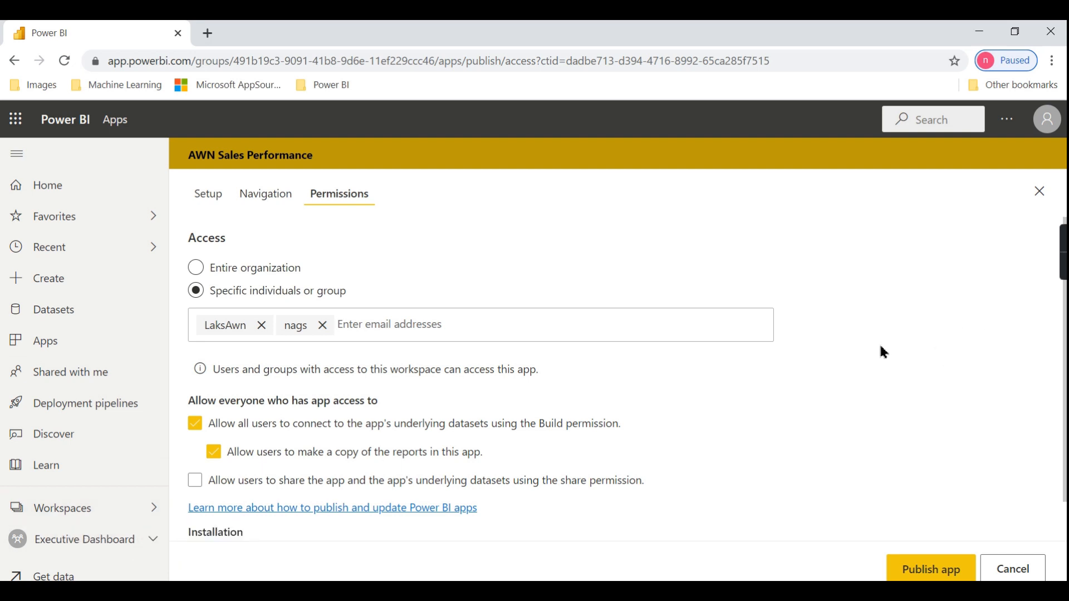
{"action": "mouse_move", "coordinate": [195, 524]}
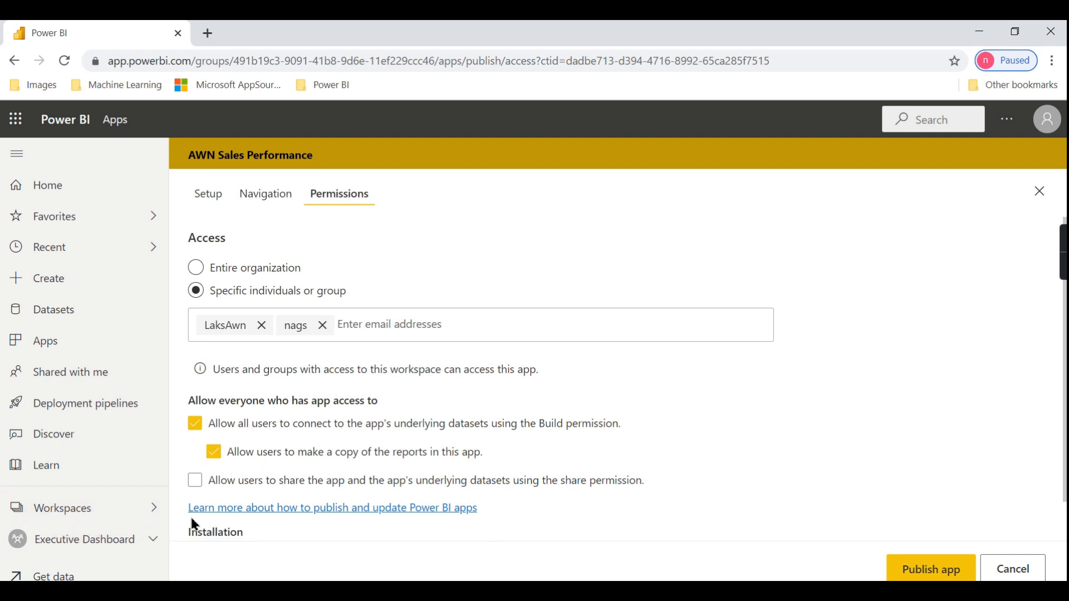
{"action": "mouse_move", "coordinate": [246, 440]}
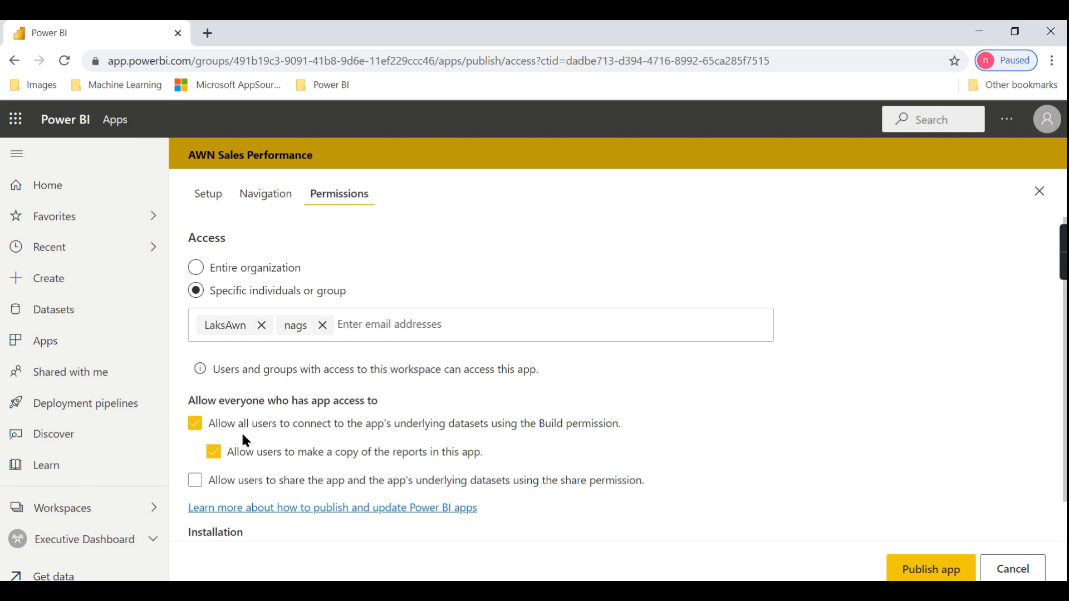
{"action": "mouse_move", "coordinate": [381, 438]}
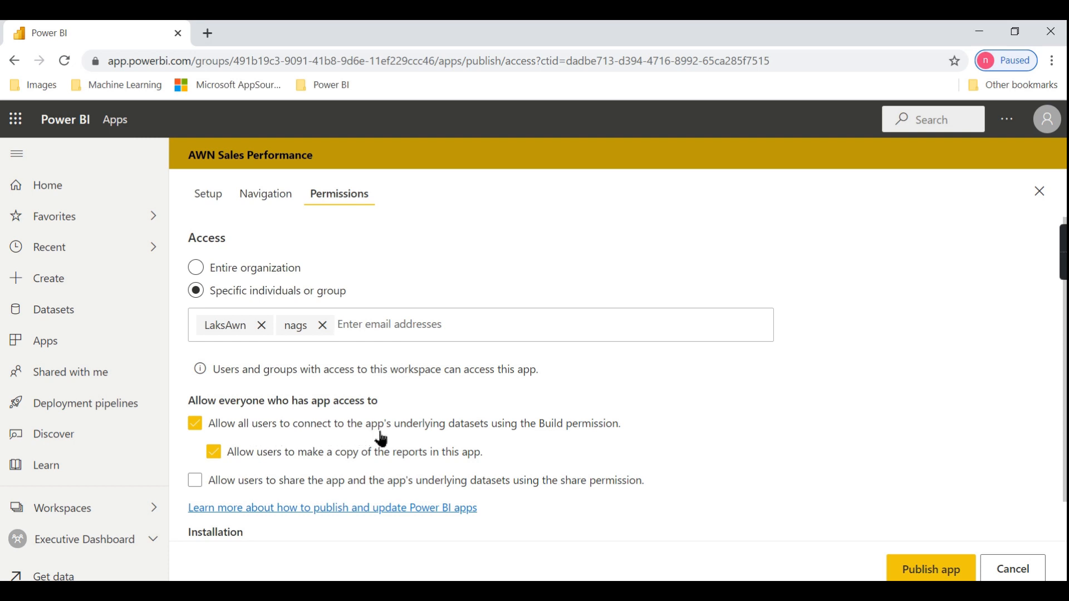
{"action": "mouse_move", "coordinate": [661, 435]}
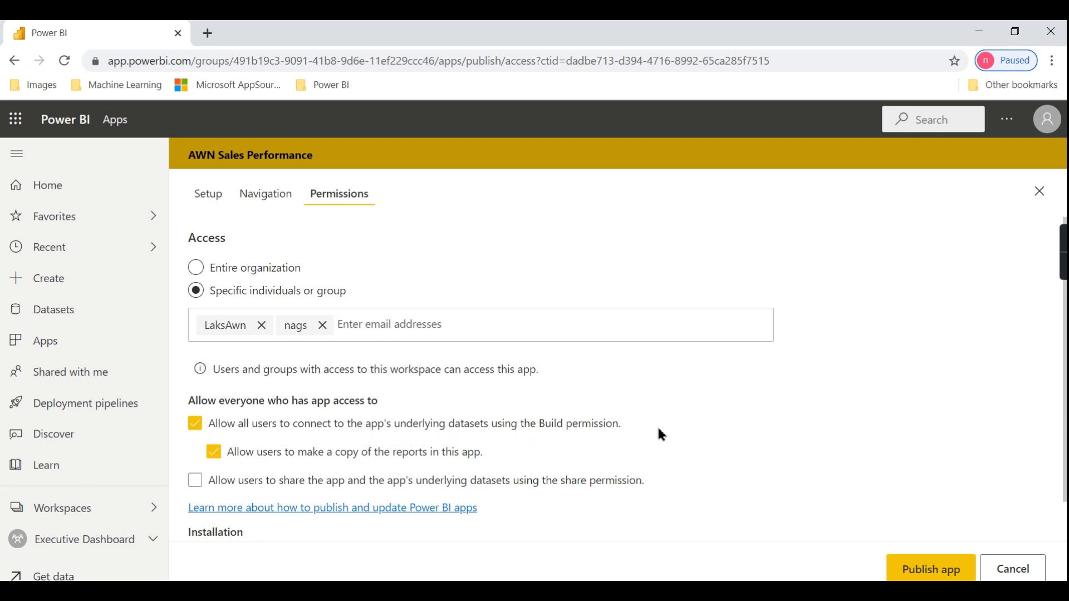
{"action": "left_click", "coordinate": [195, 423]}
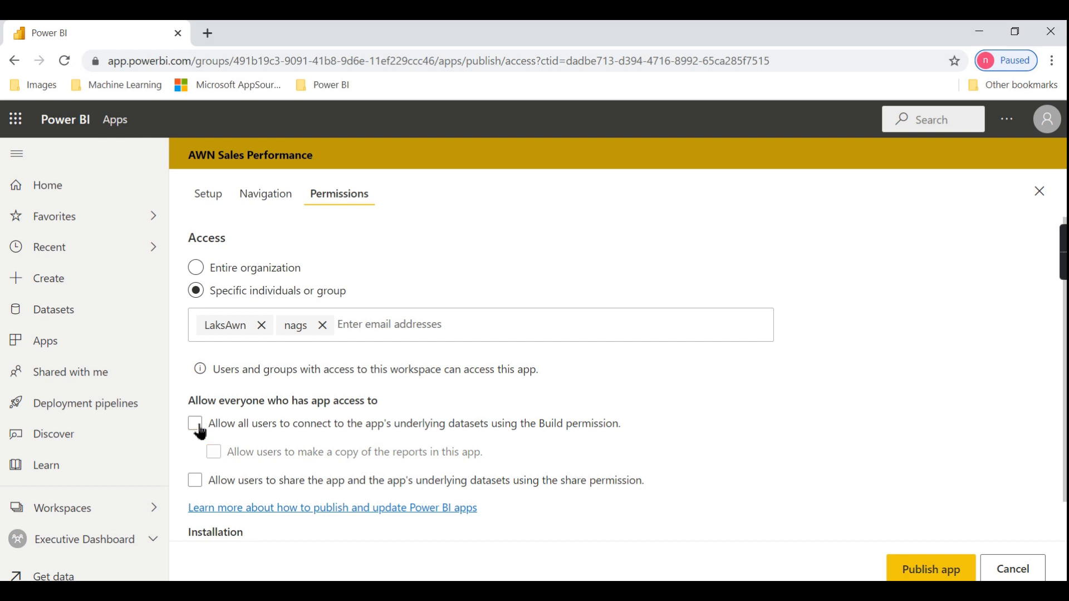
{"action": "mouse_move", "coordinate": [153, 438]}
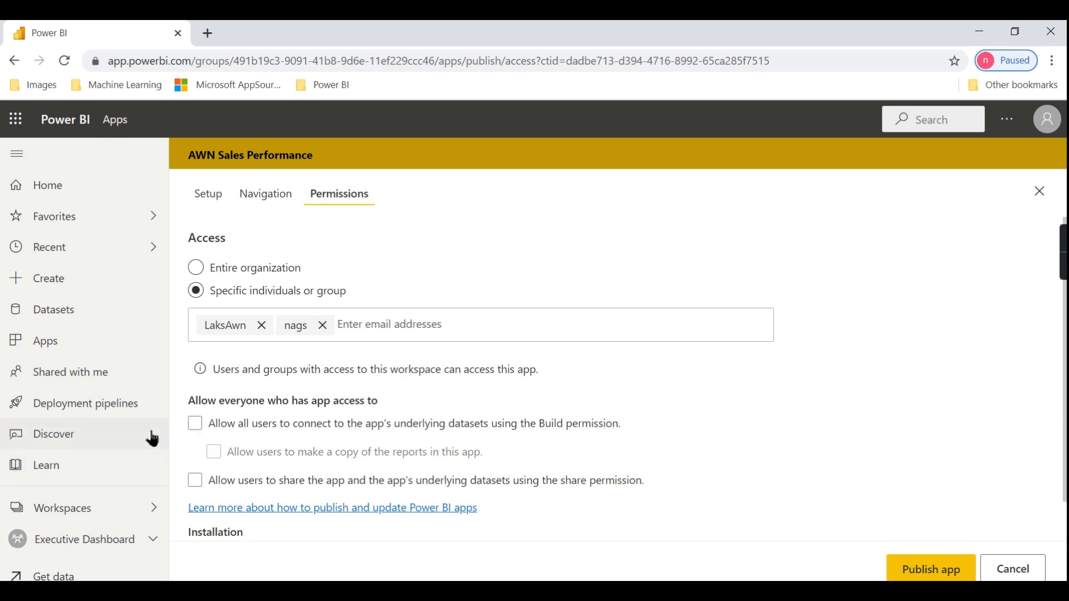
{"action": "mouse_move", "coordinate": [780, 498]}
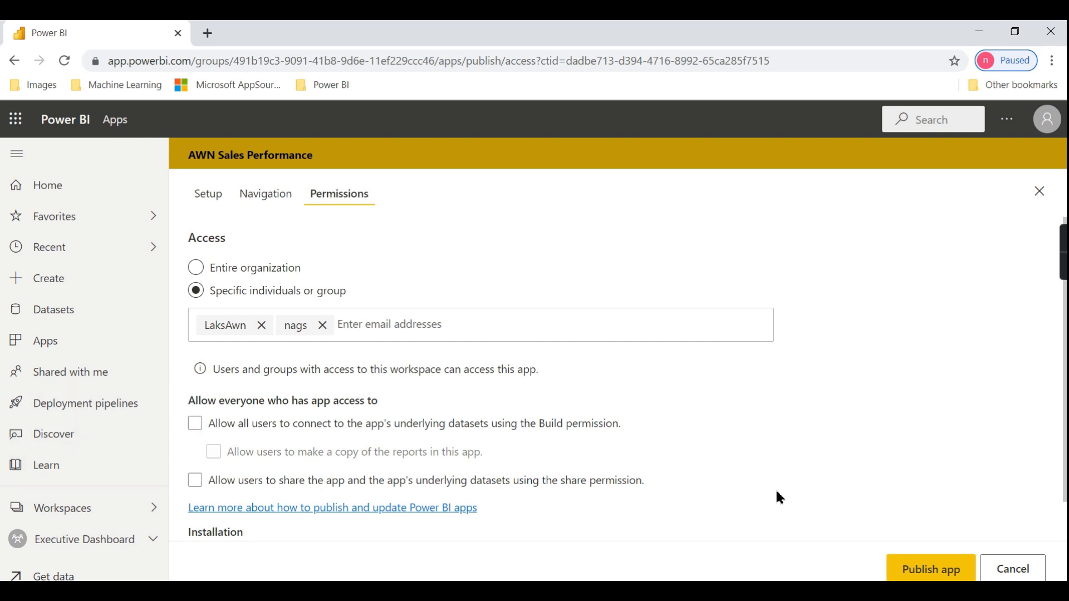
{"action": "mouse_move", "coordinate": [764, 504]}
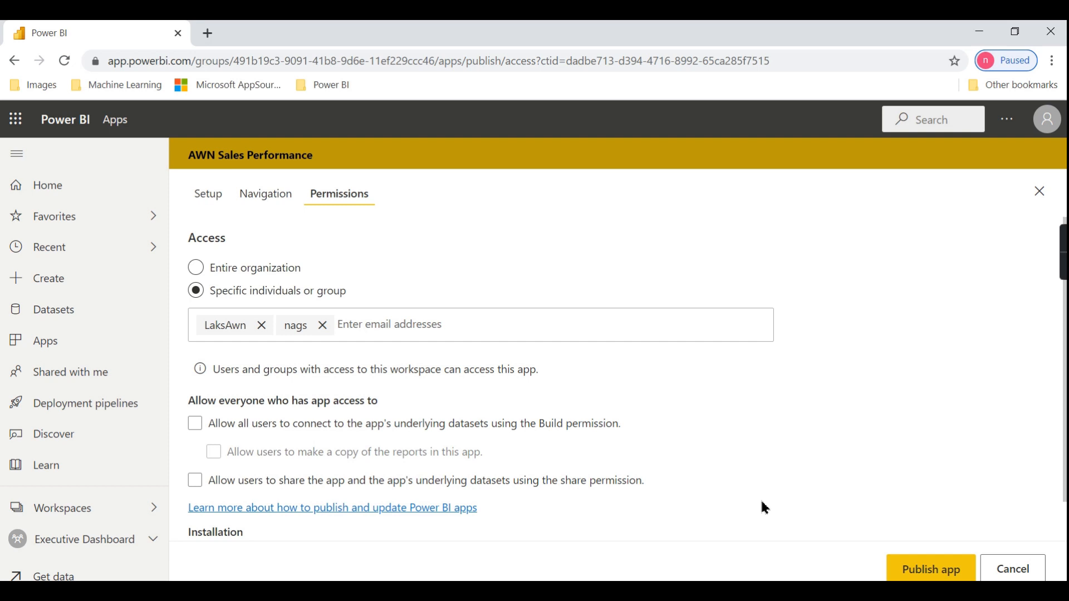
{"action": "mouse_move", "coordinate": [136, 494]}
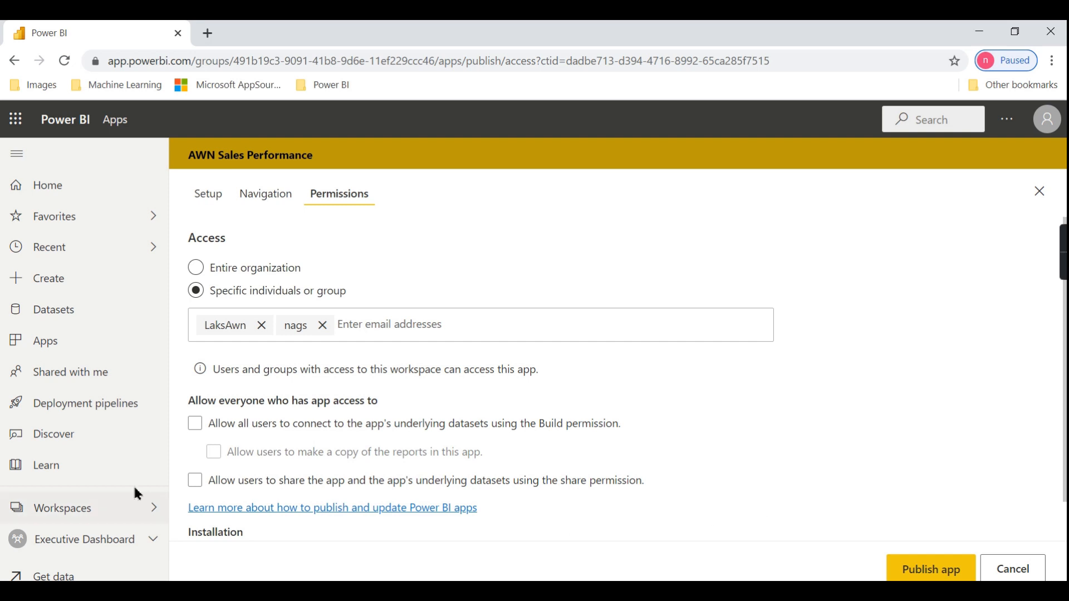
{"action": "mouse_move", "coordinate": [930, 569]}
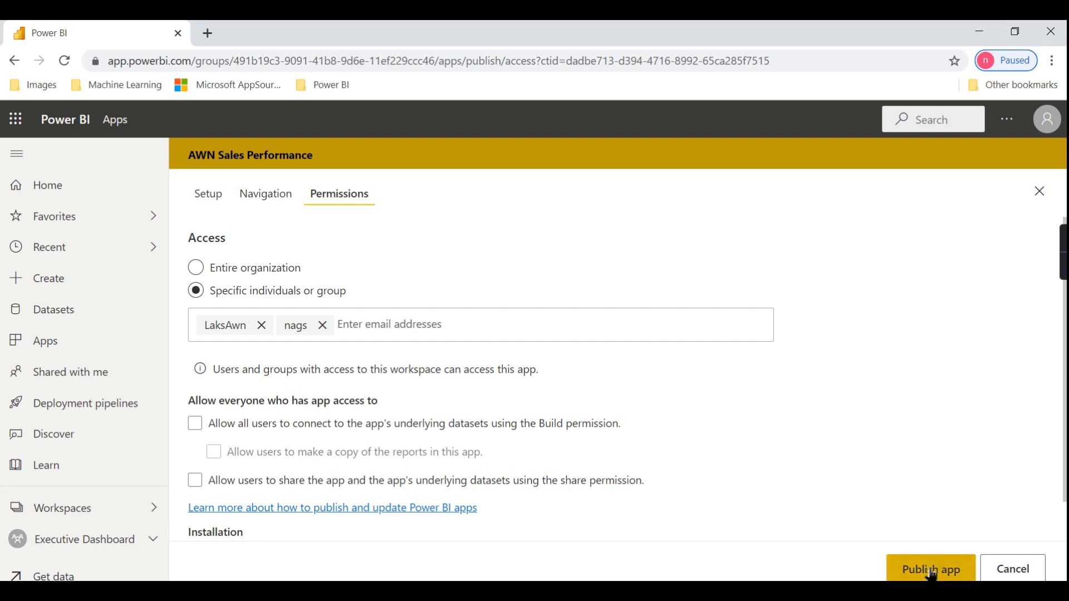
- Publish the AWN Sales Performance app, confirm, and copy its shareable link
{"action": "left_click", "coordinate": [930, 569]}
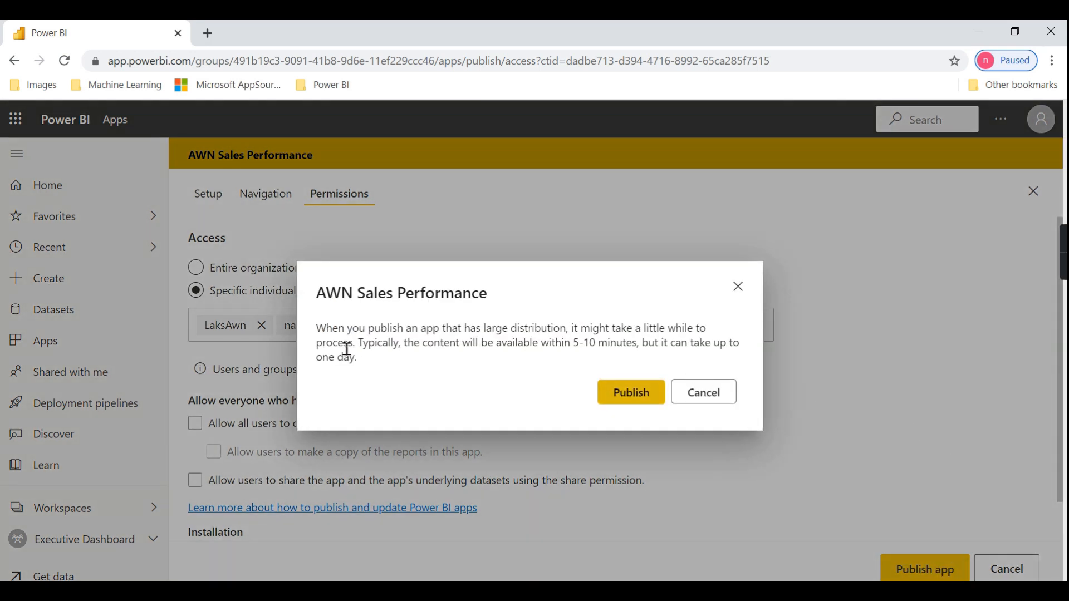
{"action": "mouse_move", "coordinate": [377, 361]}
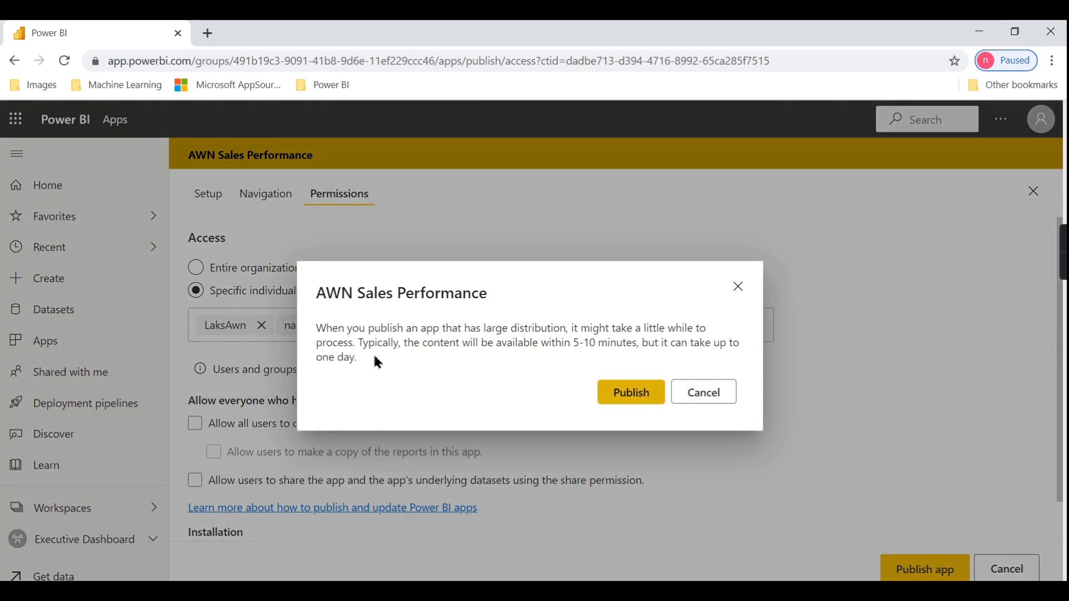
{"action": "mouse_move", "coordinate": [592, 359]}
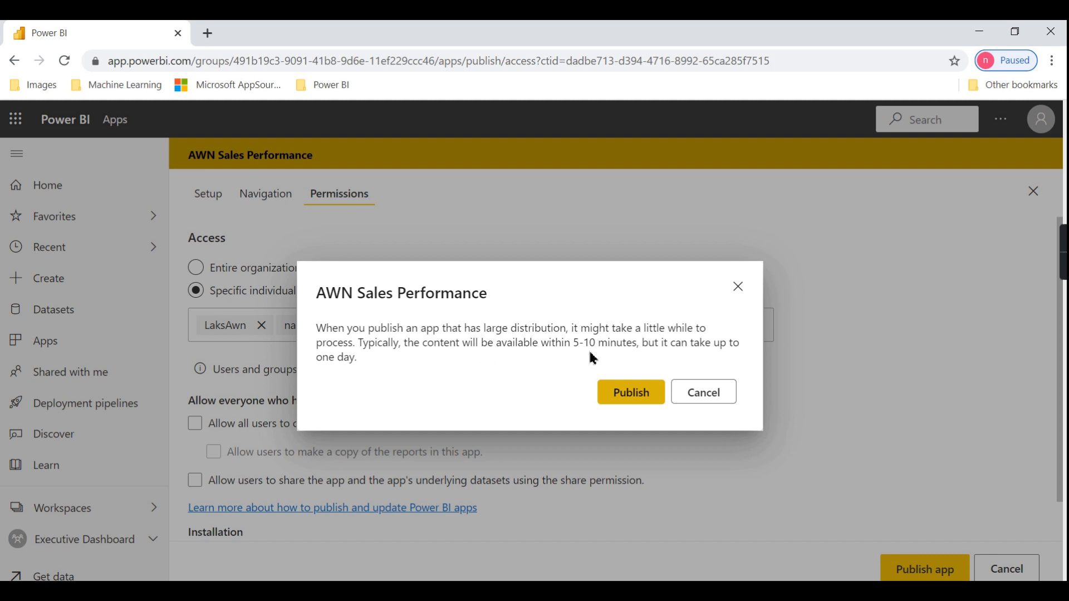
{"action": "mouse_move", "coordinate": [414, 386]}
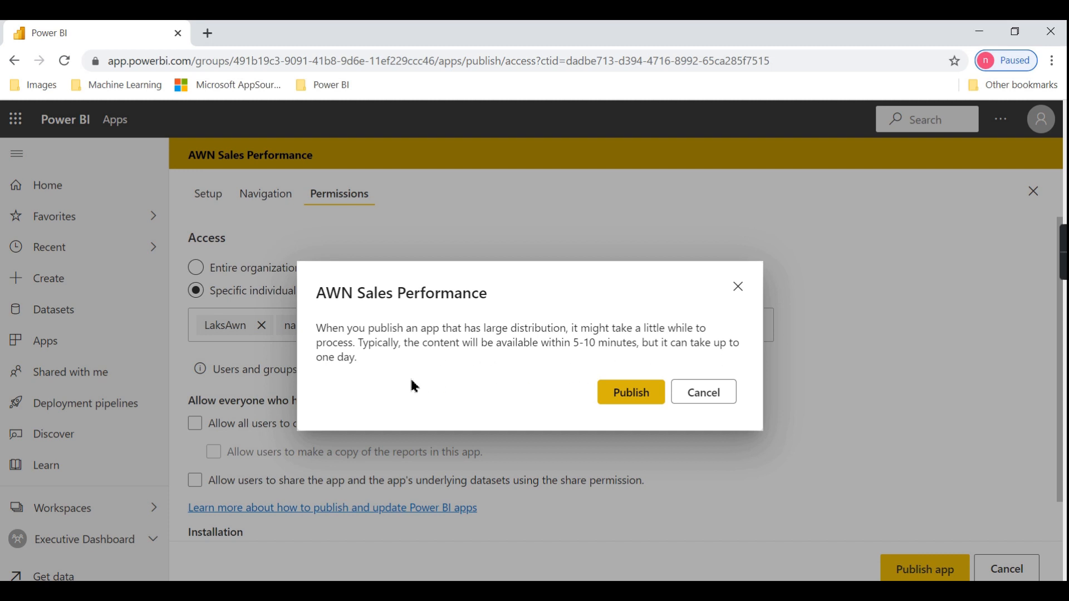
{"action": "mouse_move", "coordinate": [622, 407]}
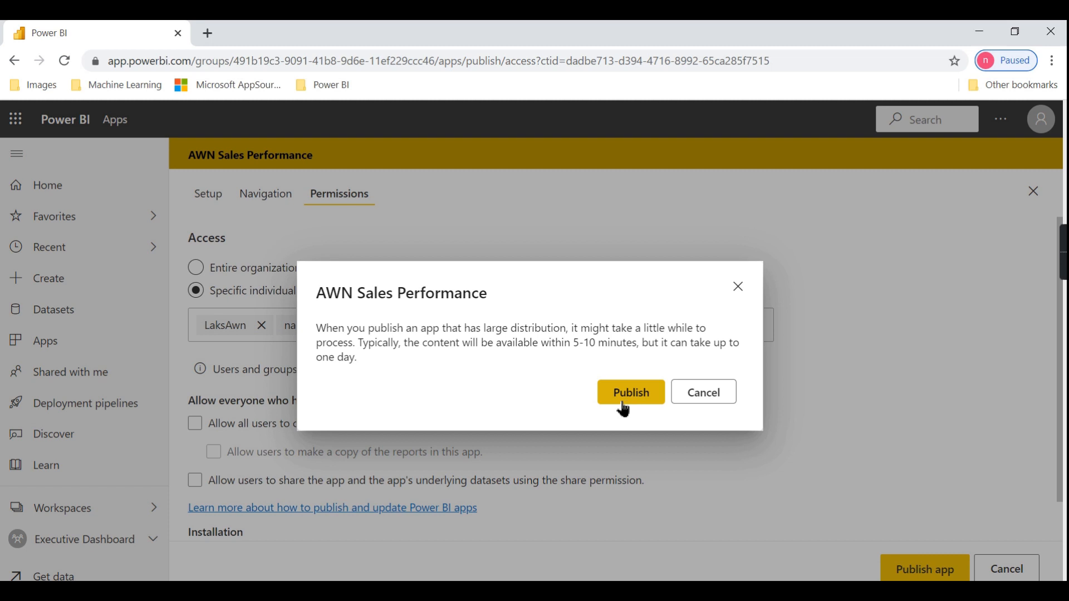
{"action": "left_click", "coordinate": [630, 392]}
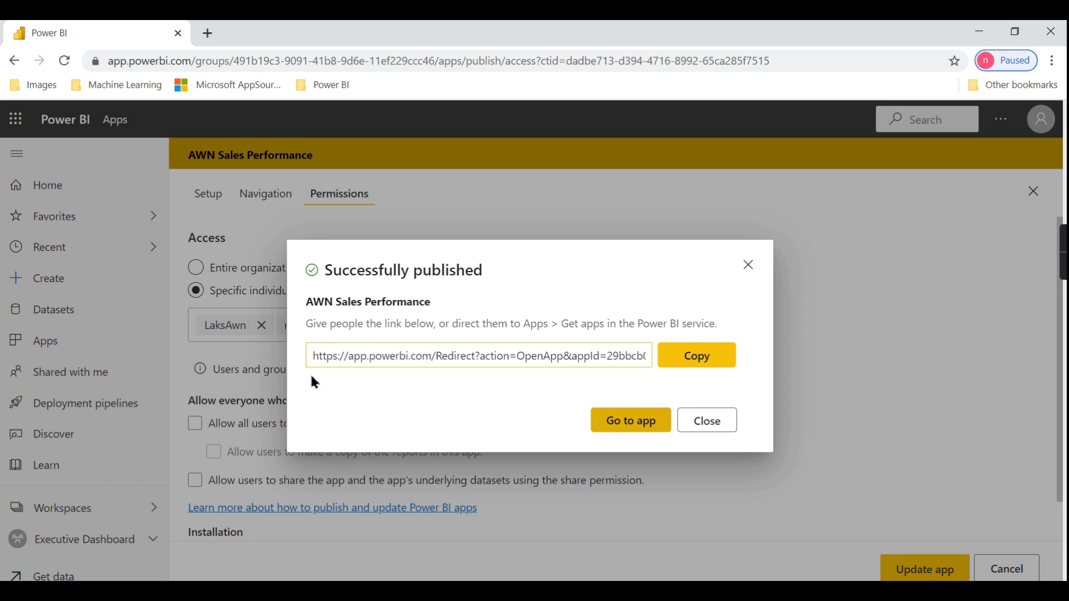
{"action": "left_click", "coordinate": [696, 355]}
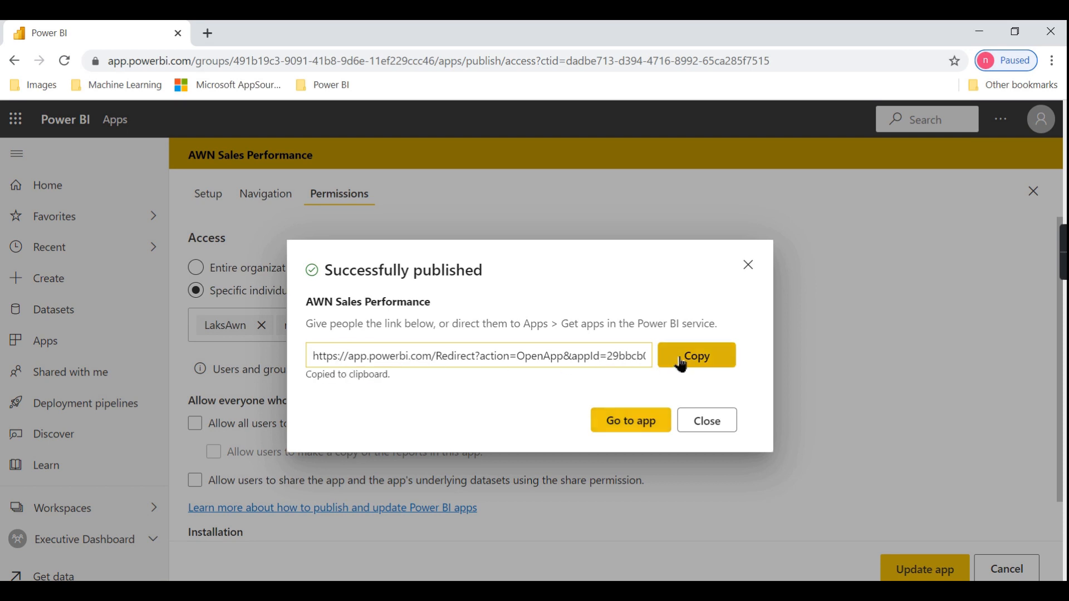
{"action": "mouse_move", "coordinate": [515, 383]}
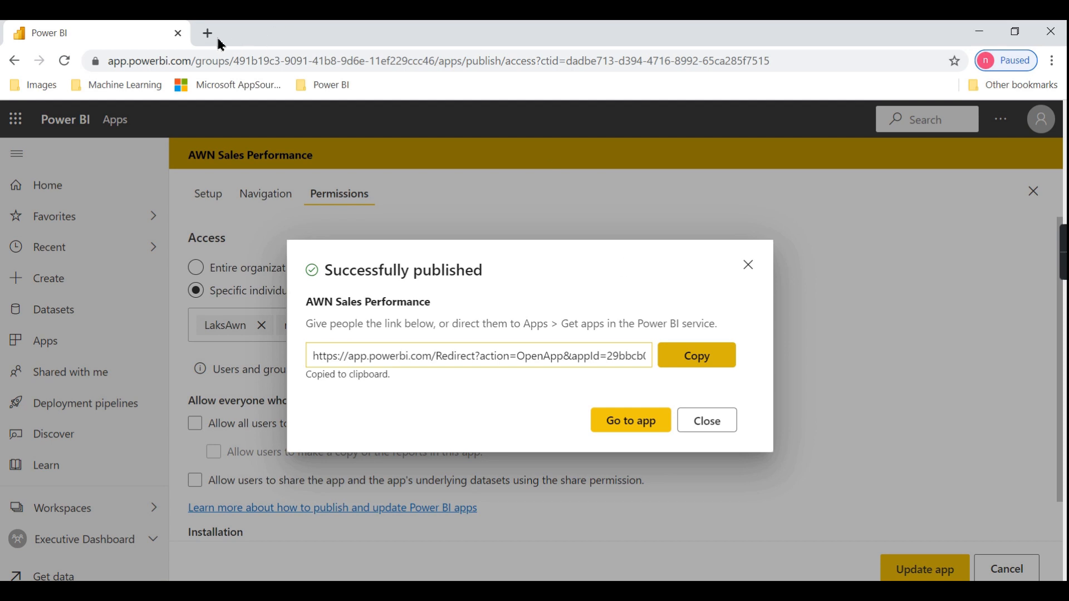
- Open the app in a new tab and browse Sales Analysis, Sales Region Wise Sales and the dashboard
{"action": "left_click", "coordinate": [206, 33]}
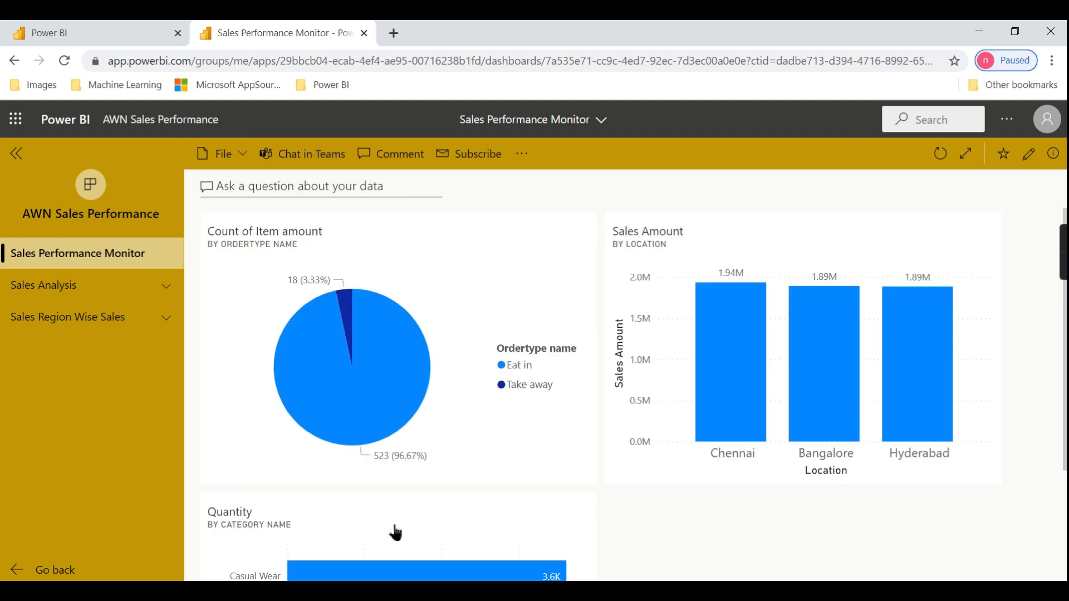
{"action": "left_click", "coordinate": [44, 286]}
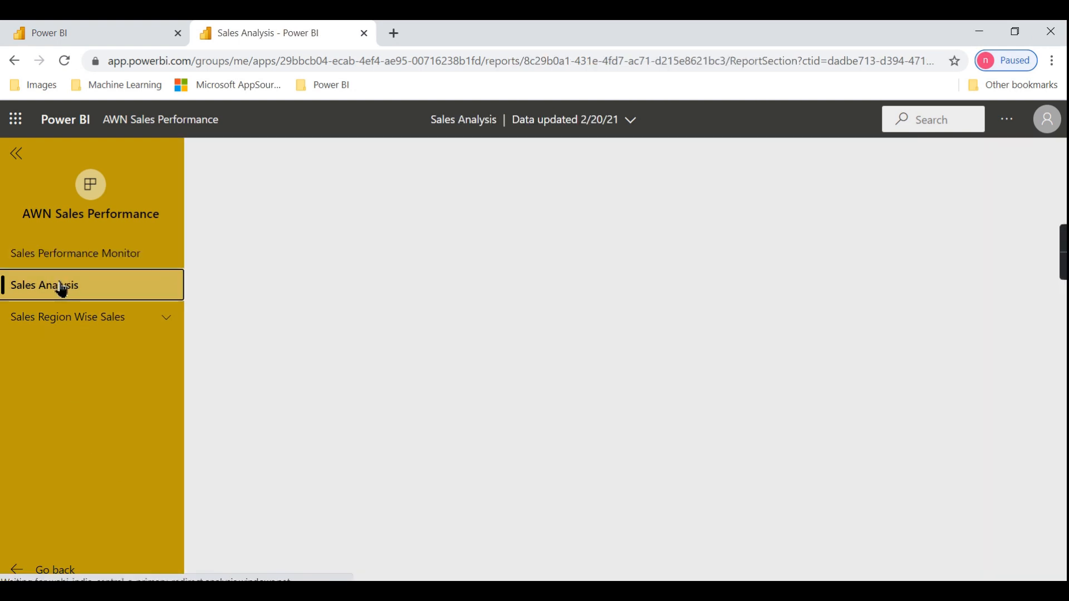
{"action": "left_click", "coordinate": [45, 285]}
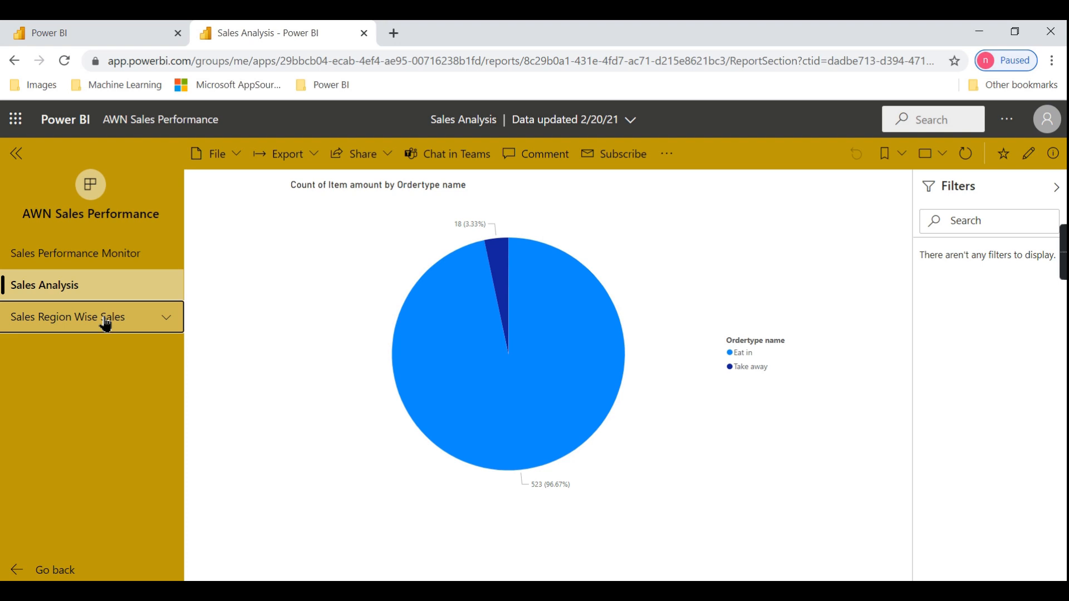
{"action": "left_click", "coordinate": [66, 316]}
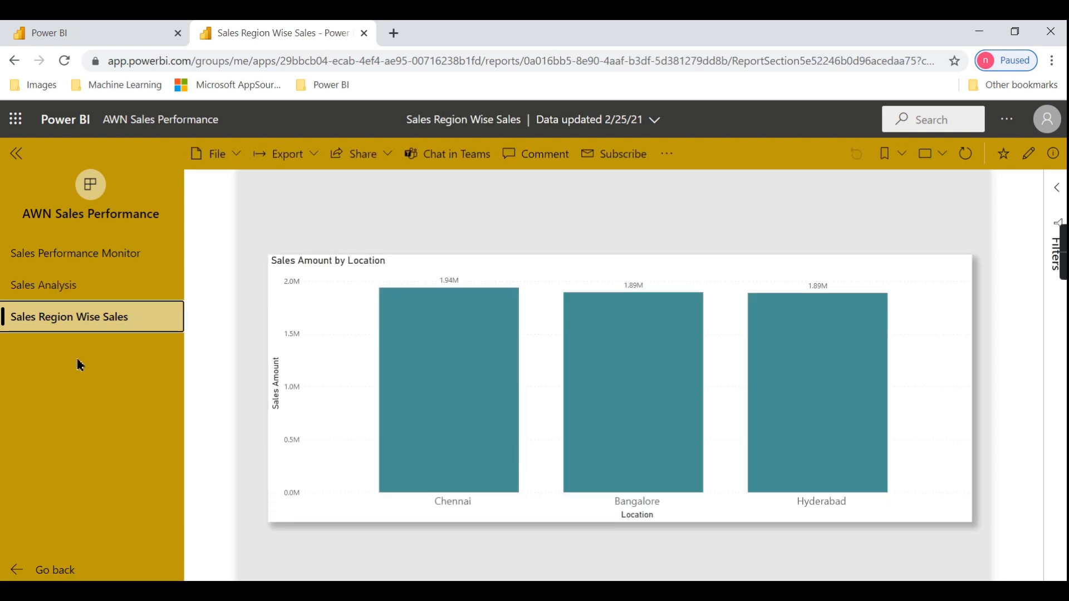
{"action": "mouse_move", "coordinate": [210, 181]}
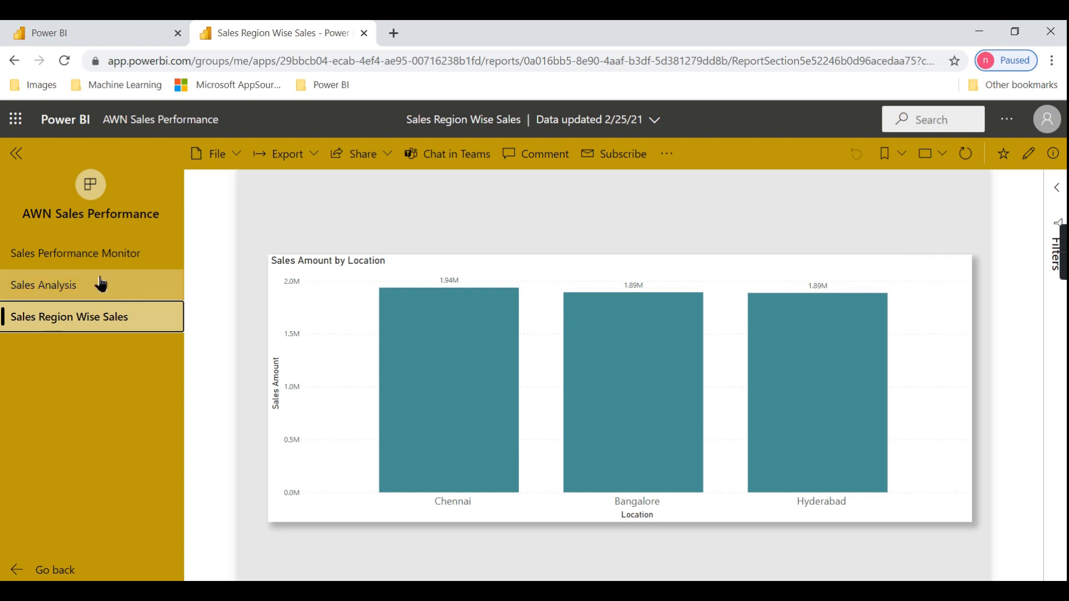
{"action": "left_click", "coordinate": [77, 253]}
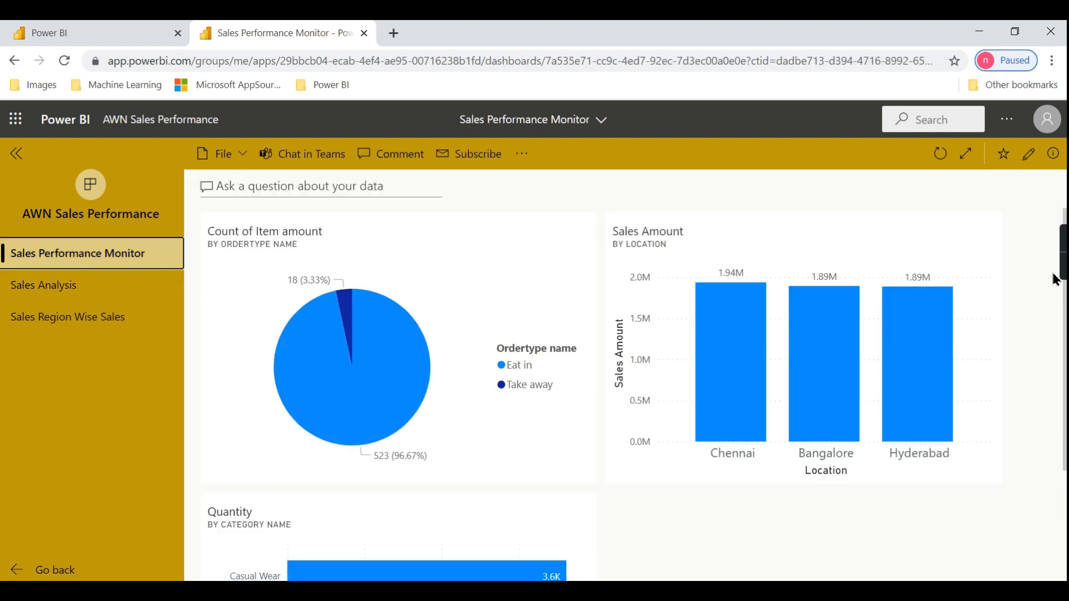
{"action": "mouse_move", "coordinate": [711, 517]}
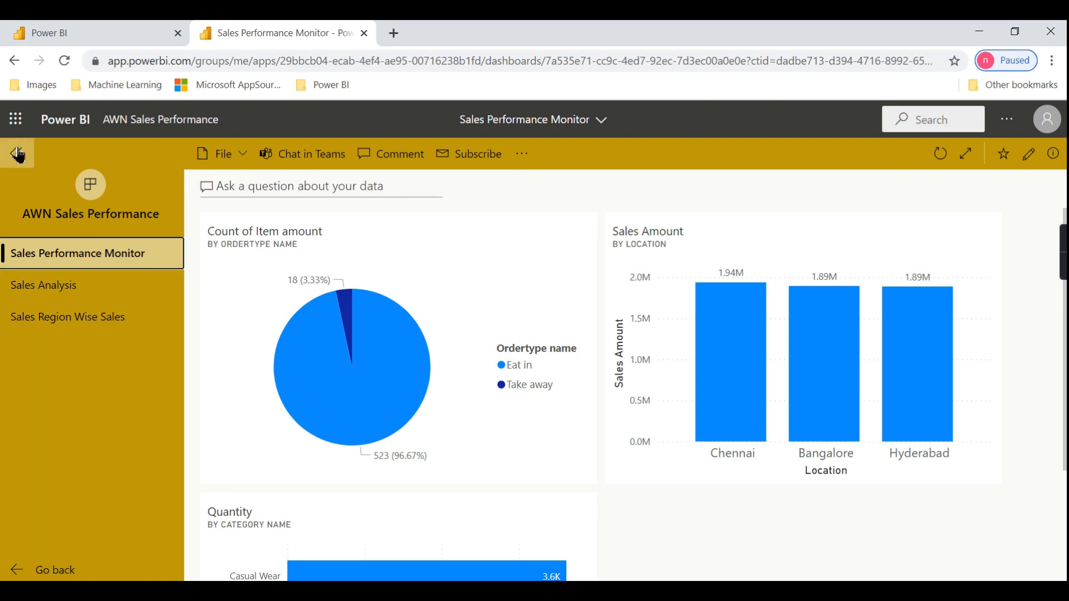
{"action": "left_click", "coordinate": [18, 154]}
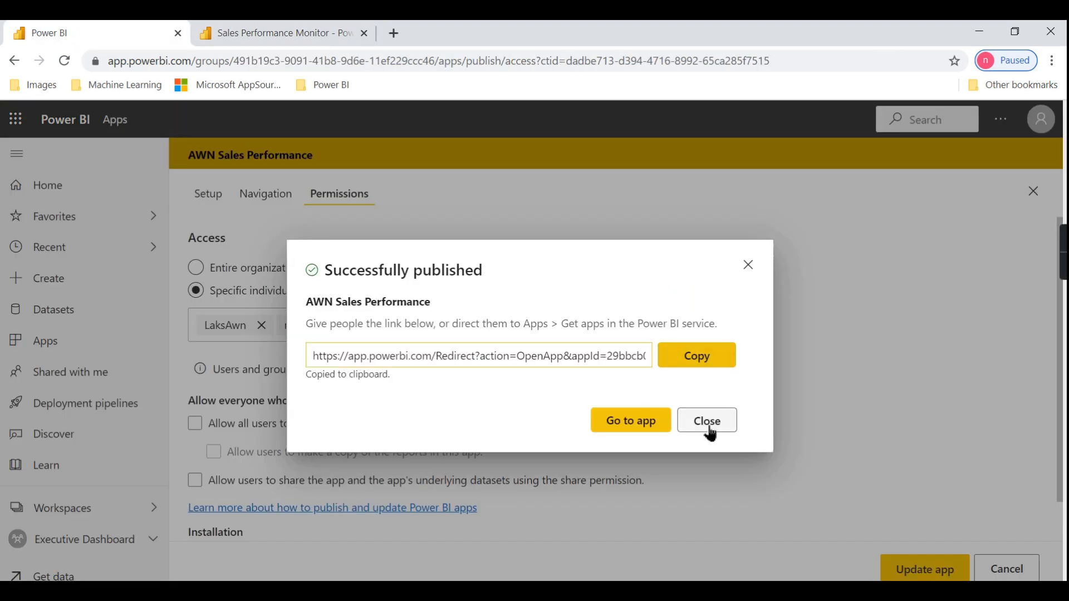
- Close the publish confirmation and reopen AWN Sales Performance from the Apps list
{"action": "left_click", "coordinate": [707, 419]}
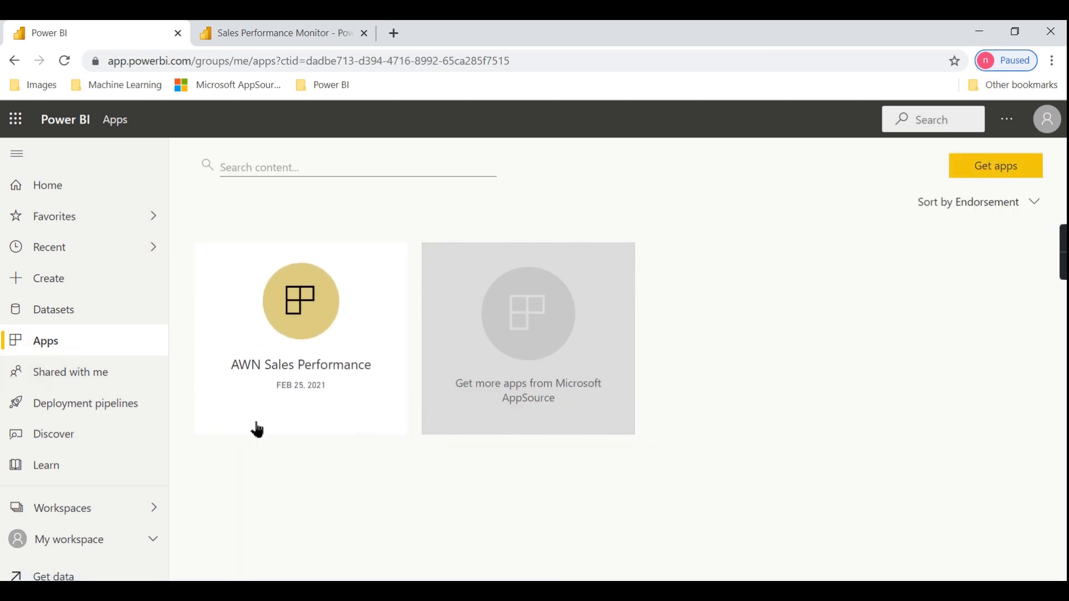
{"action": "mouse_move", "coordinate": [300, 334]}
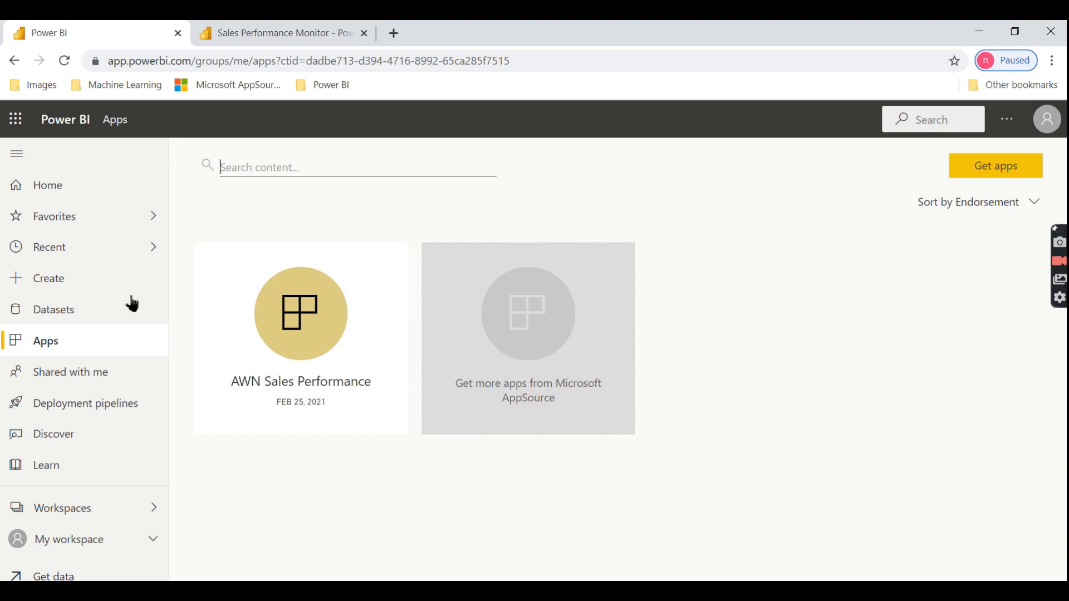
{"action": "mouse_move", "coordinate": [858, 360]}
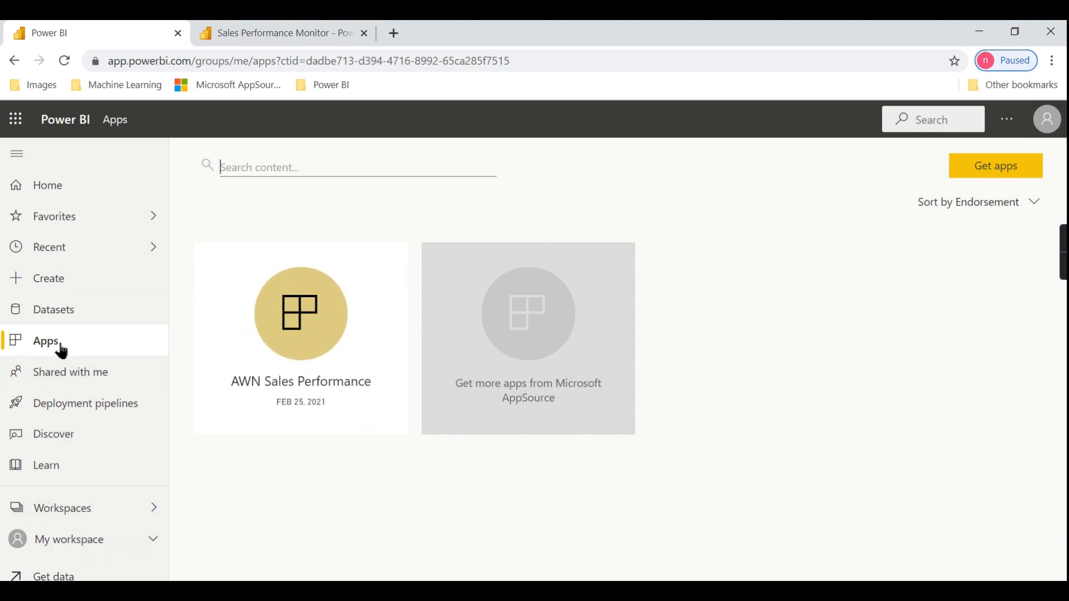
{"action": "mouse_move", "coordinate": [143, 341]}
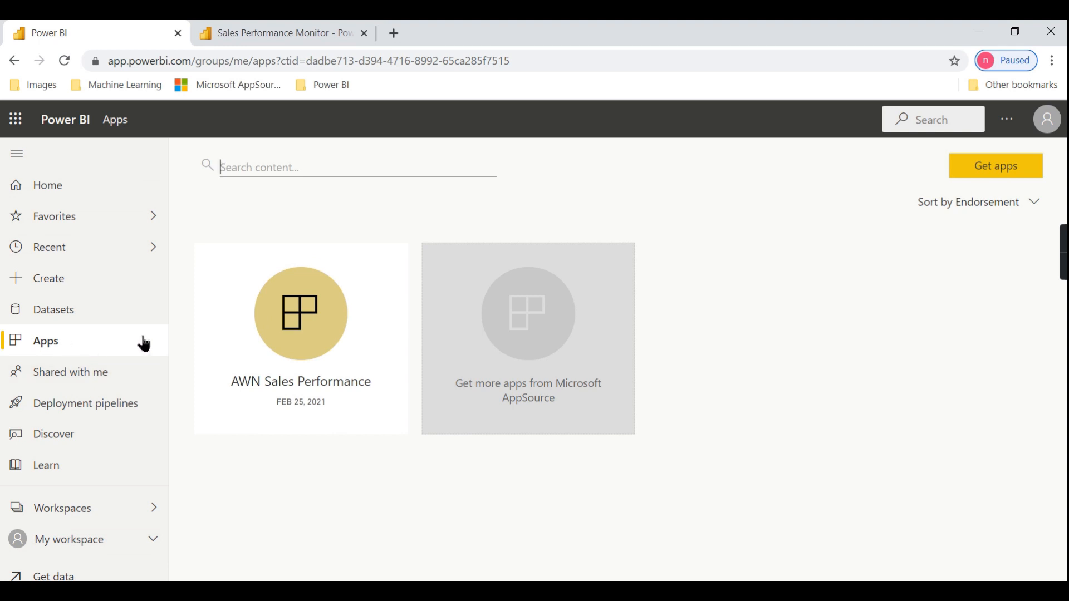
{"action": "left_click", "coordinate": [300, 313]}
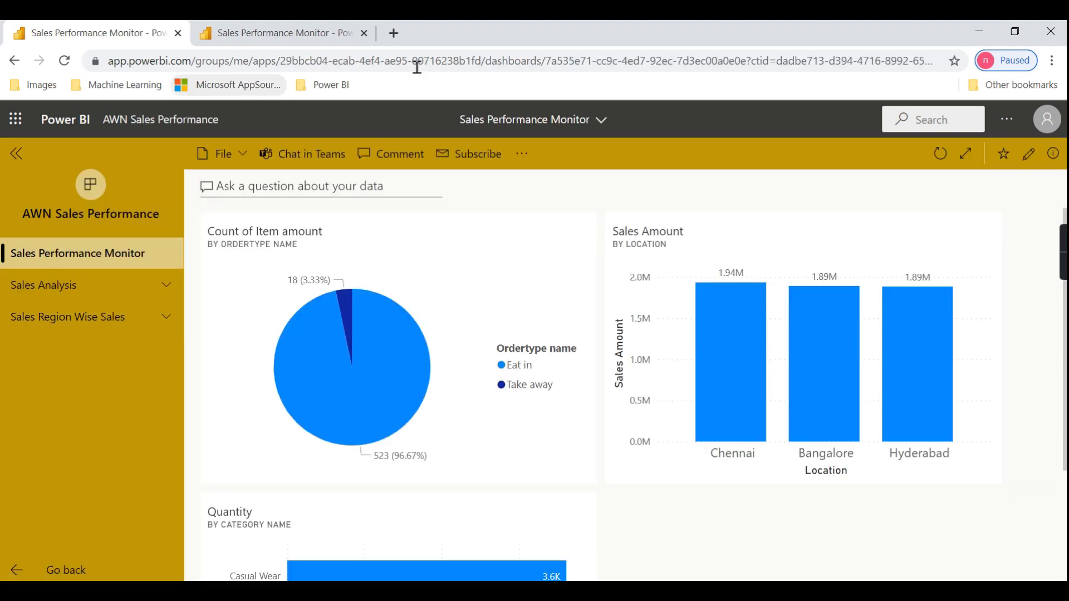
{"action": "mouse_move", "coordinate": [327, 173]}
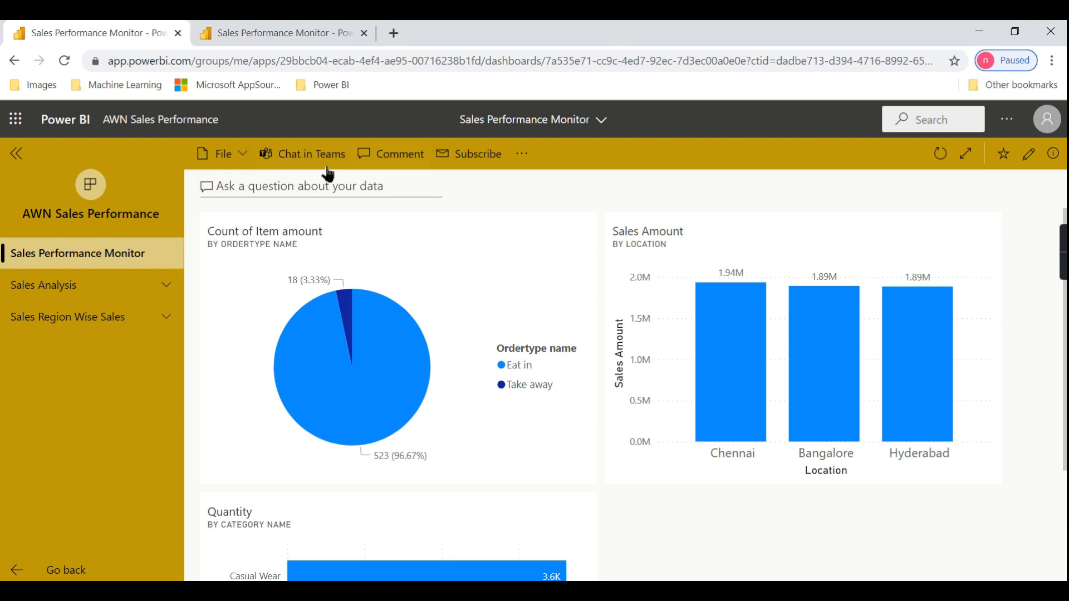
- Check the dashboard comments, view the Sales Analysis report, then return to Sales Performance Monitor
{"action": "left_click", "coordinate": [399, 154]}
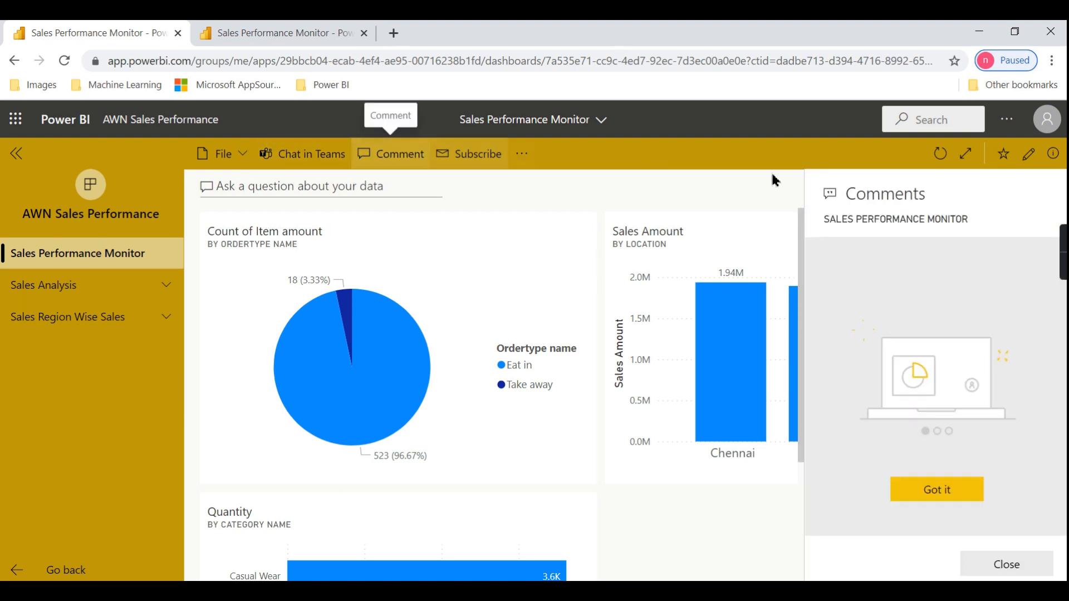
{"action": "mouse_move", "coordinate": [759, 182]}
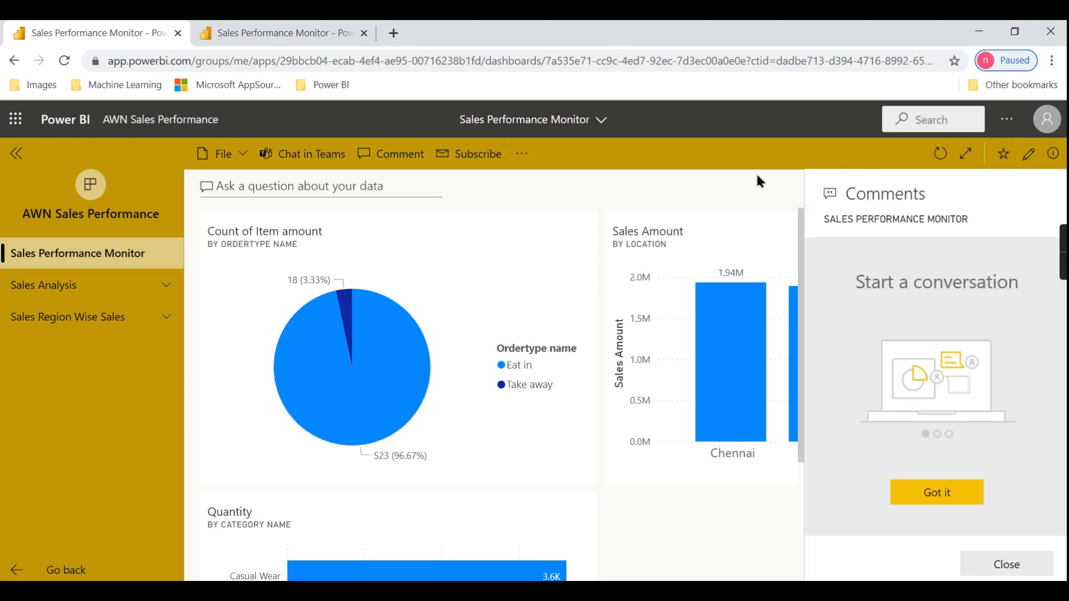
{"action": "left_click", "coordinate": [1006, 565]}
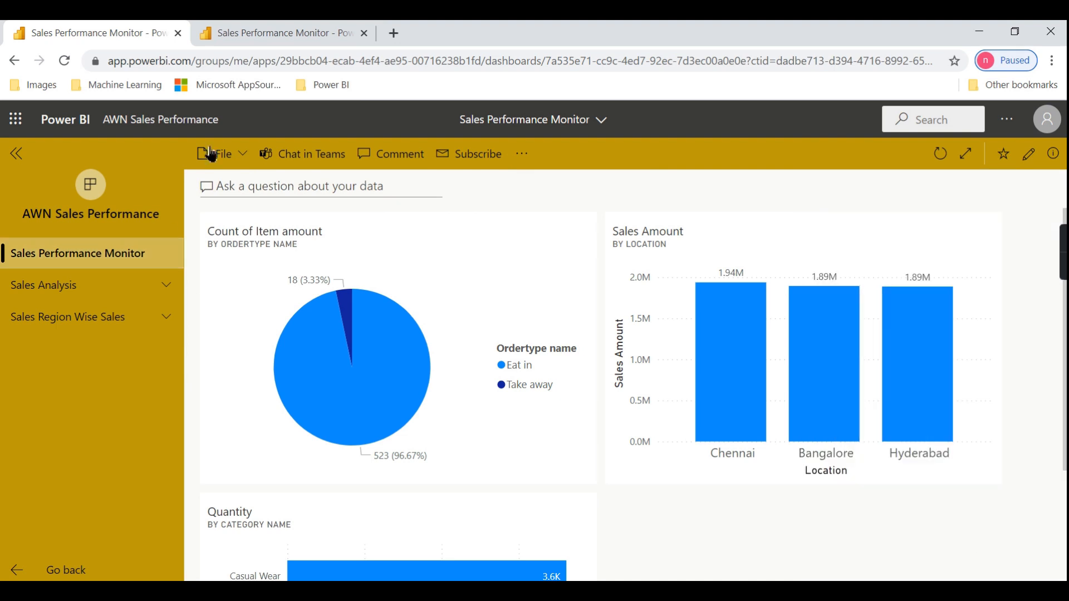
{"action": "left_click", "coordinate": [43, 285]}
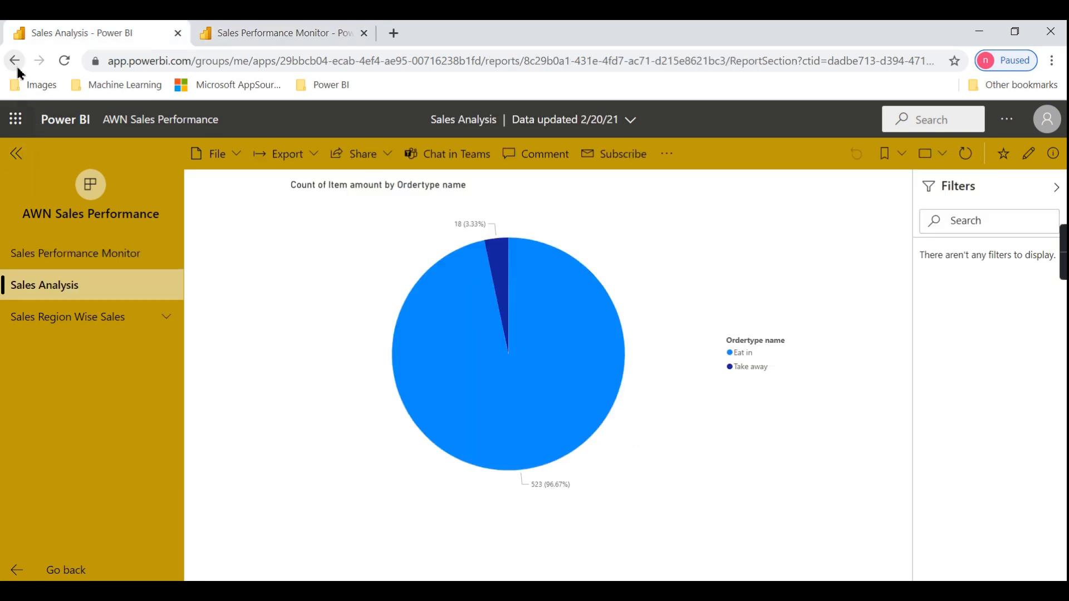
{"action": "left_click", "coordinate": [15, 61]}
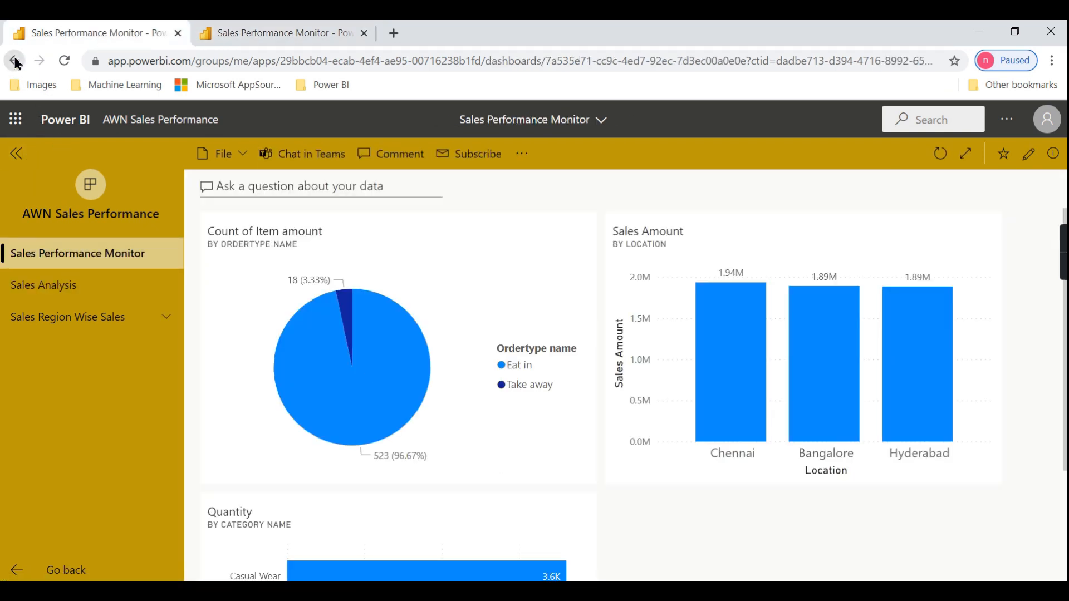
{"action": "mouse_move", "coordinate": [590, 180]}
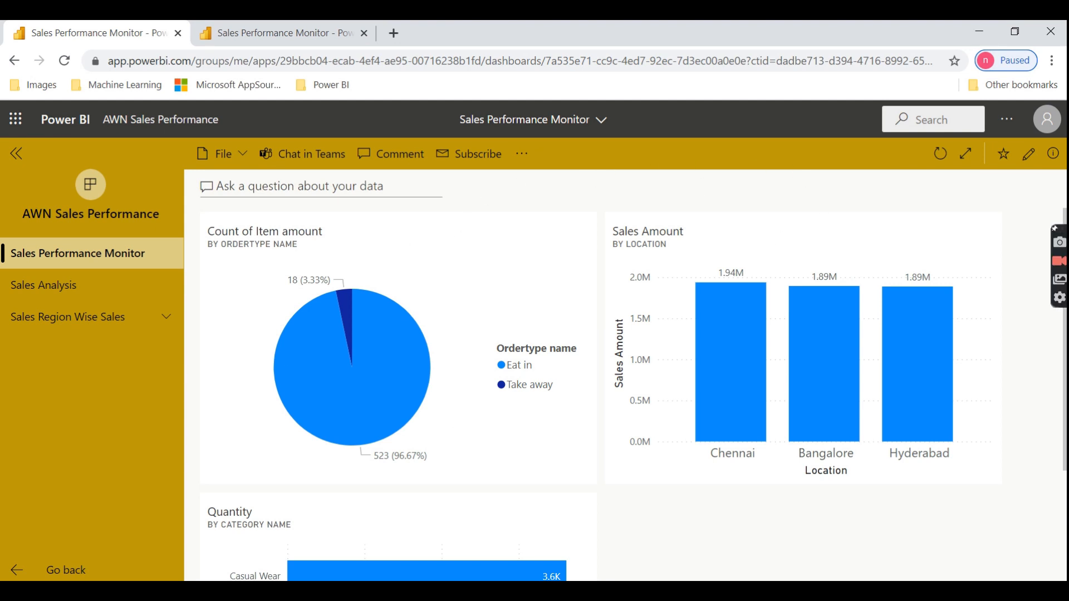
{"action": "mouse_move", "coordinate": [54, 570]}
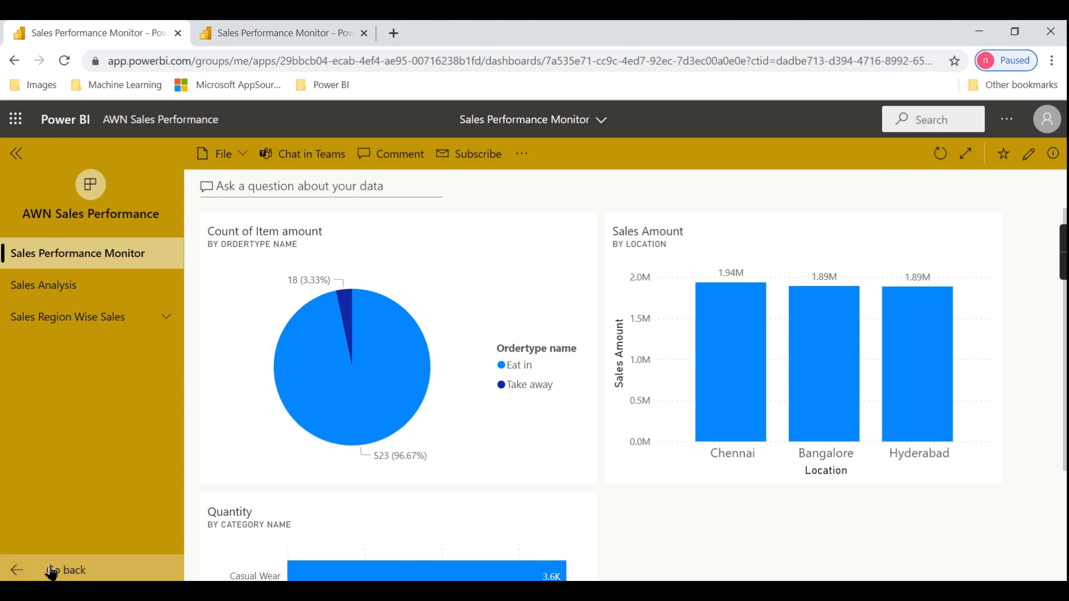
- Exit the AWN Sales Performance app via Go back to reach the Apps list
{"action": "left_click", "coordinate": [65, 571]}
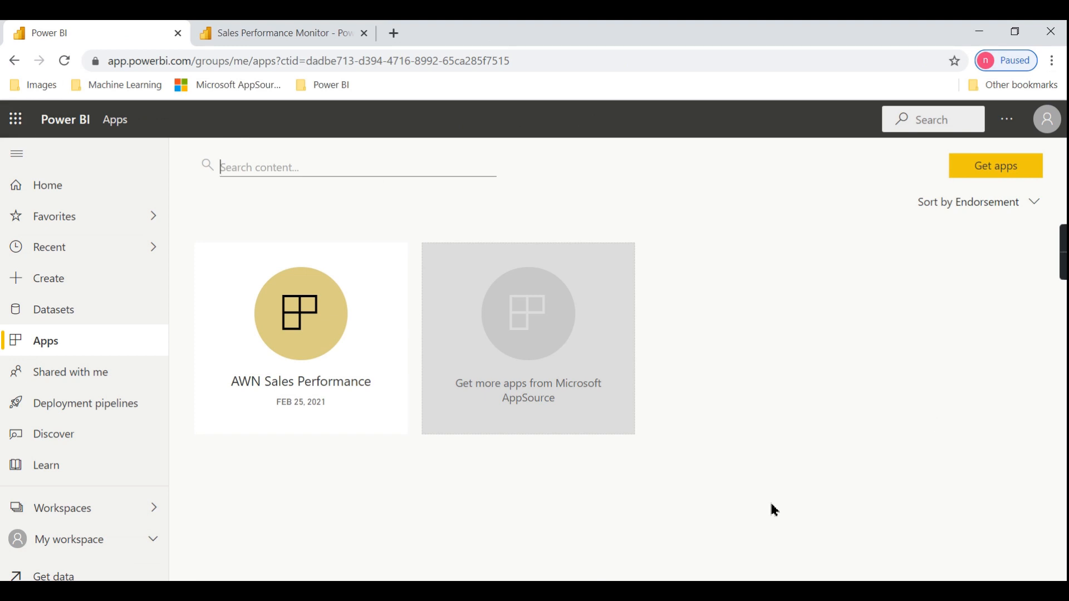
{"action": "mouse_move", "coordinate": [872, 455]}
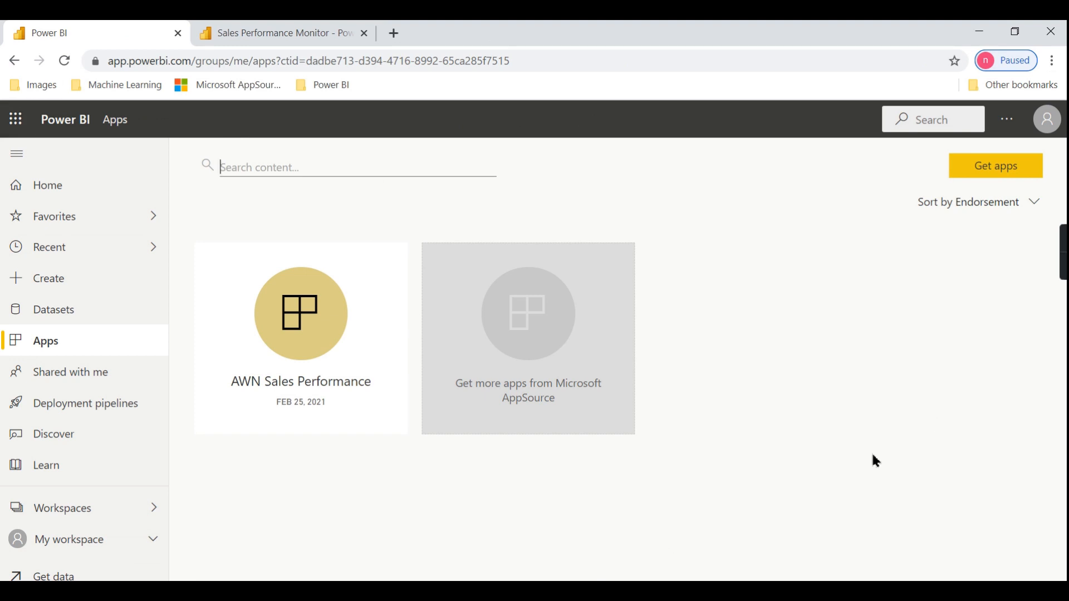
{"action": "mouse_move", "coordinate": [873, 452]}
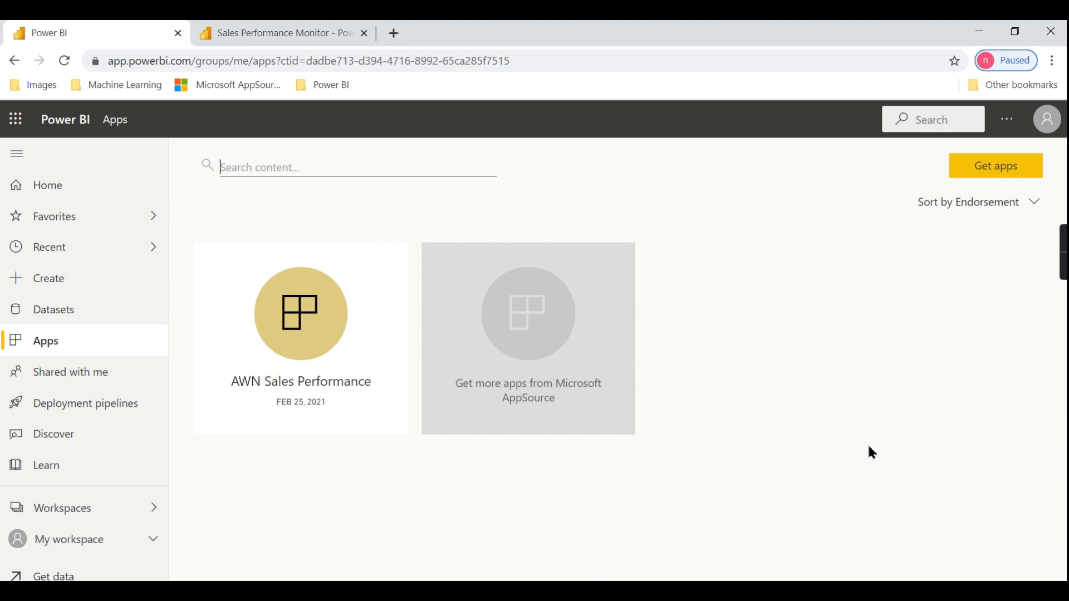